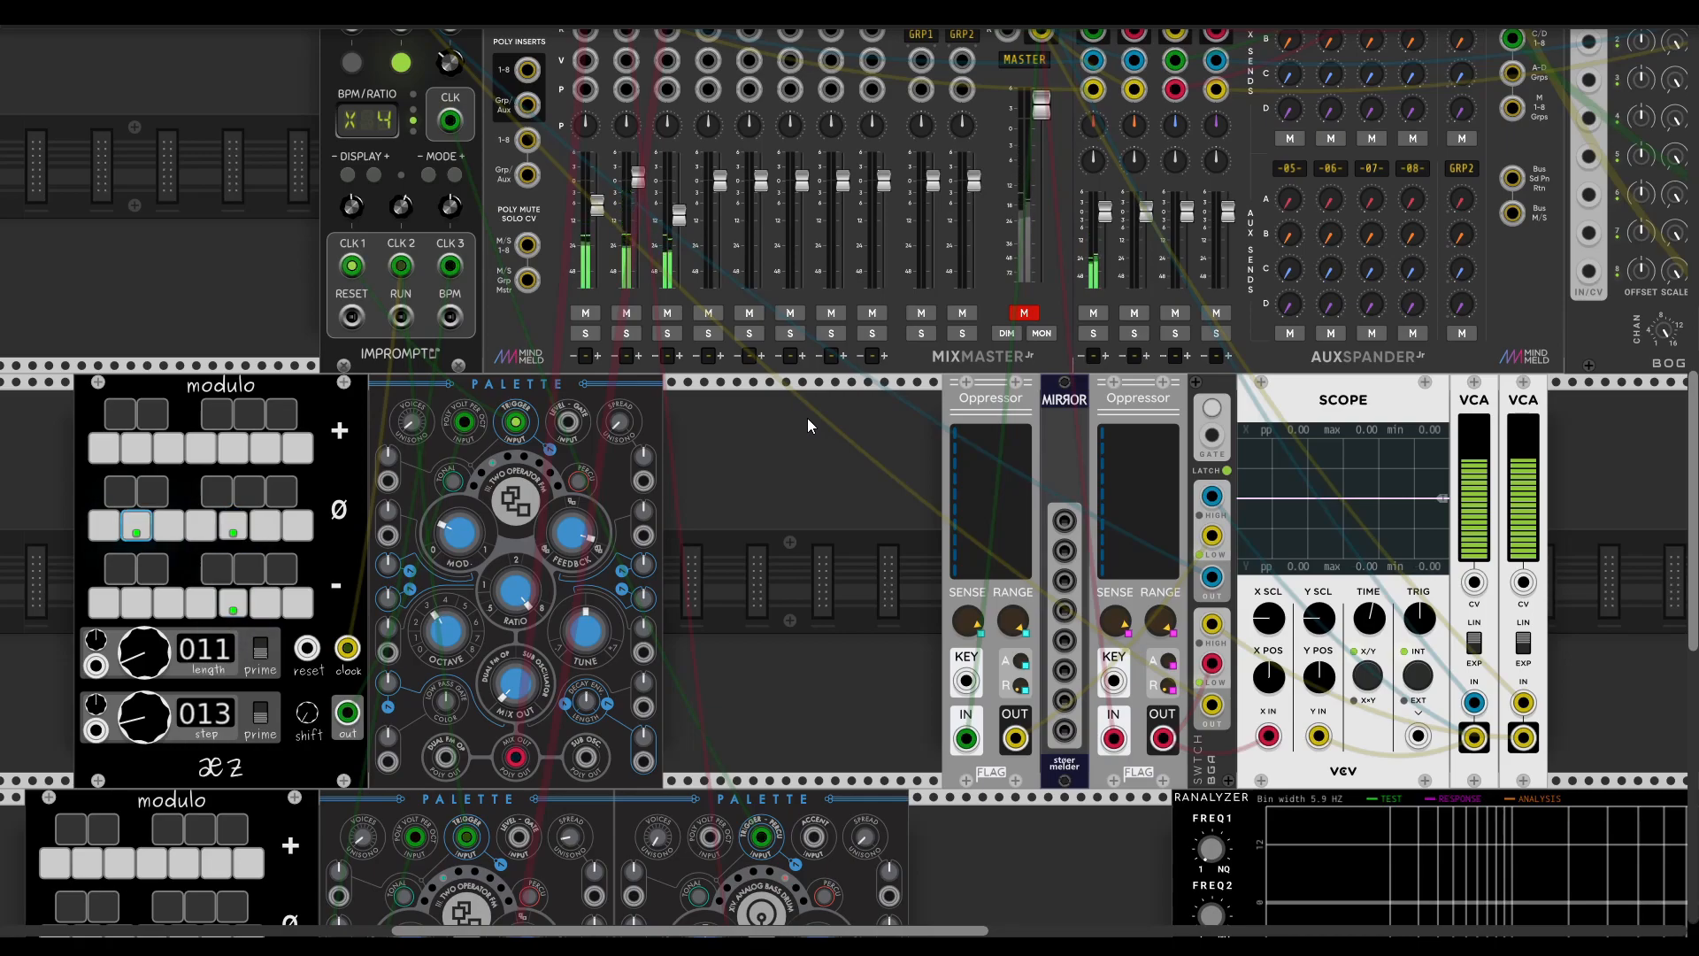
# - Scroll down to the row holding the Bogaudio Analyzer and Oppressor modules
pyautogui.scroll(-3)
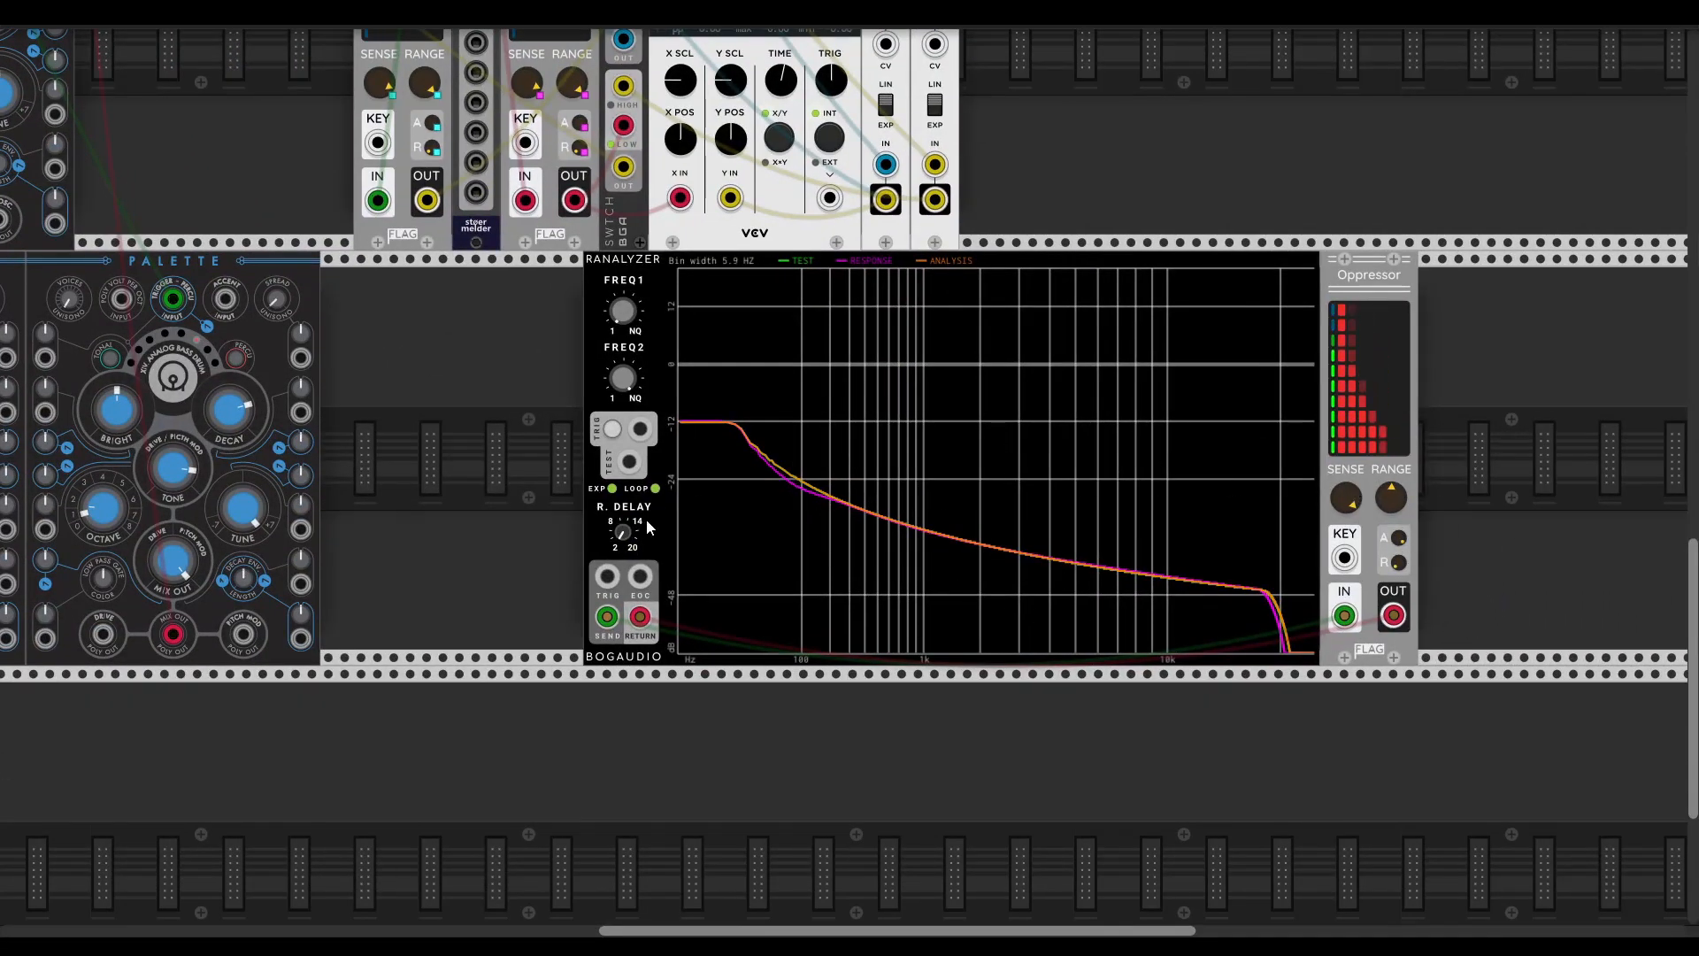
pyautogui.moveTo(1344, 496)
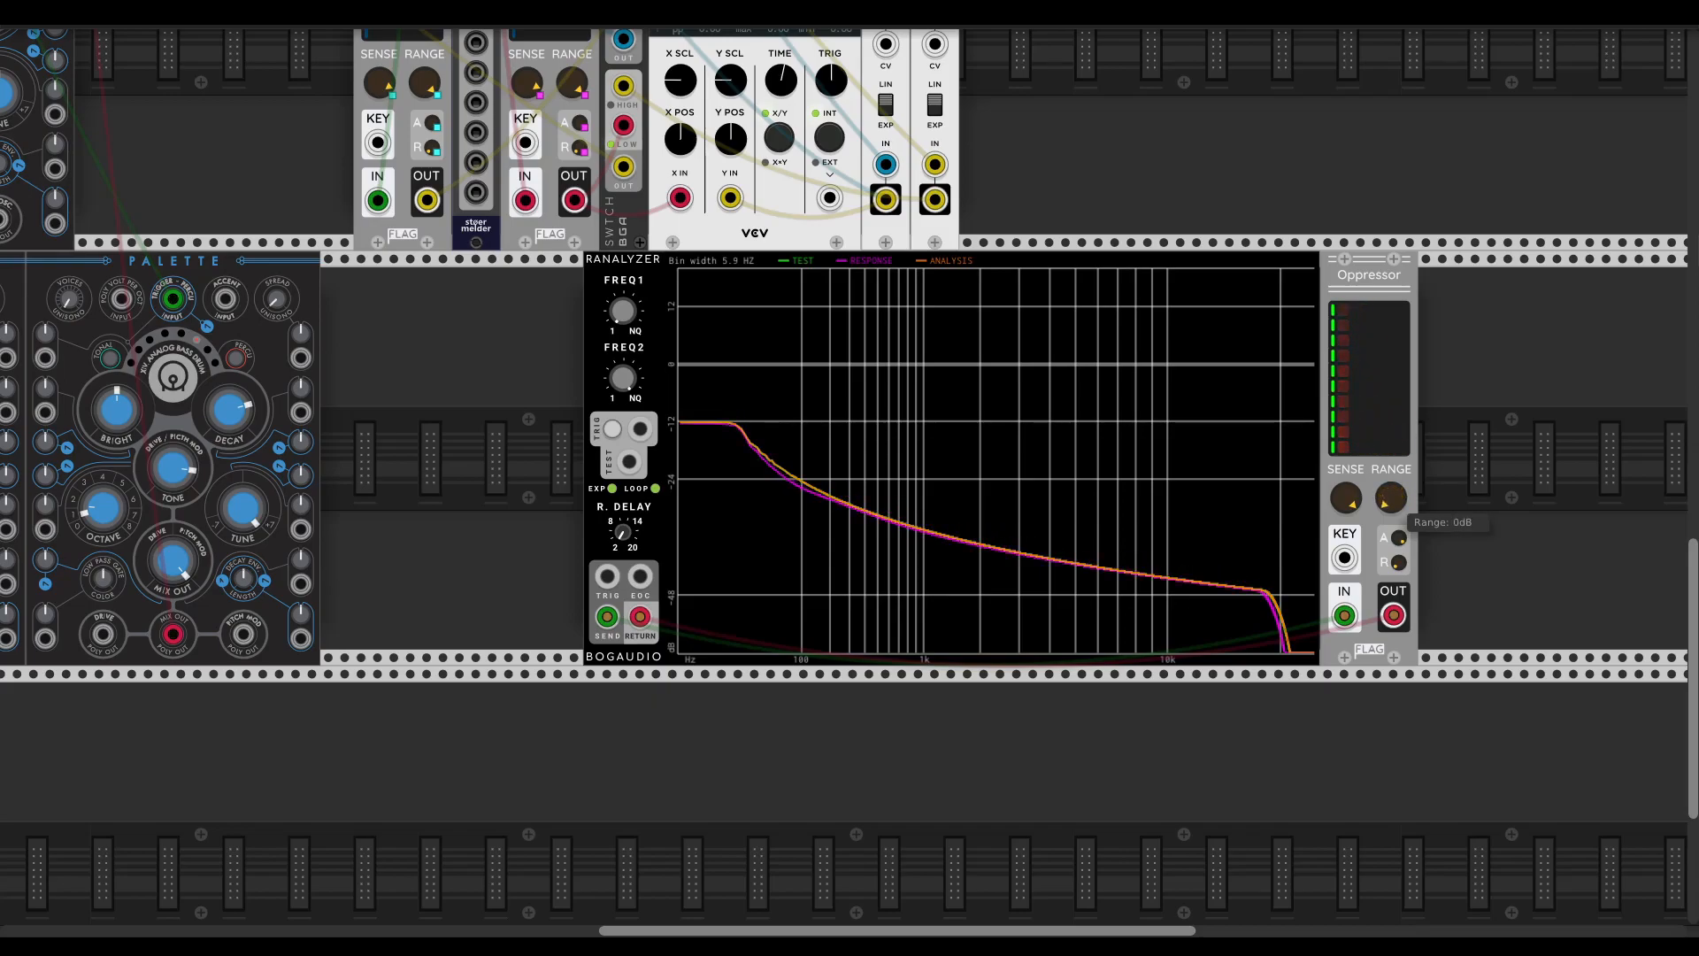
# - Raise the Oppressor's RANGE and SENSE knobs so the response trace sits above the curve
pyautogui.moveTo(1390, 498); pyautogui.dragTo(1398, 487)
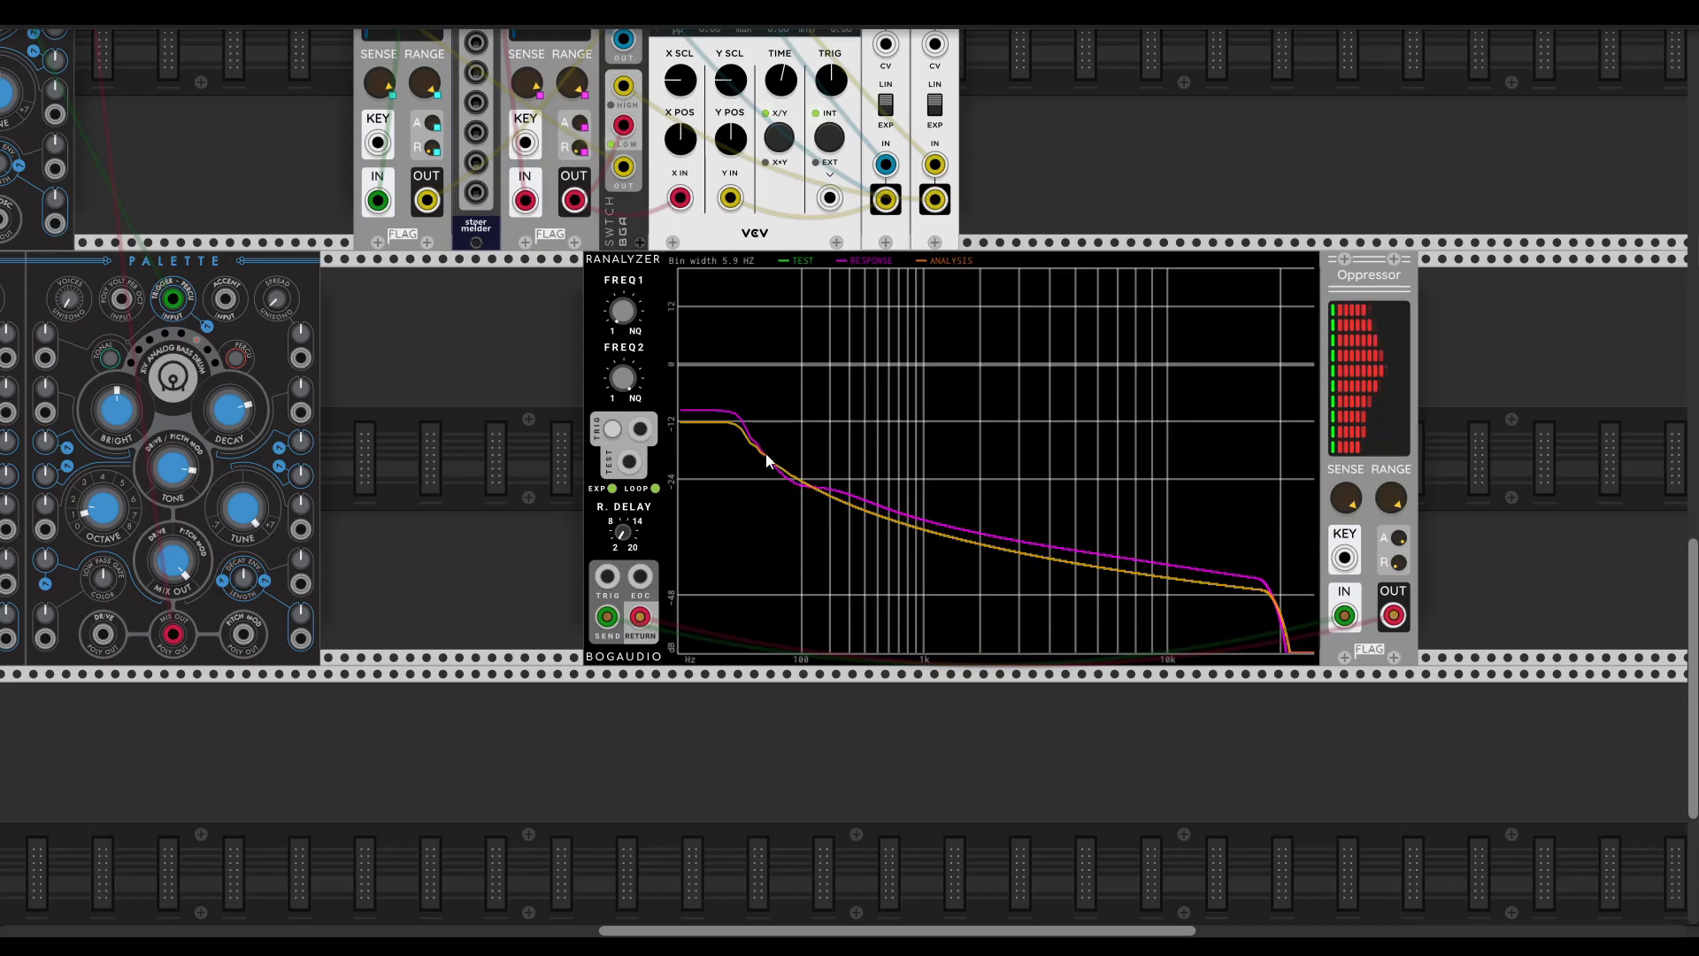
pyautogui.moveTo(767, 513)
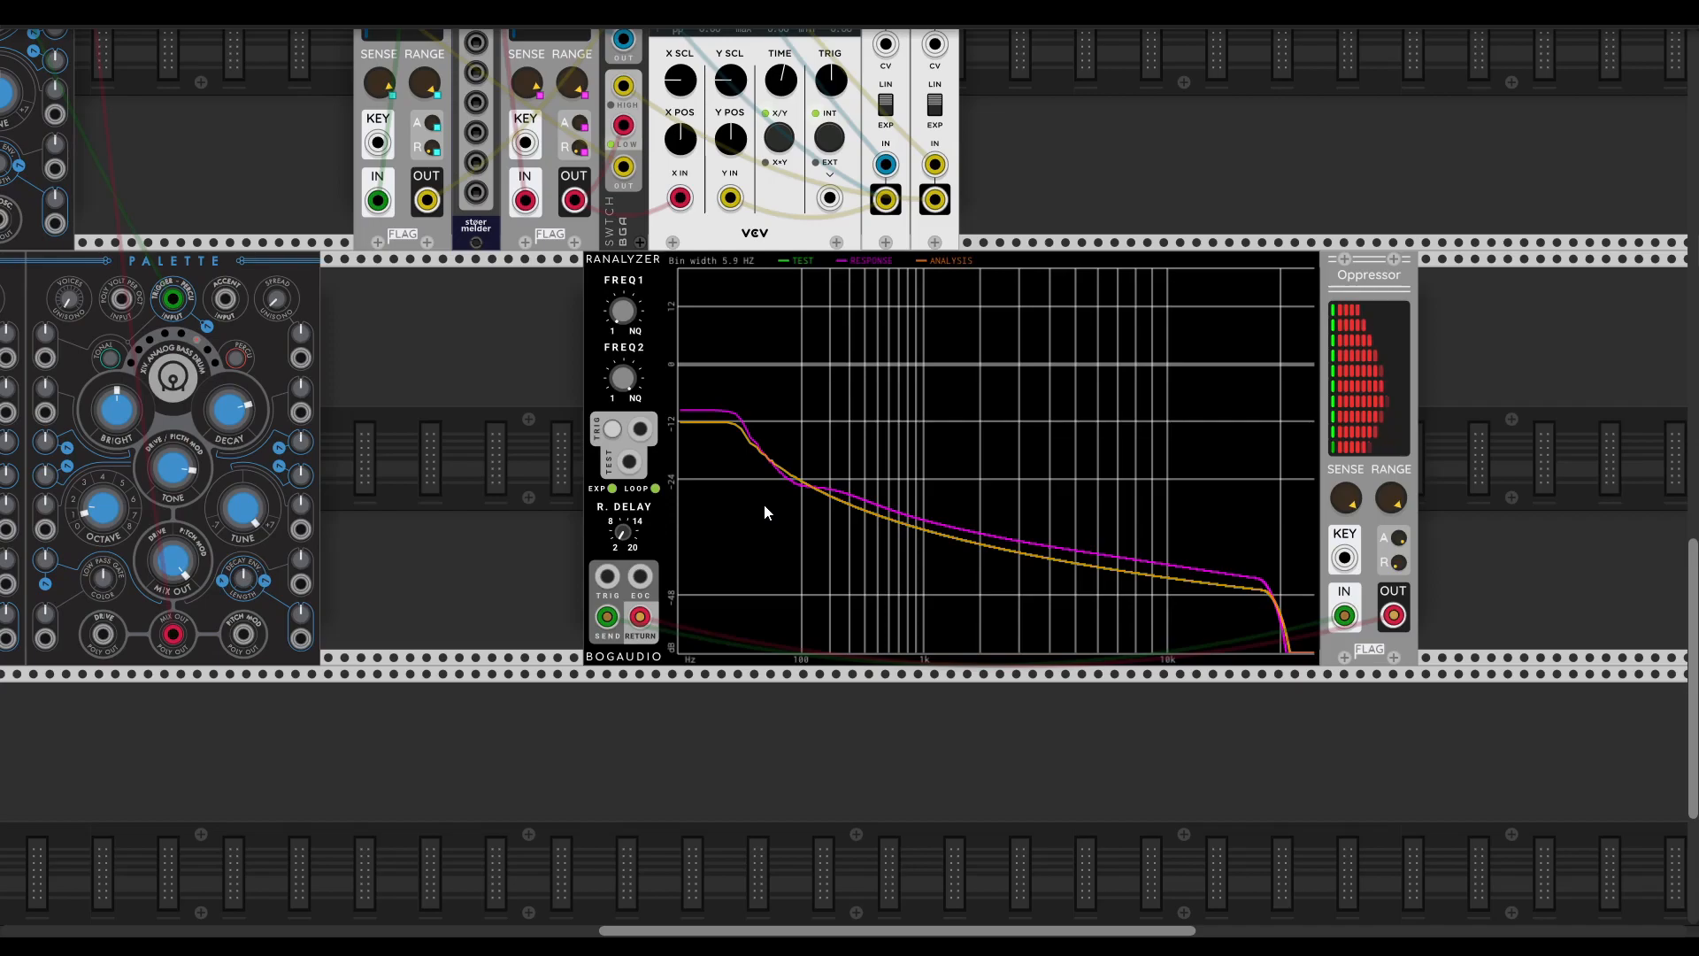
pyautogui.moveTo(802, 493)
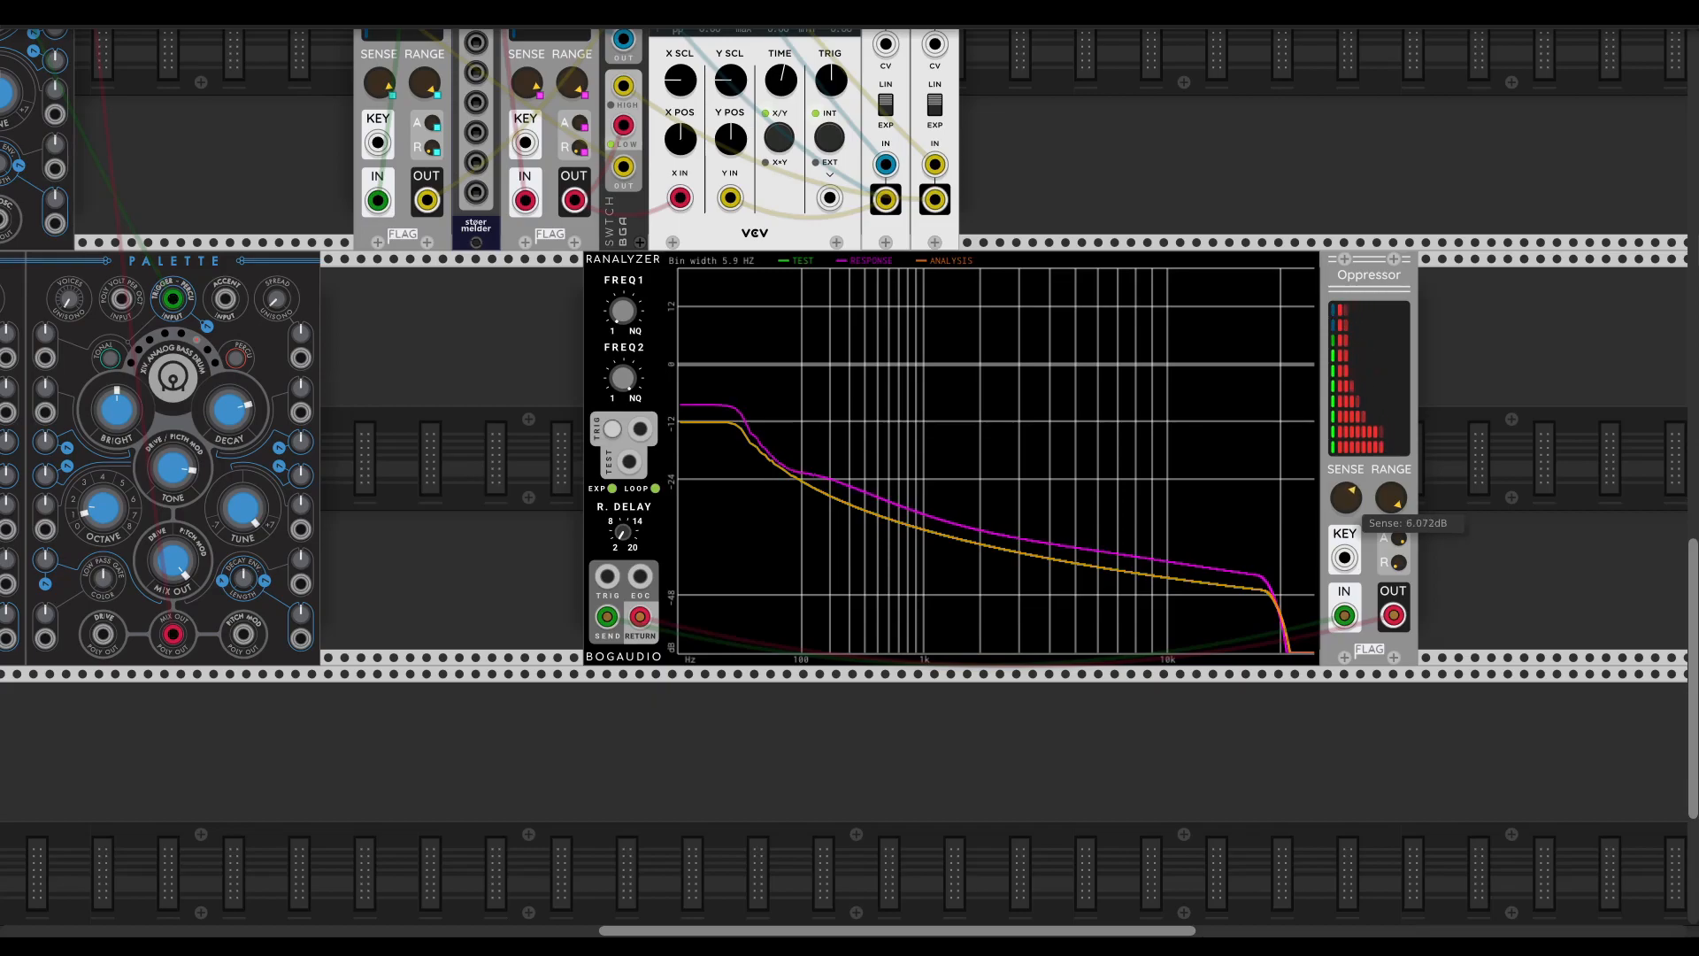
pyautogui.moveTo(1344, 497); pyautogui.dragTo(1349, 488)
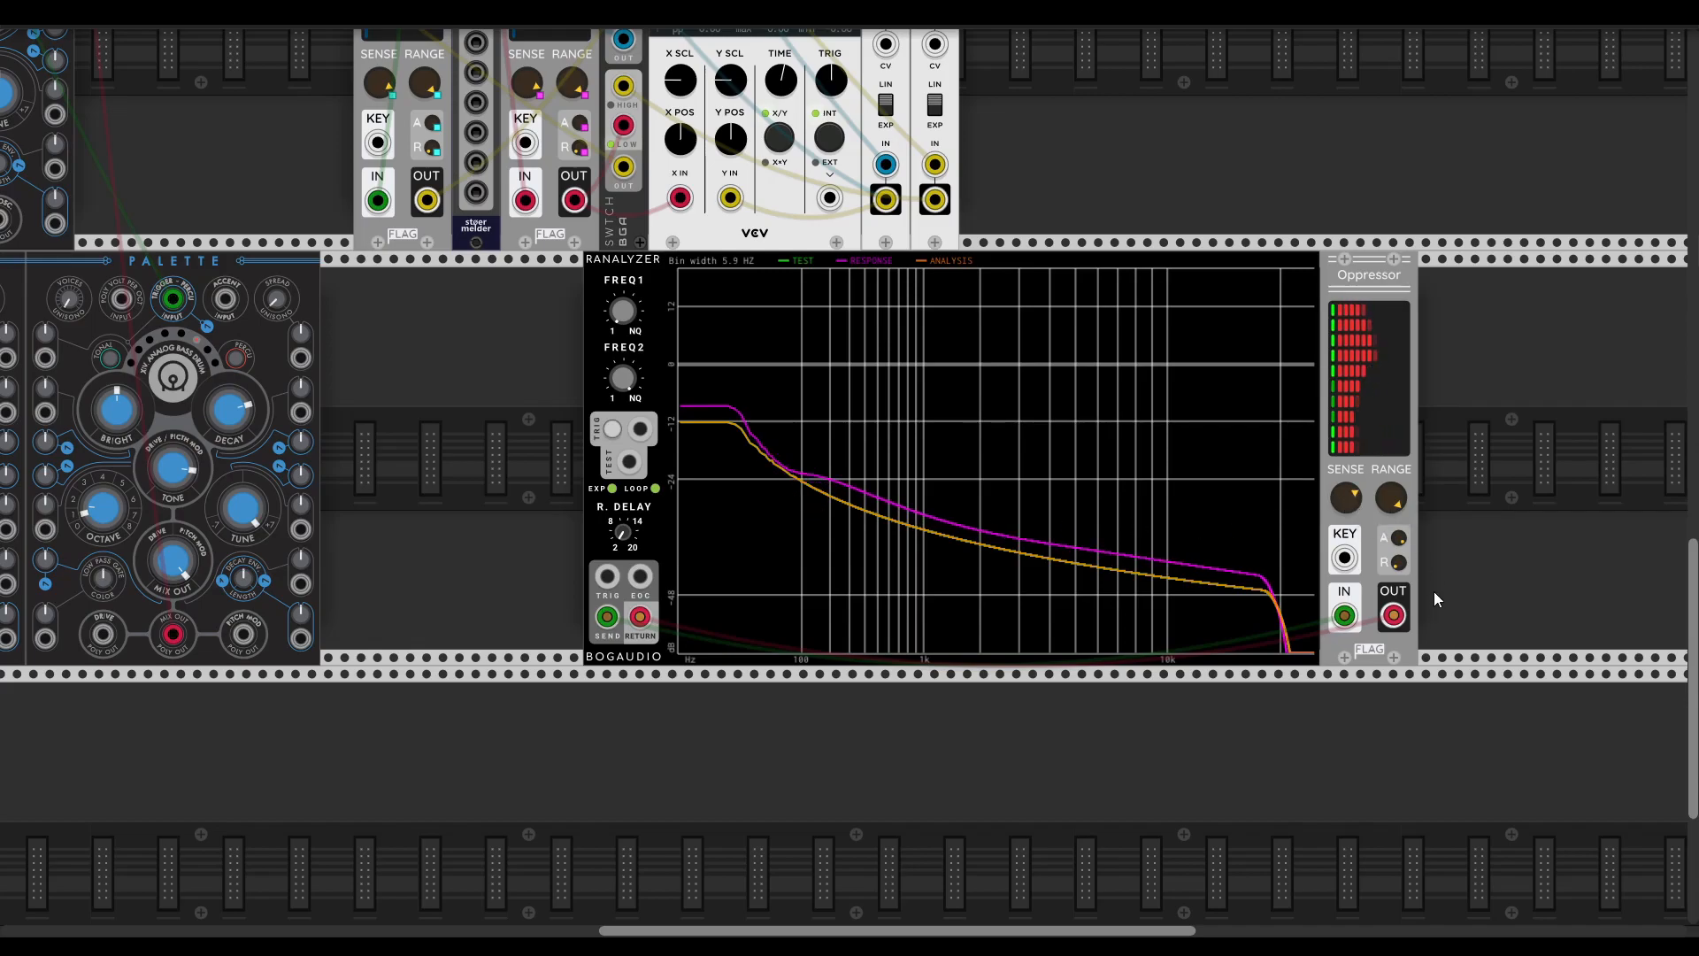
pyautogui.moveTo(1398, 538)
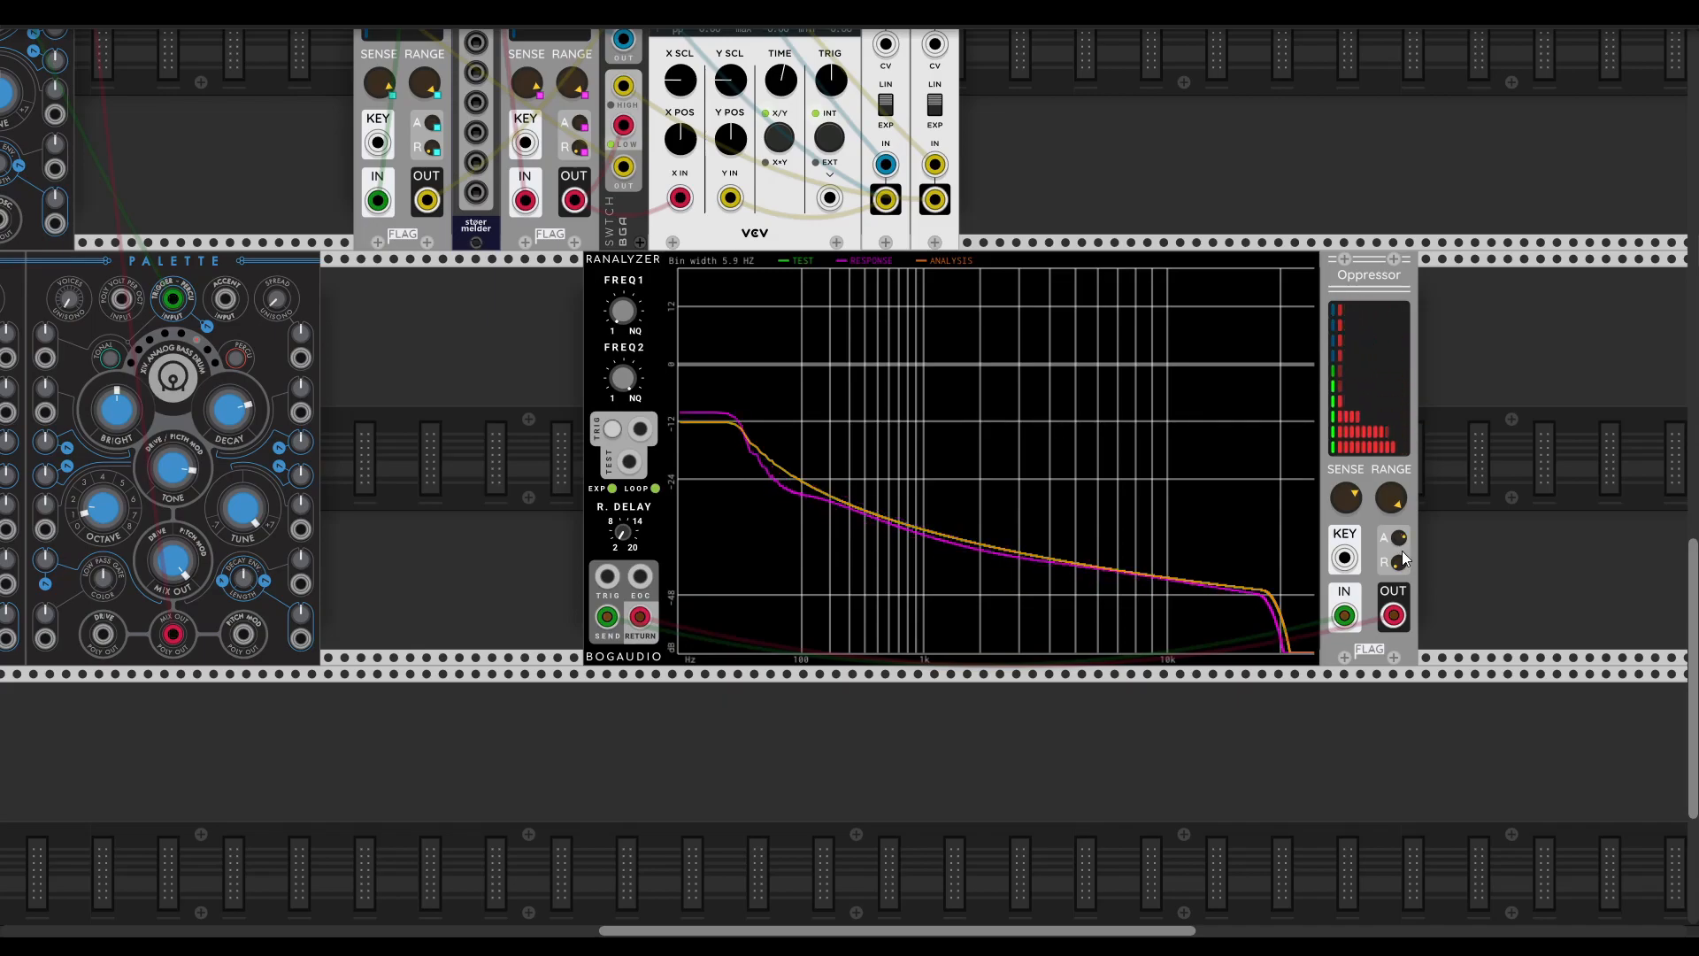
pyautogui.moveTo(1396, 562)
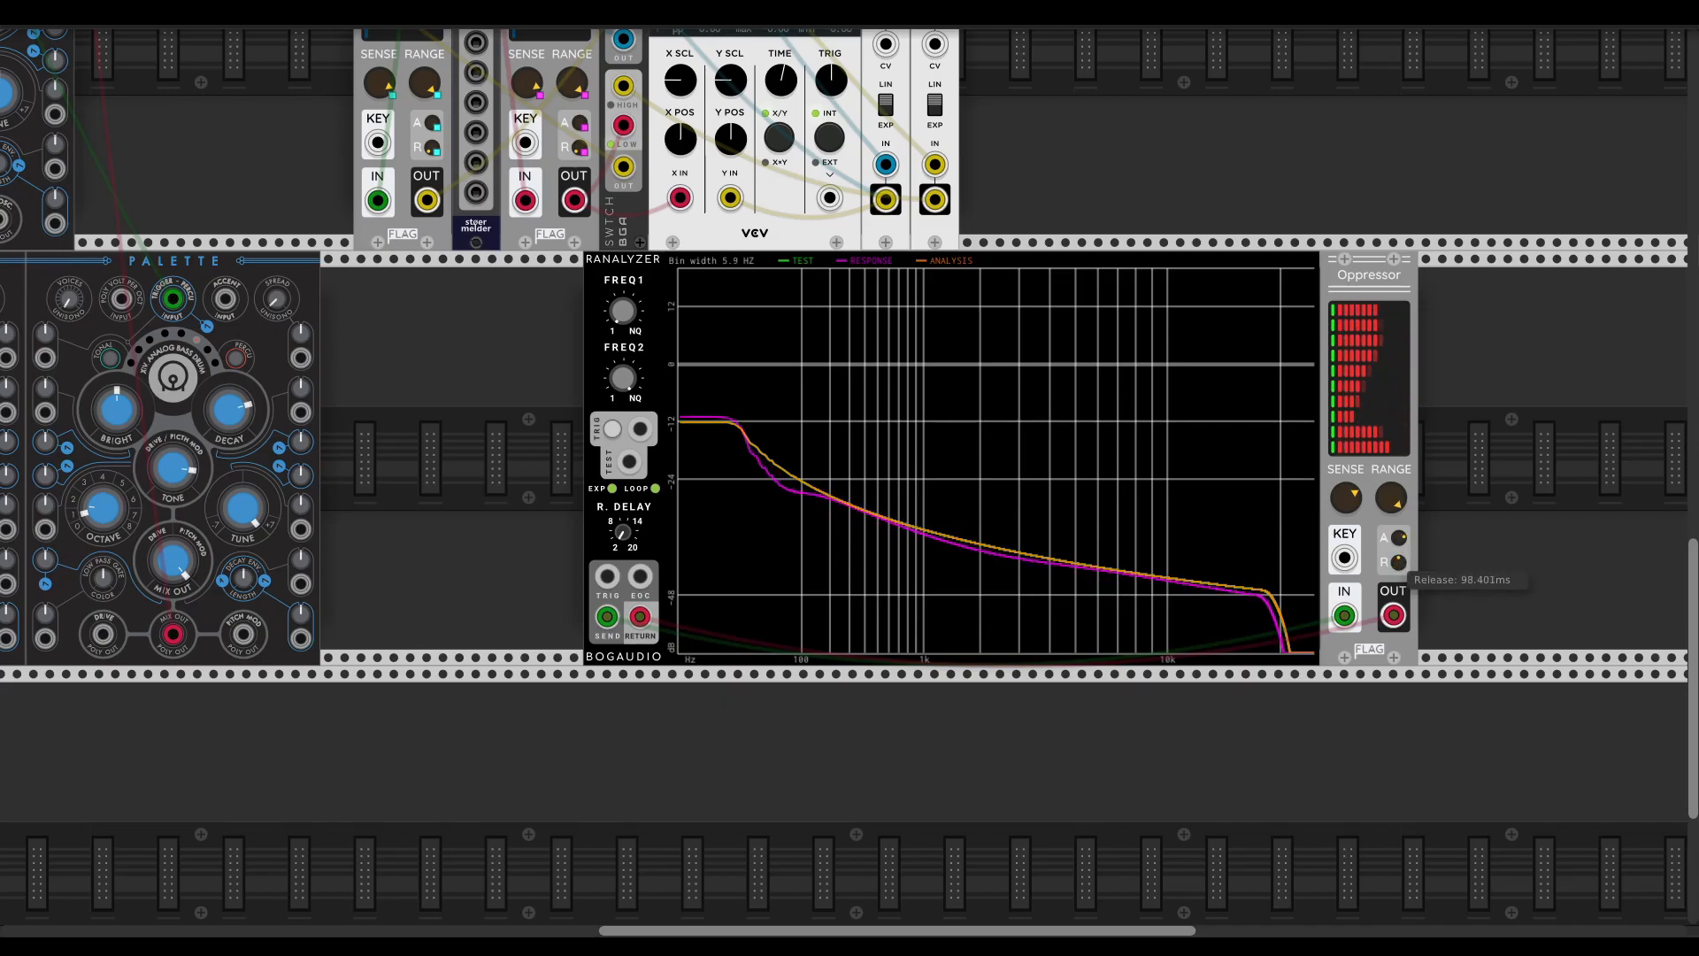
pyautogui.moveTo(901, 526)
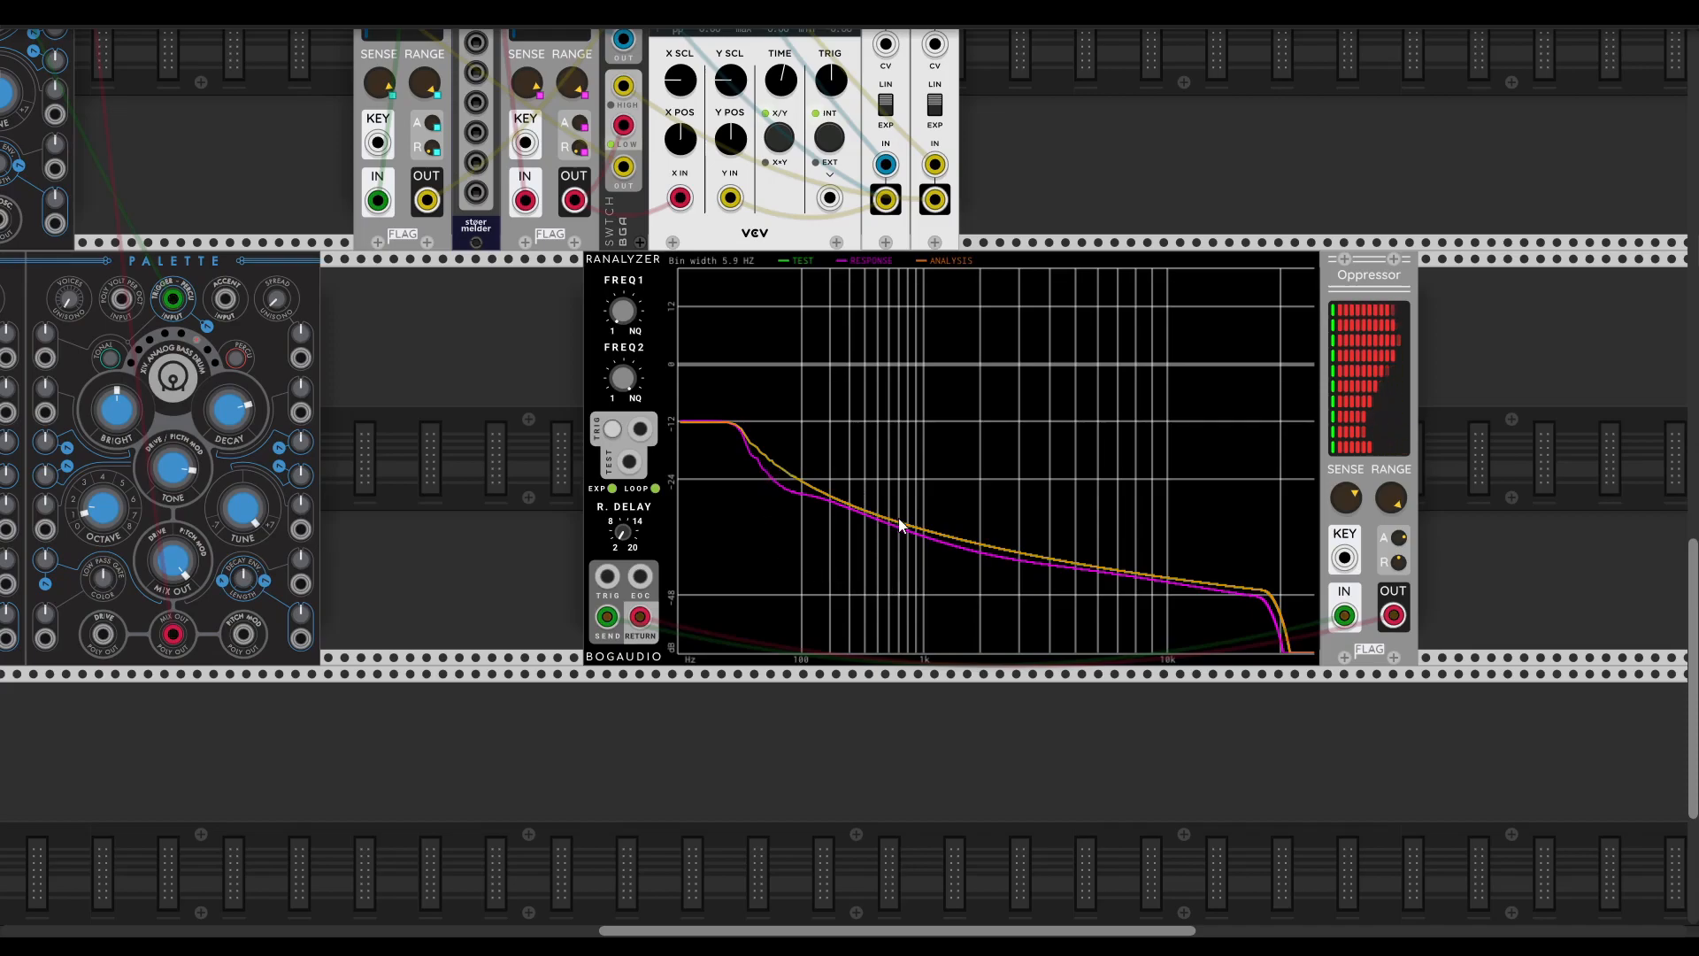
pyautogui.moveTo(783, 524)
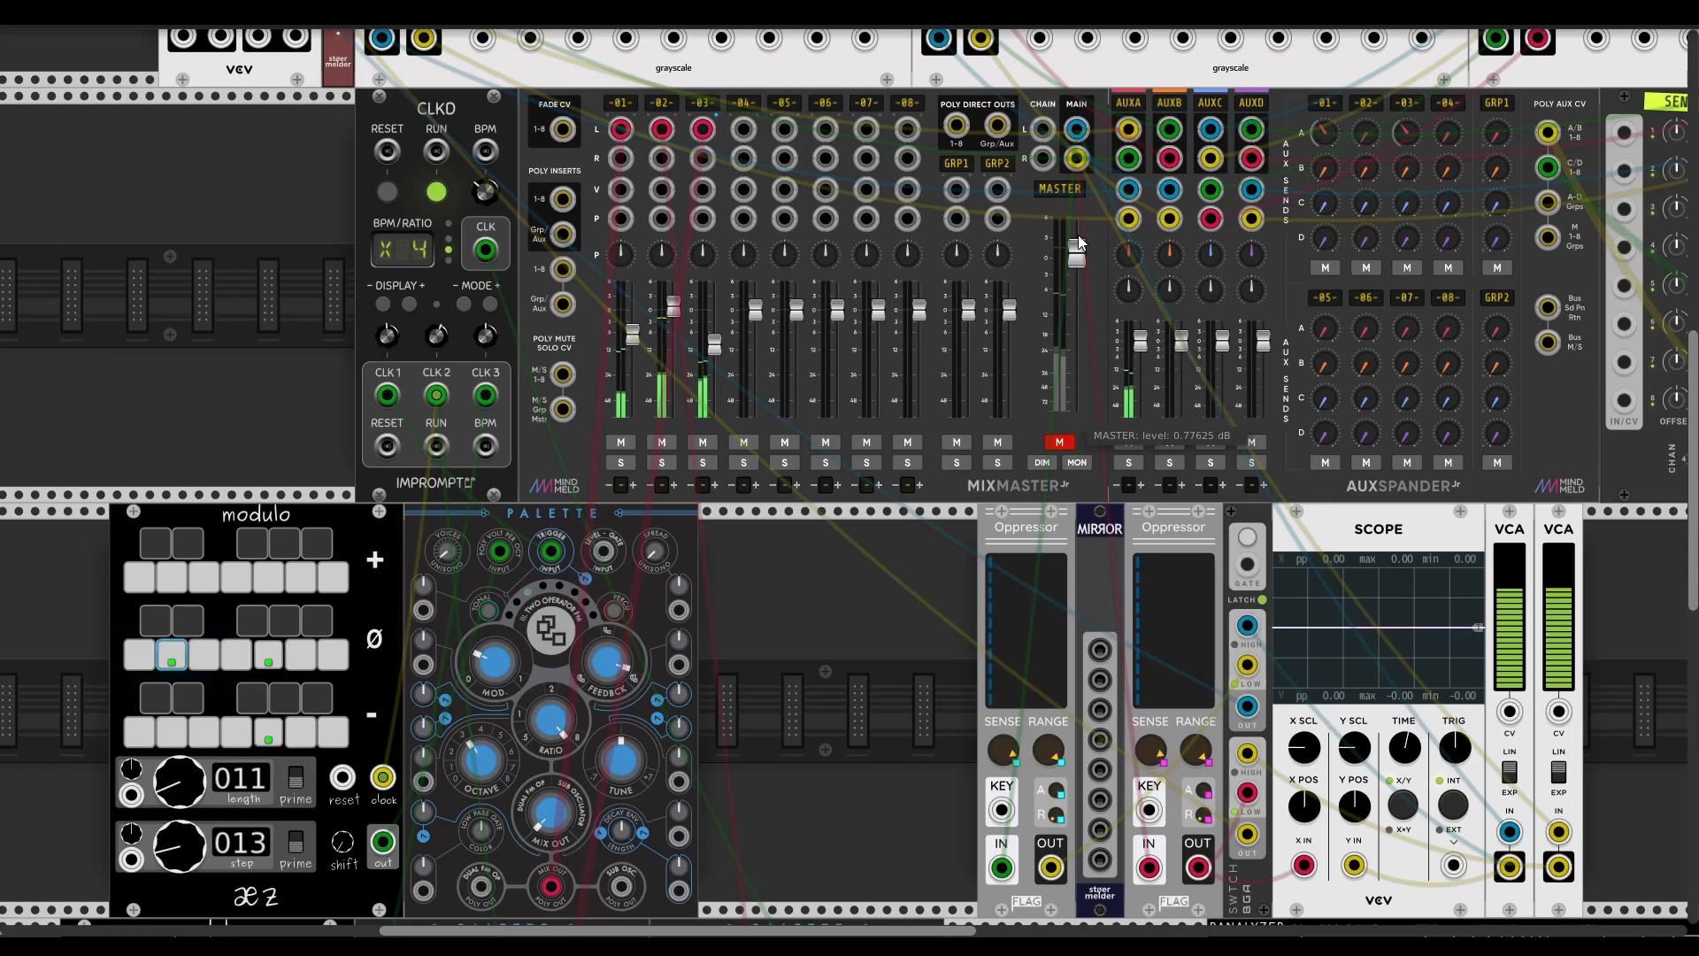
# - Unmute the MixMaster master output so audio flows through both Oppressors
pyautogui.click(1059, 442)
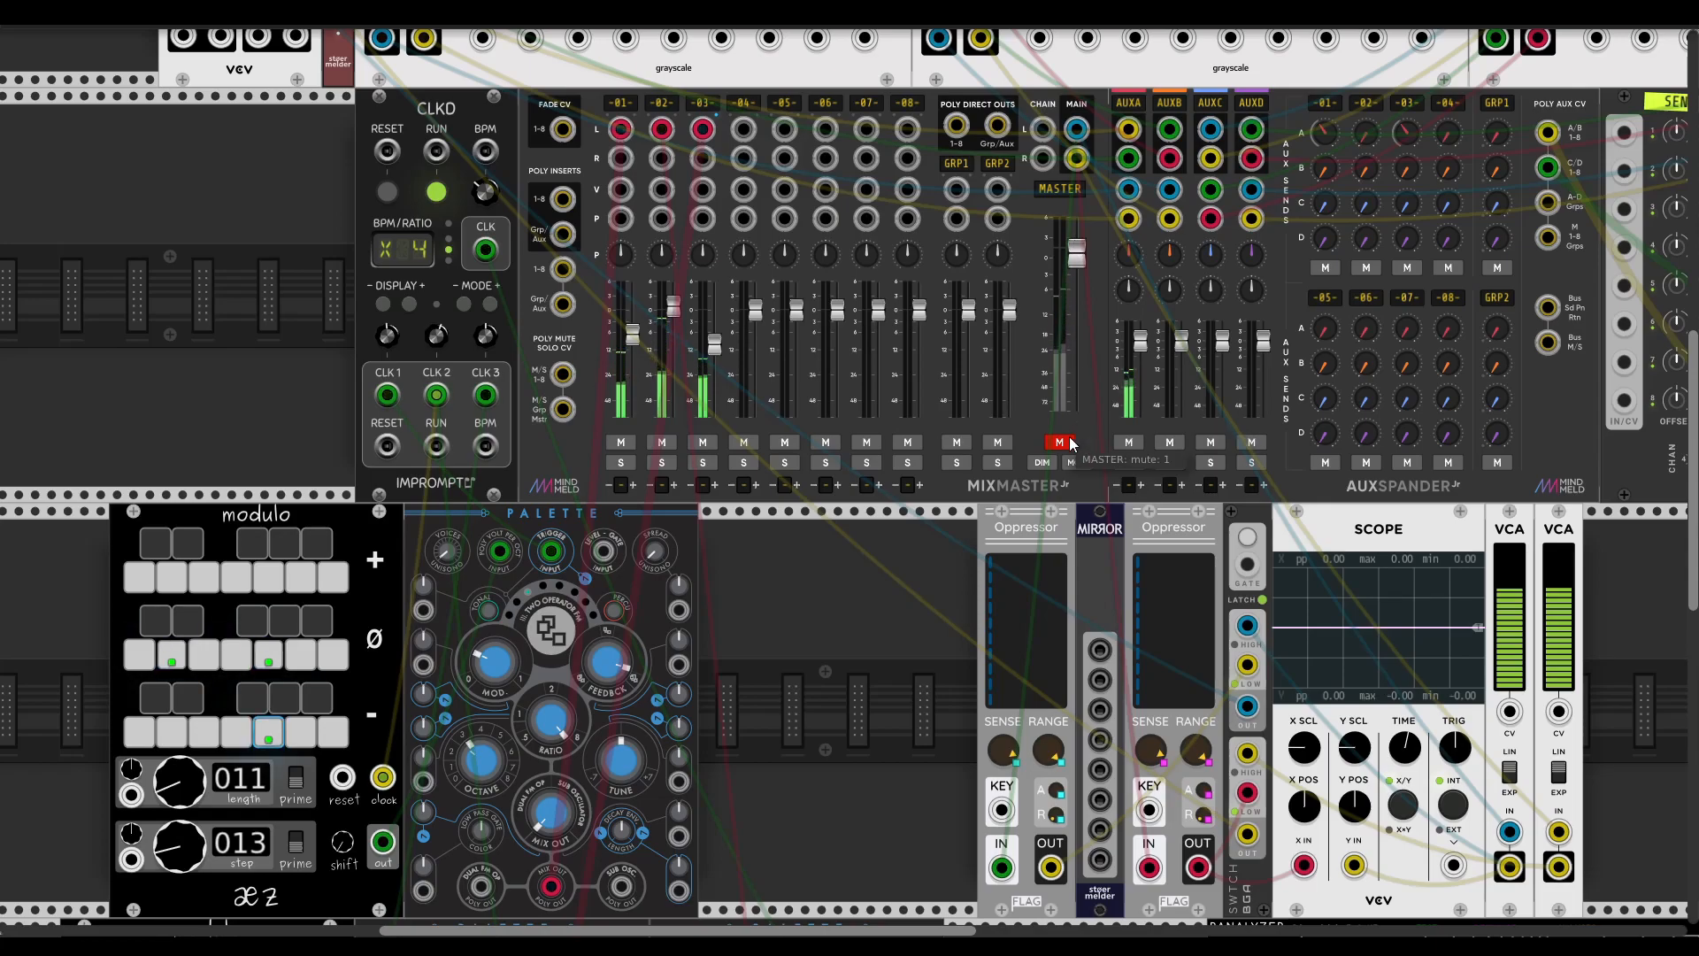
pyautogui.click(1059, 442)
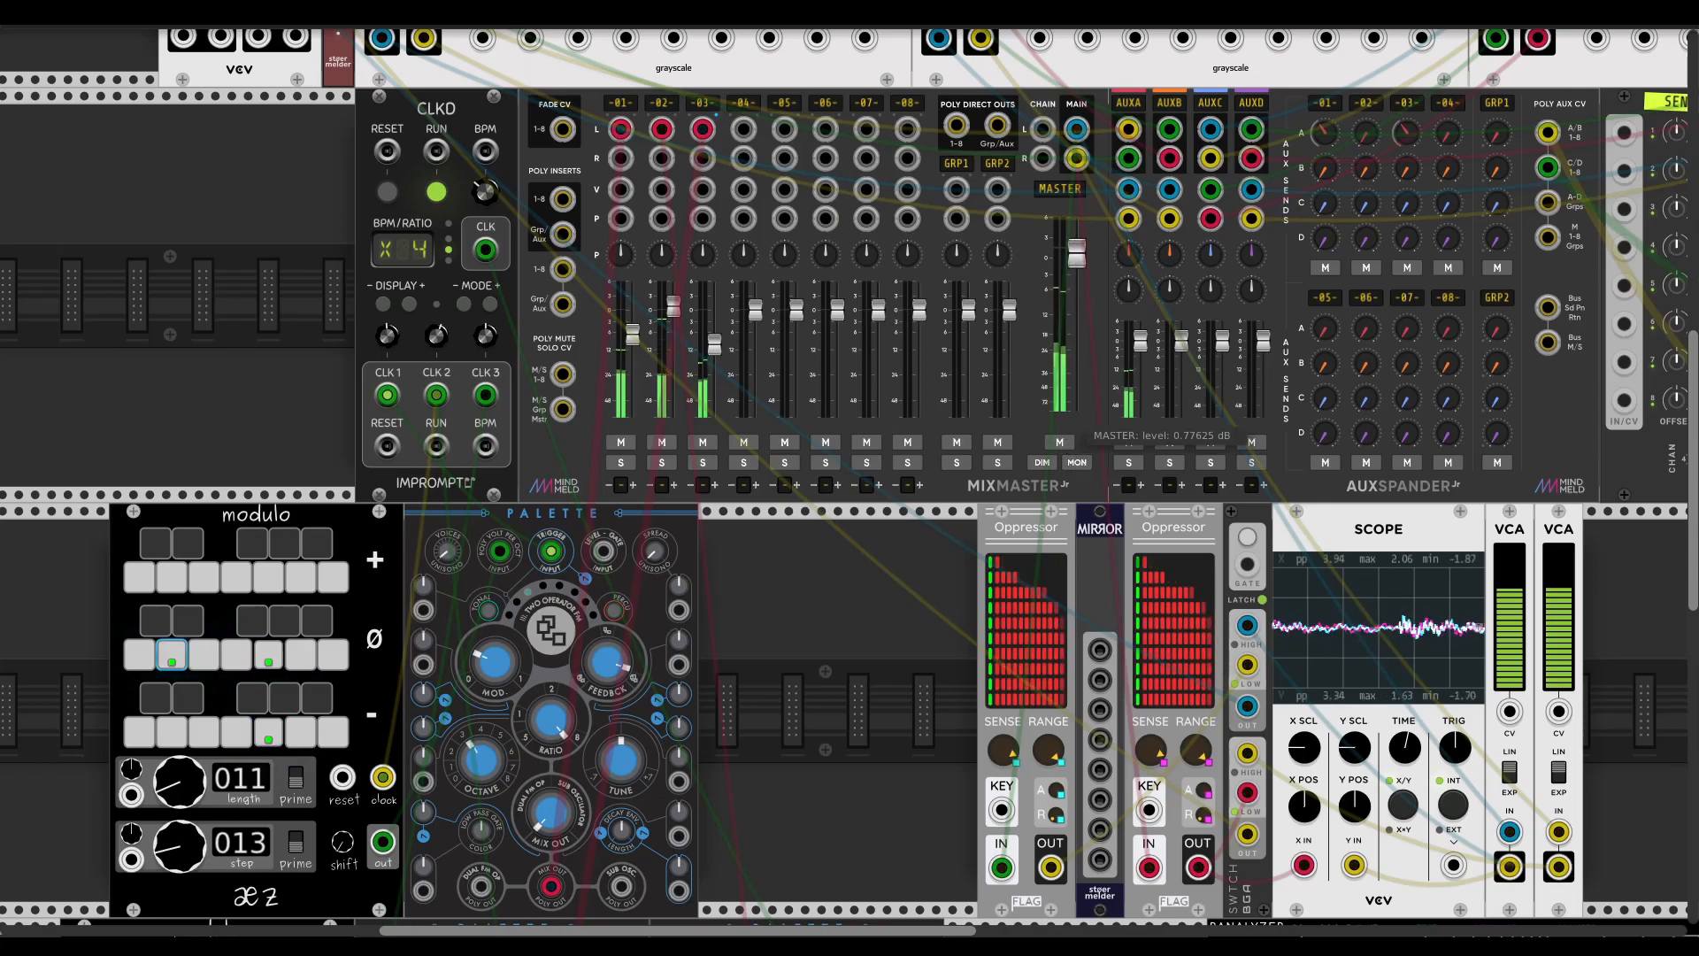
pyautogui.scroll(-3)
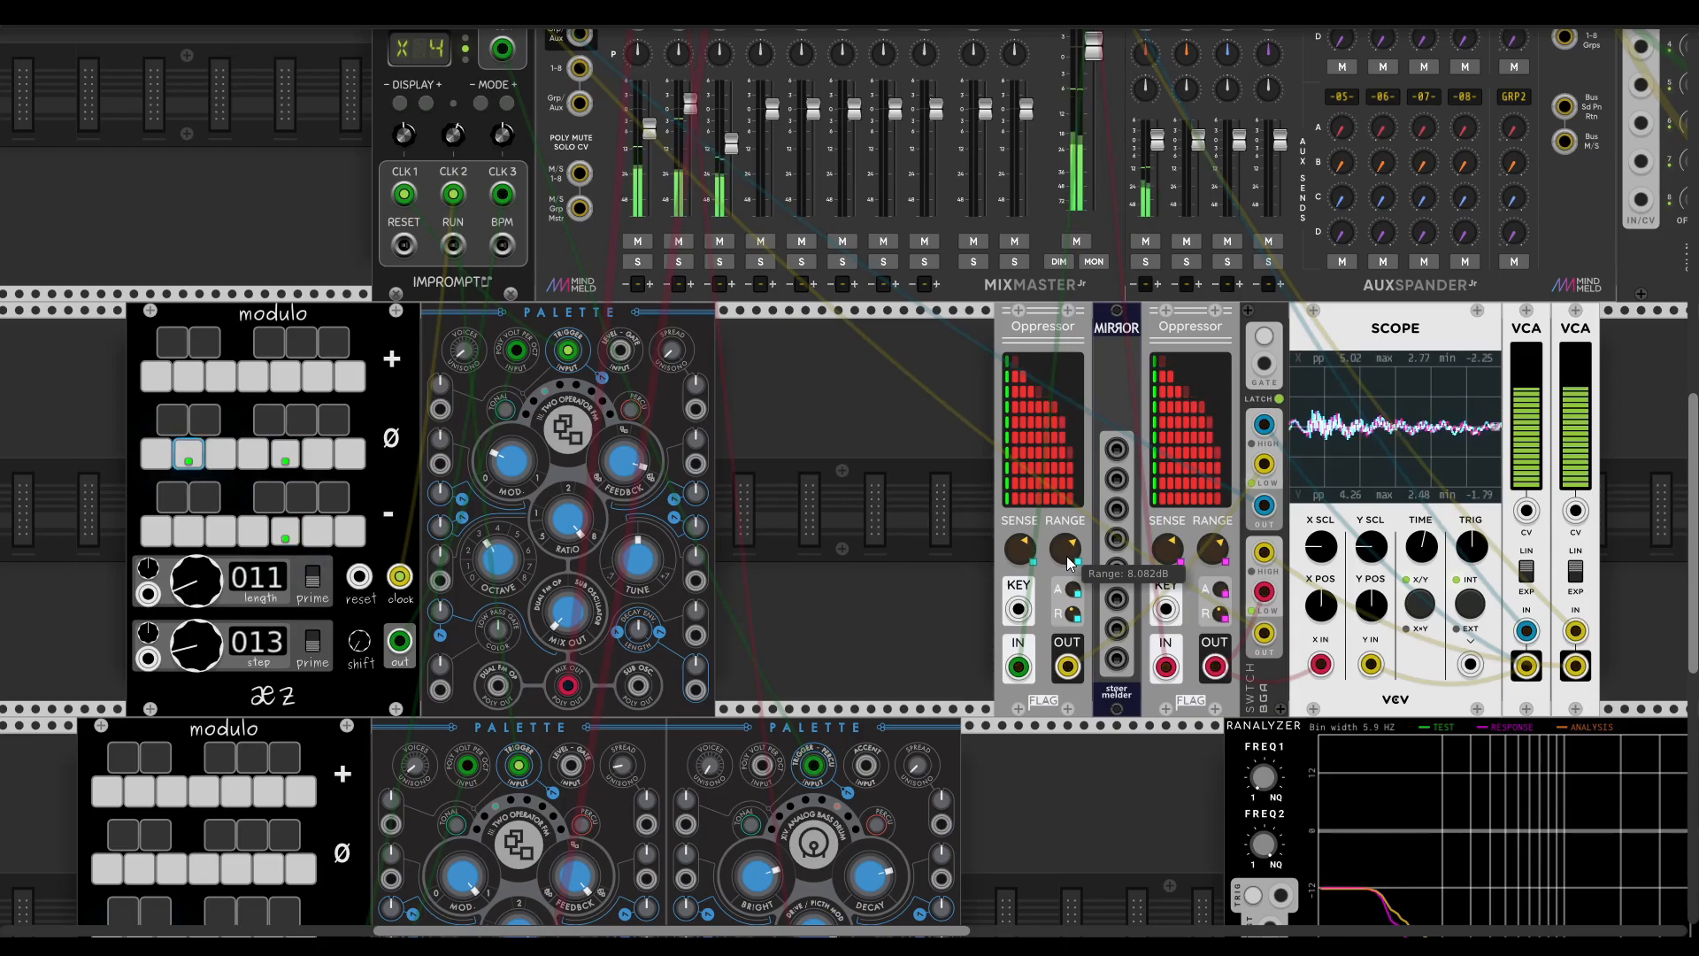
pyautogui.moveTo(1264, 353)
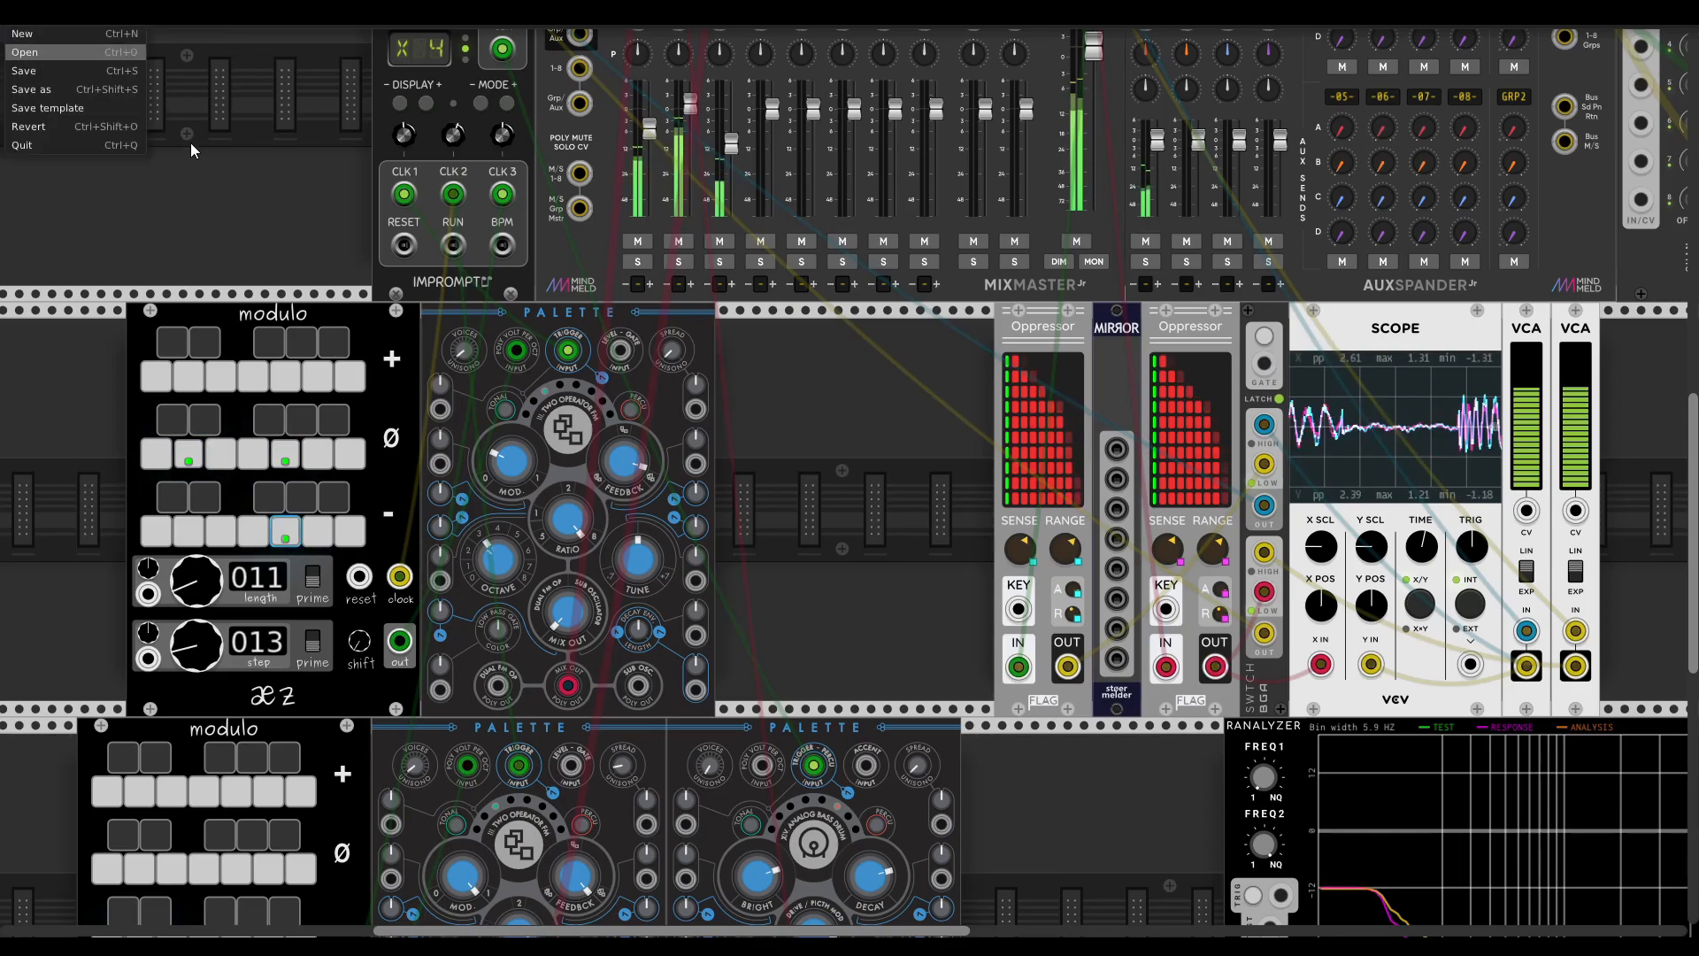
pyautogui.moveTo(291, 161)
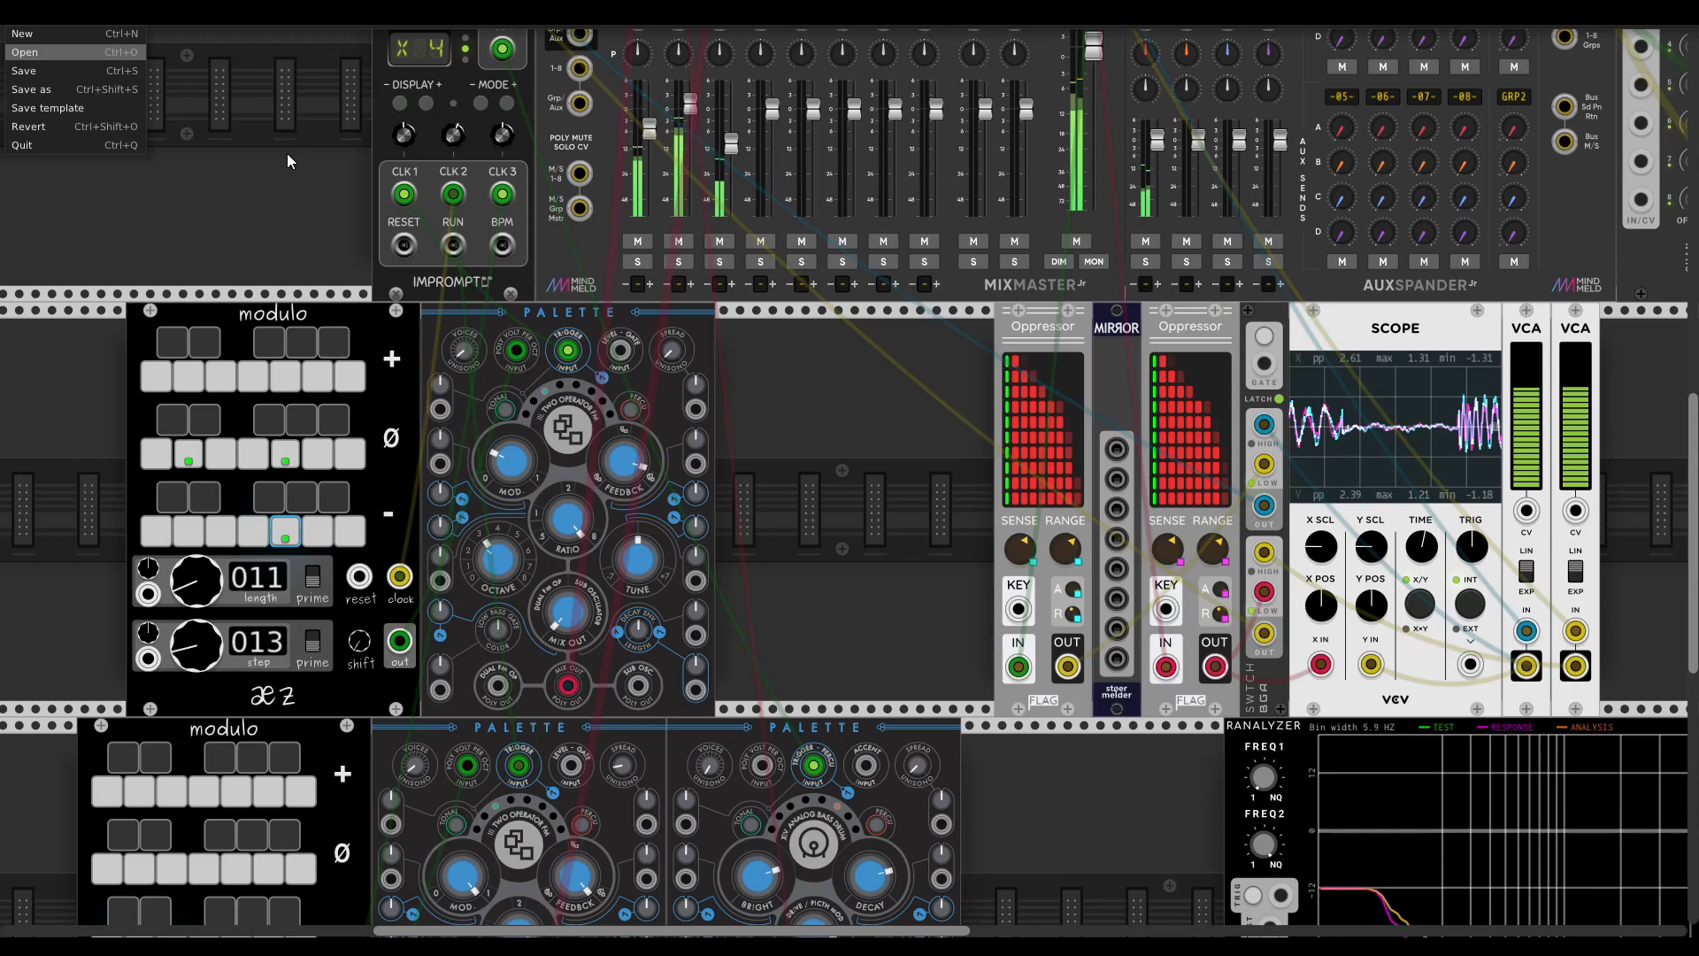
pyautogui.moveTo(282, 193)
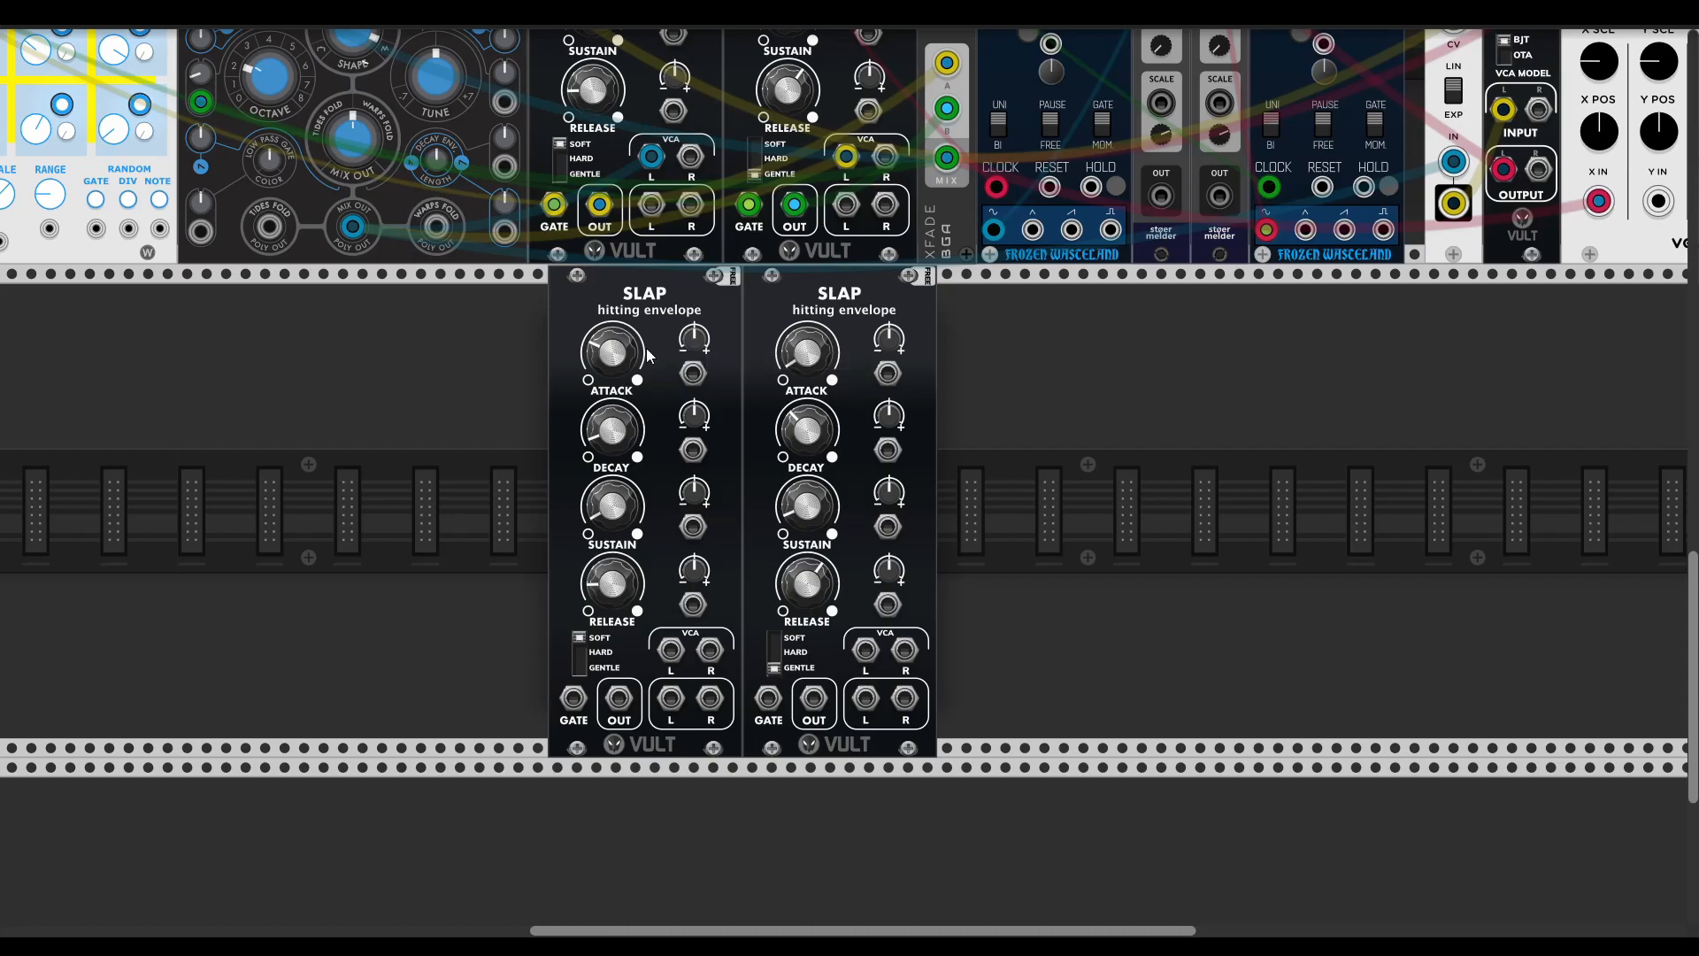
pyautogui.moveTo(604, 668)
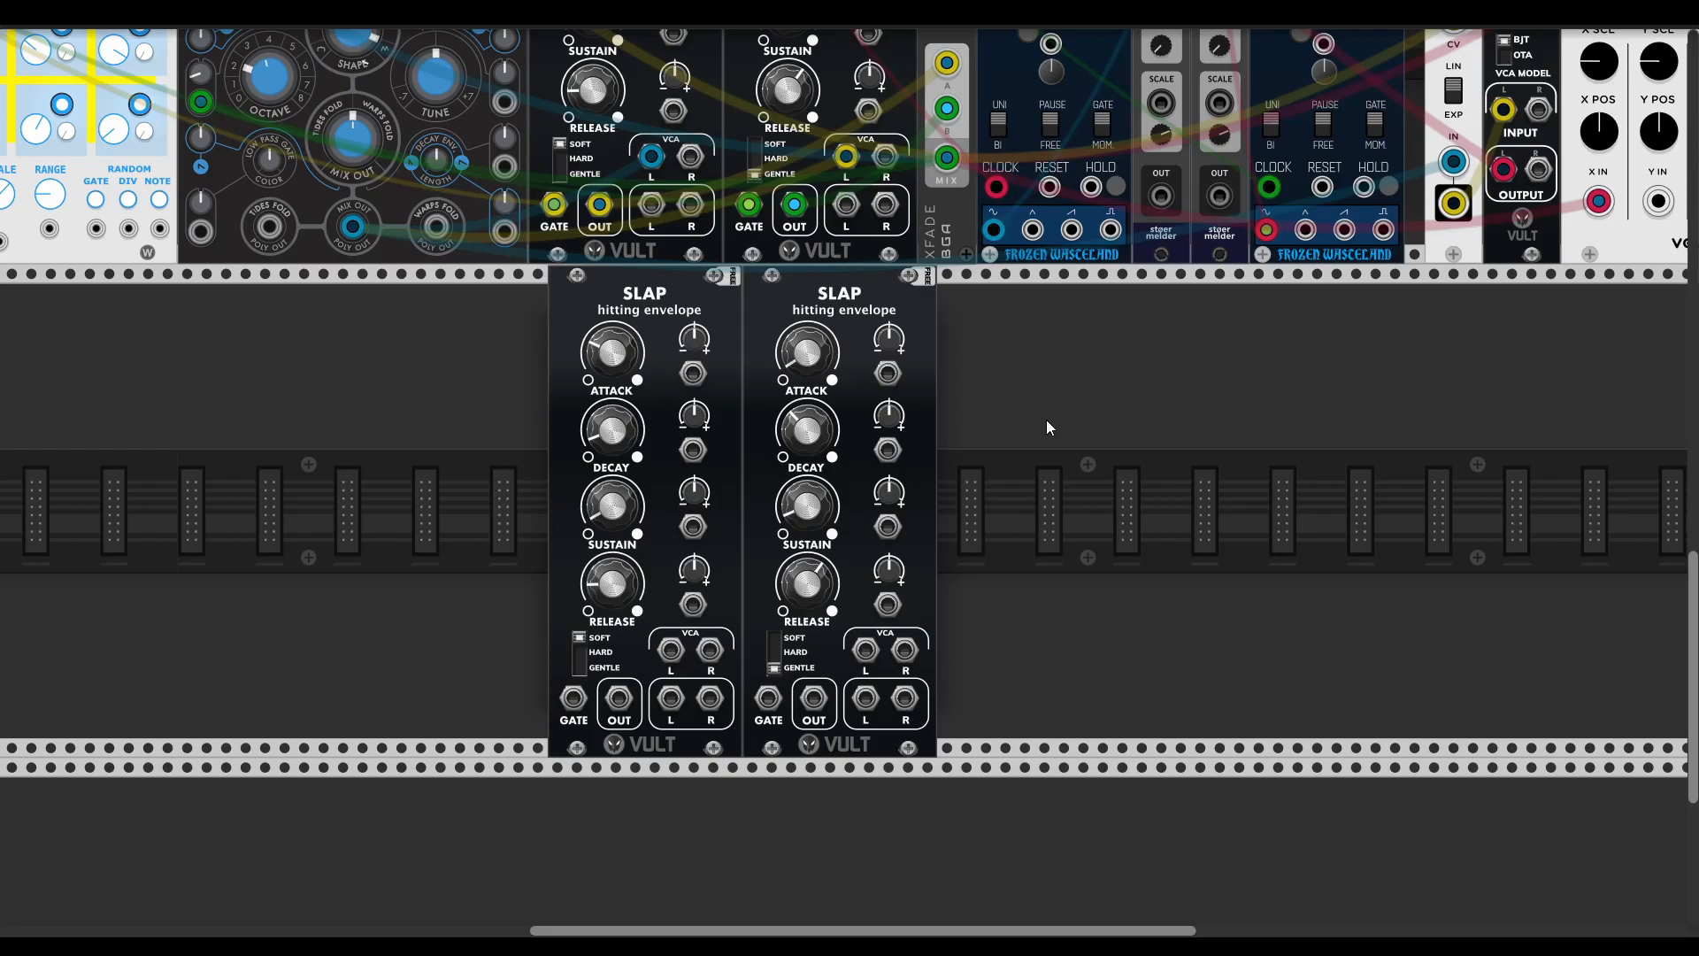
pyautogui.moveTo(1056, 540)
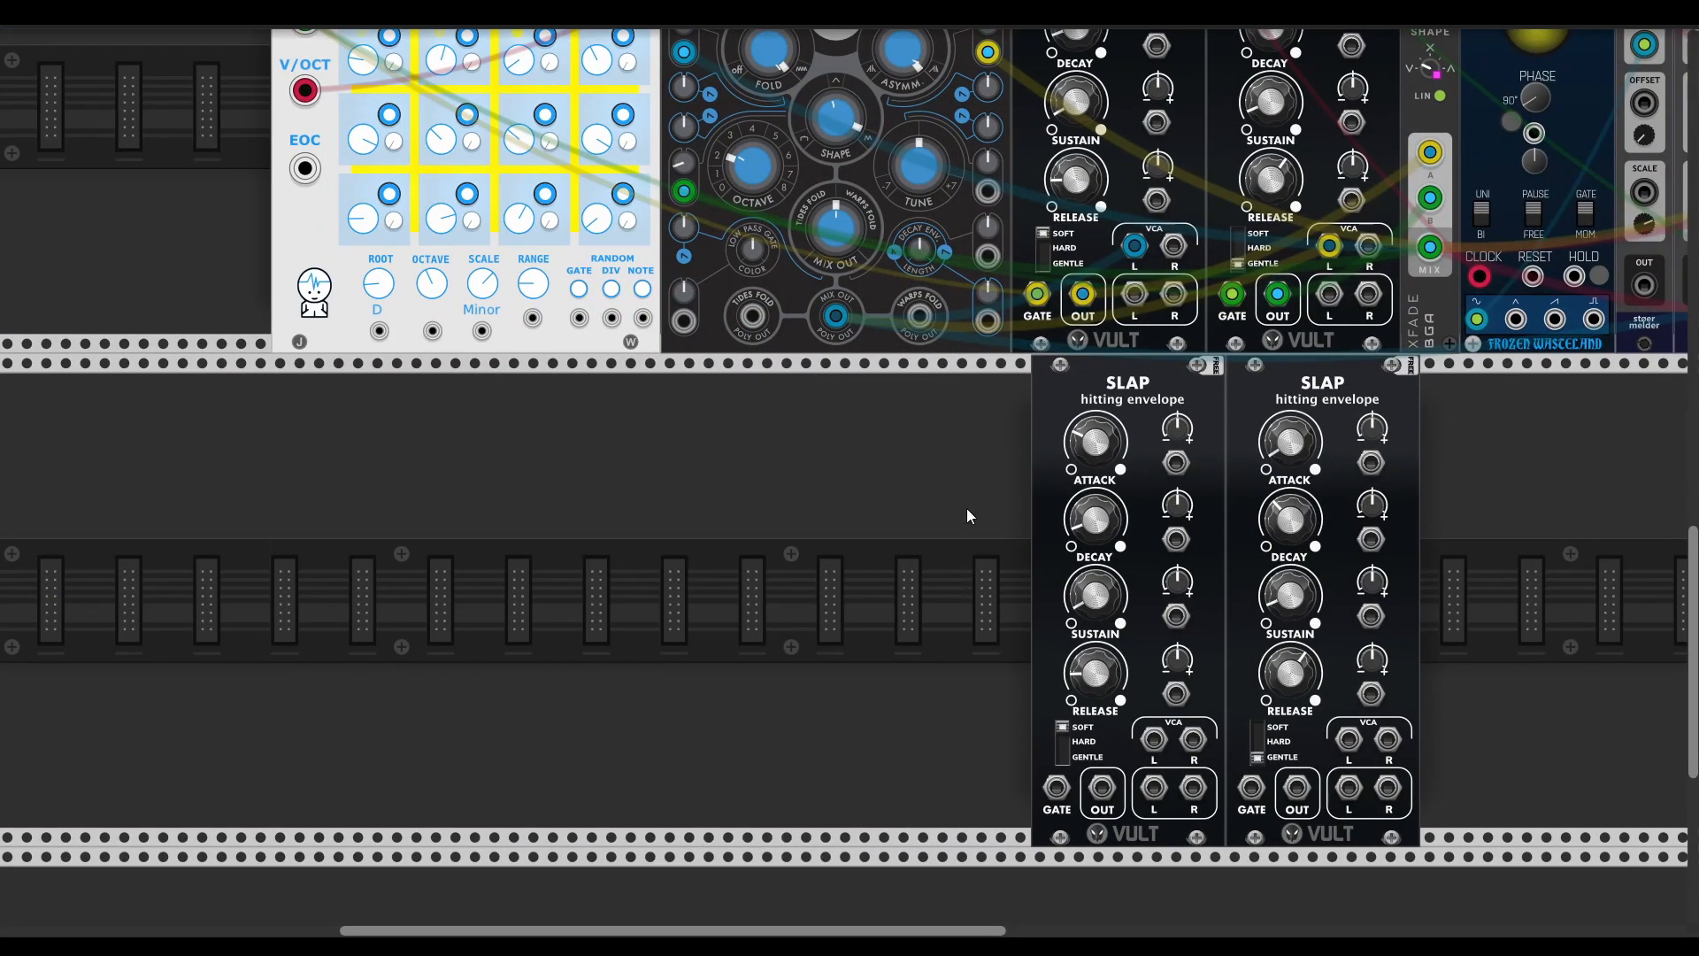
# - Patch the DivSeq gate into both lower SLAP envelopes and duplicate XFADE beside them
pyautogui.moveTo(303, 11); pyautogui.dragTo(1056, 788)
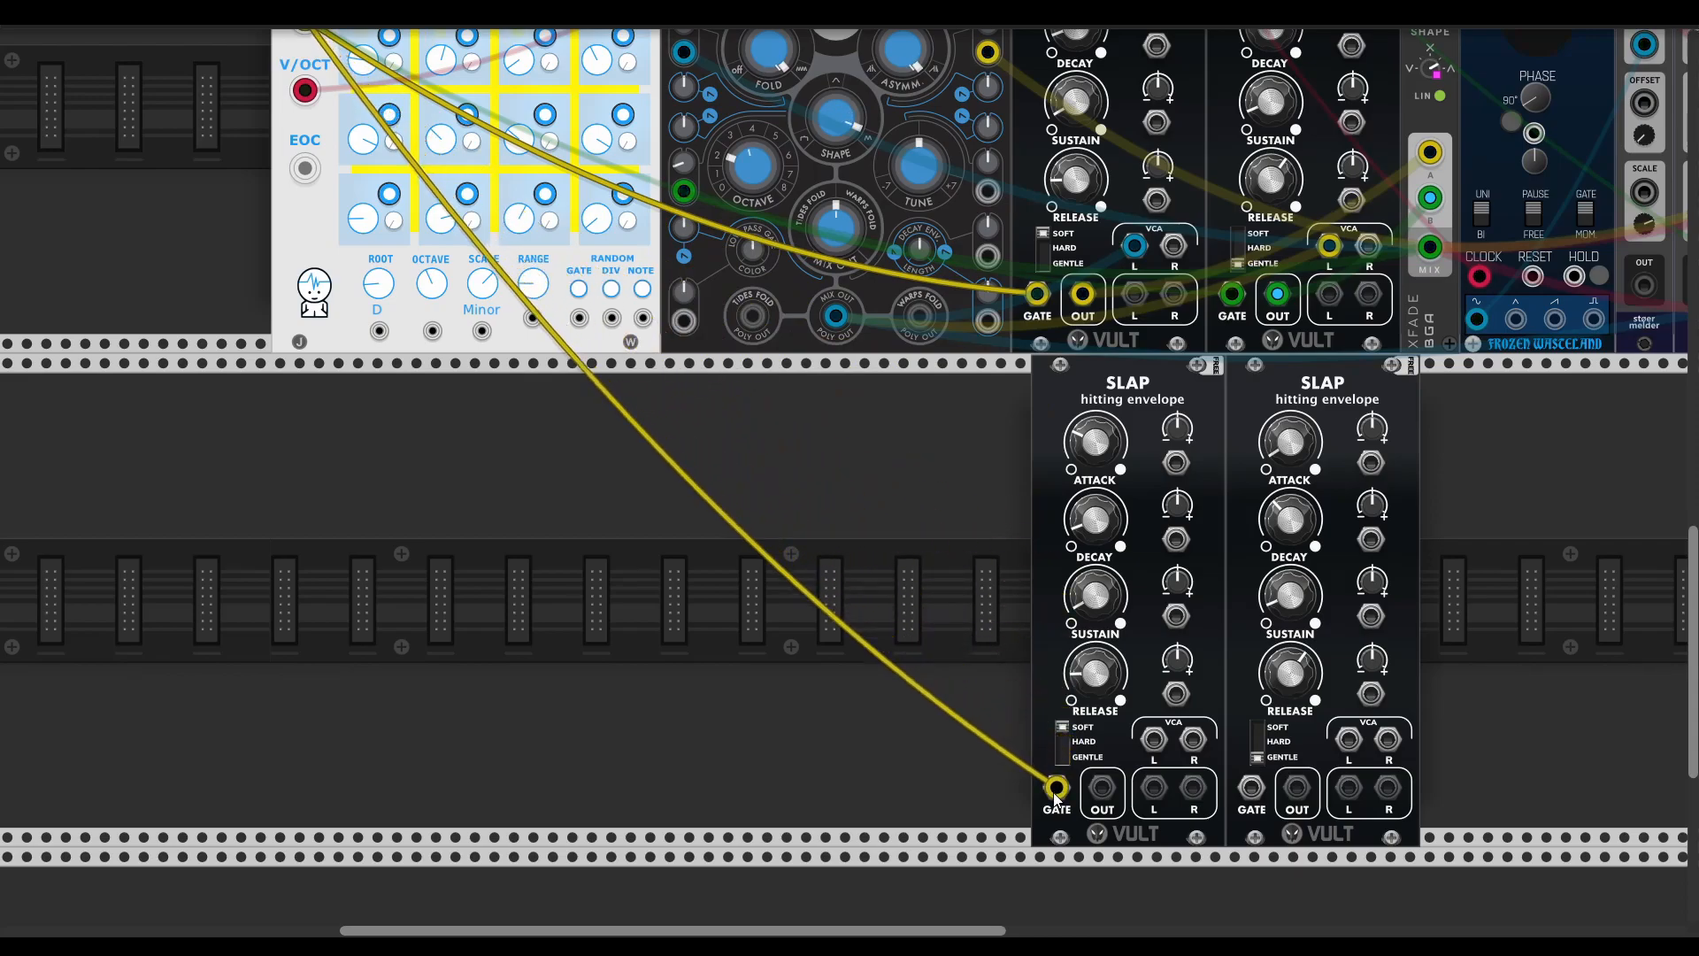
pyautogui.moveTo(1057, 788); pyautogui.dragTo(1251, 788)
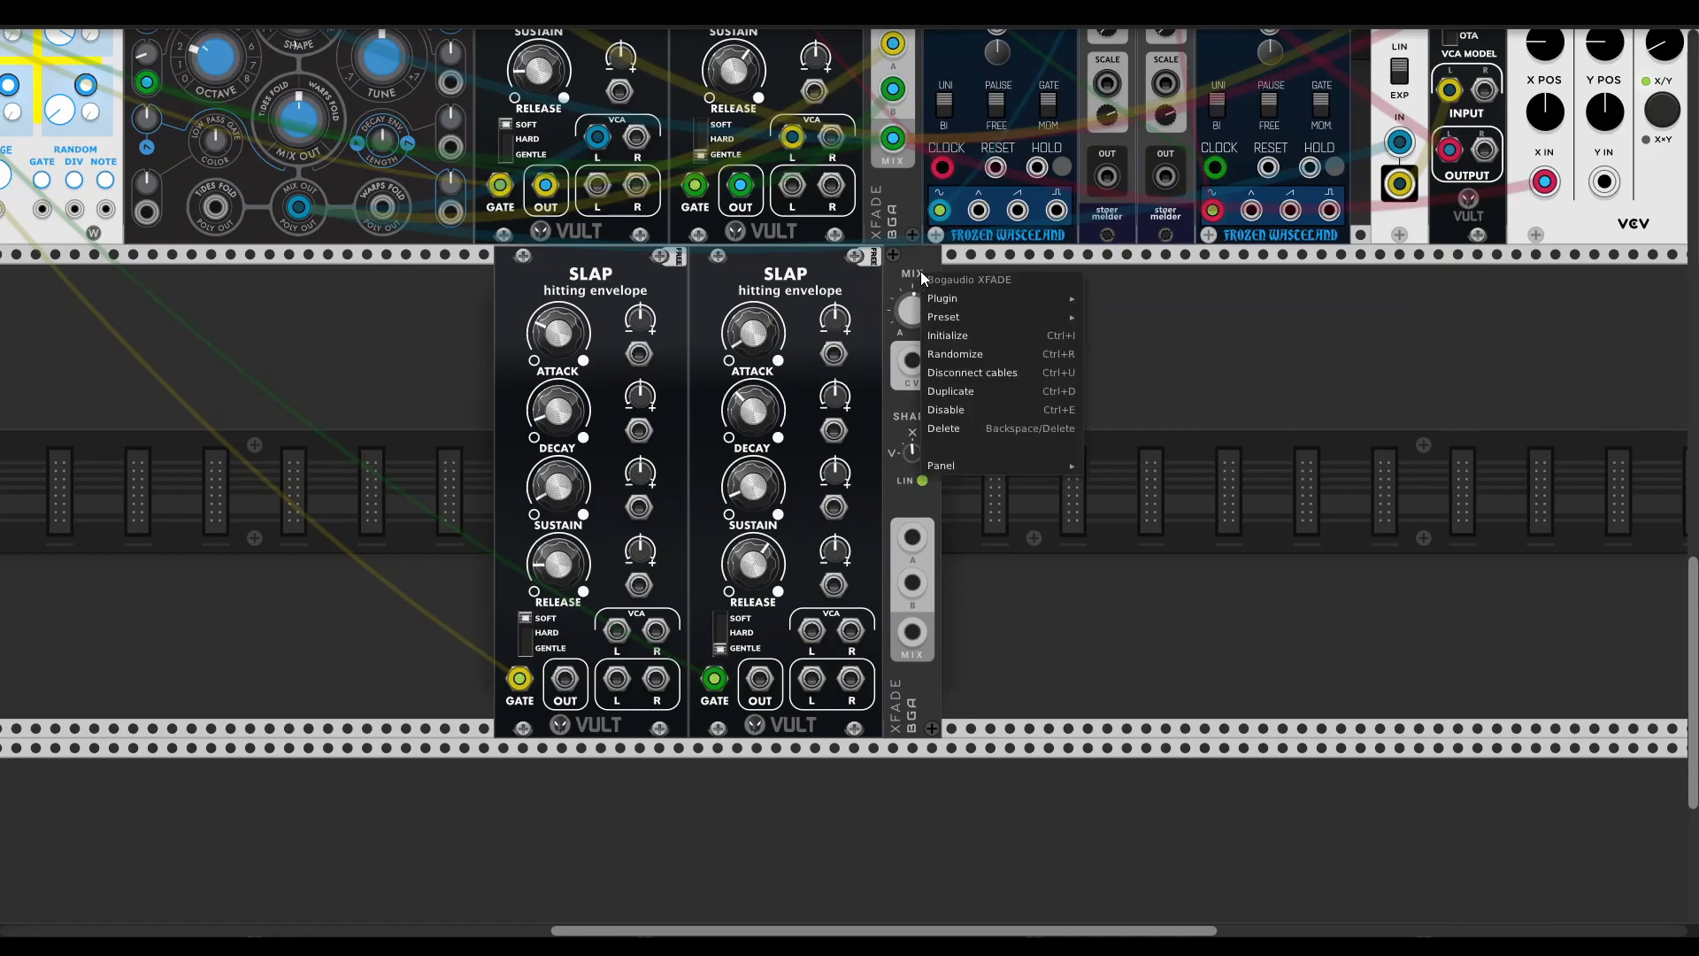
pyautogui.click(963, 353)
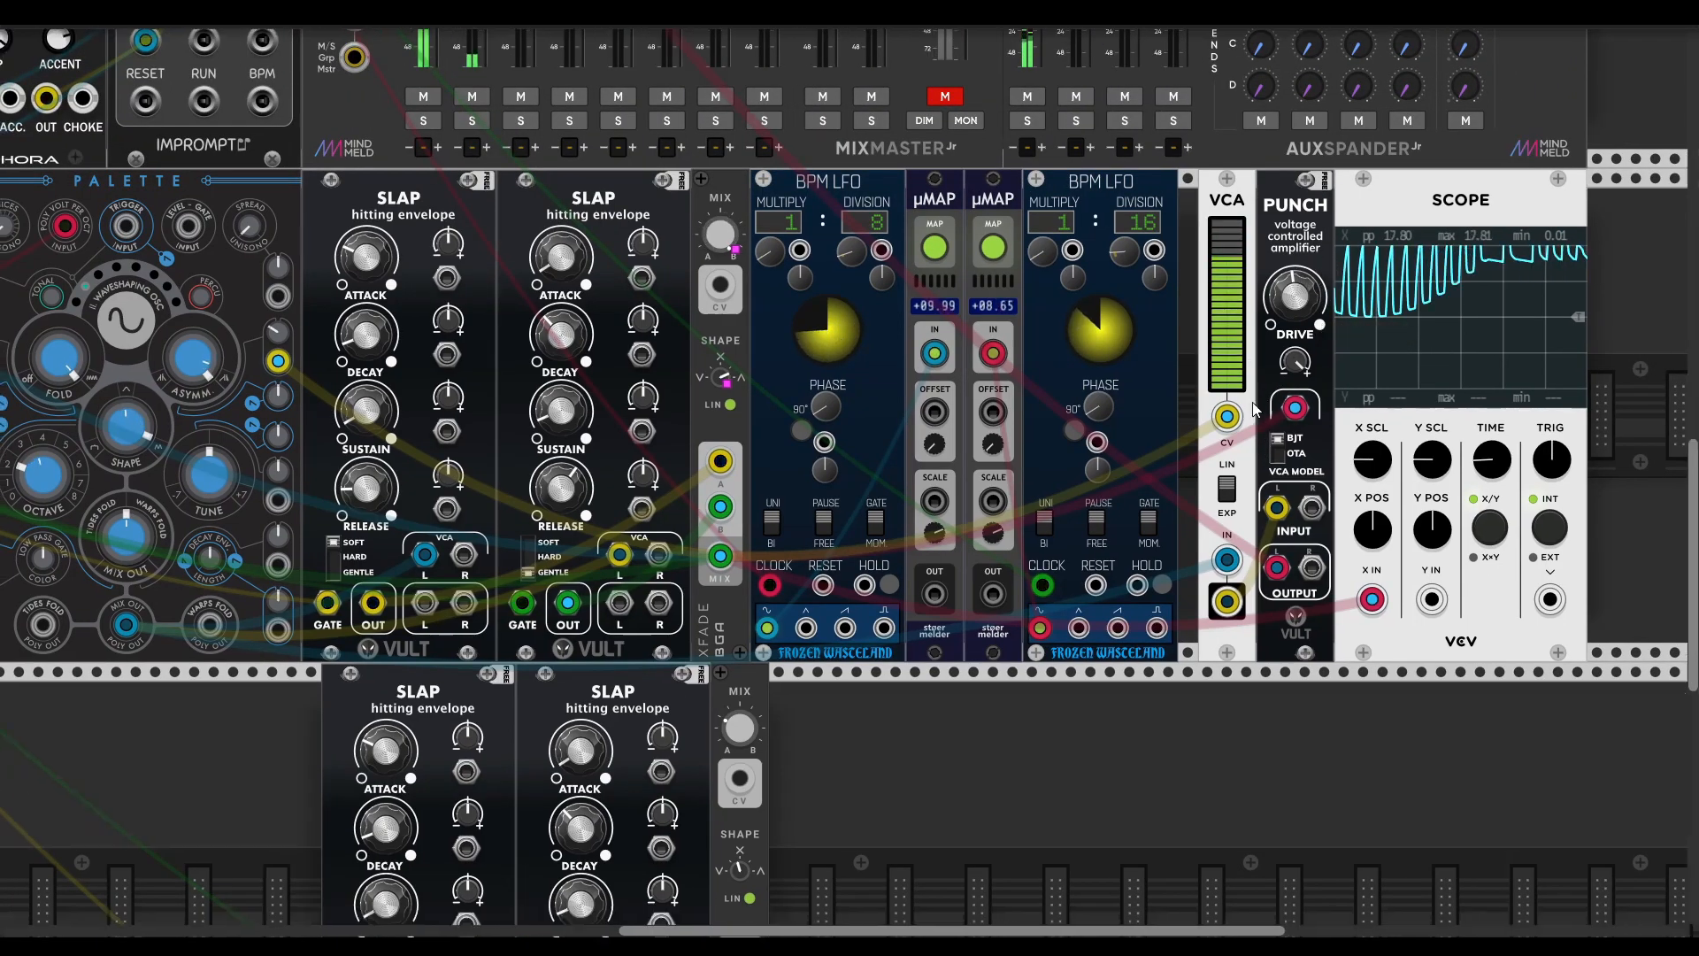
# - Cable the new SLAP envelope outputs into the second crossfader's A and B inputs
pyautogui.scroll(-3)
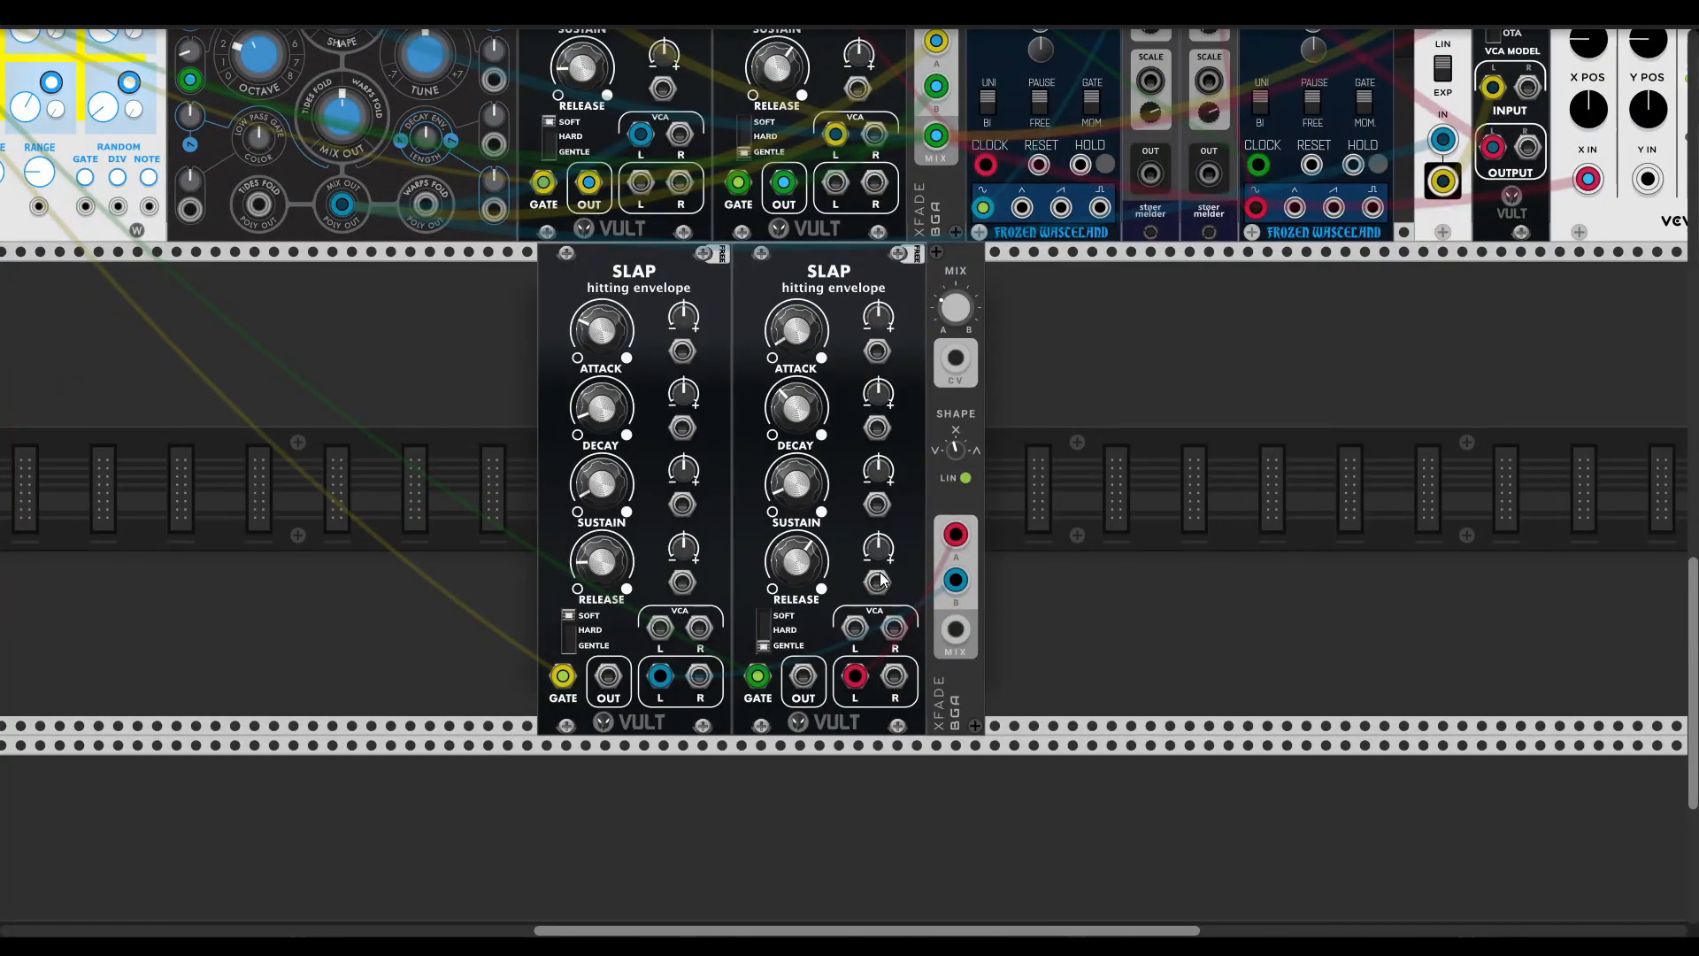
pyautogui.moveTo(608, 680); pyautogui.dragTo(956, 532)
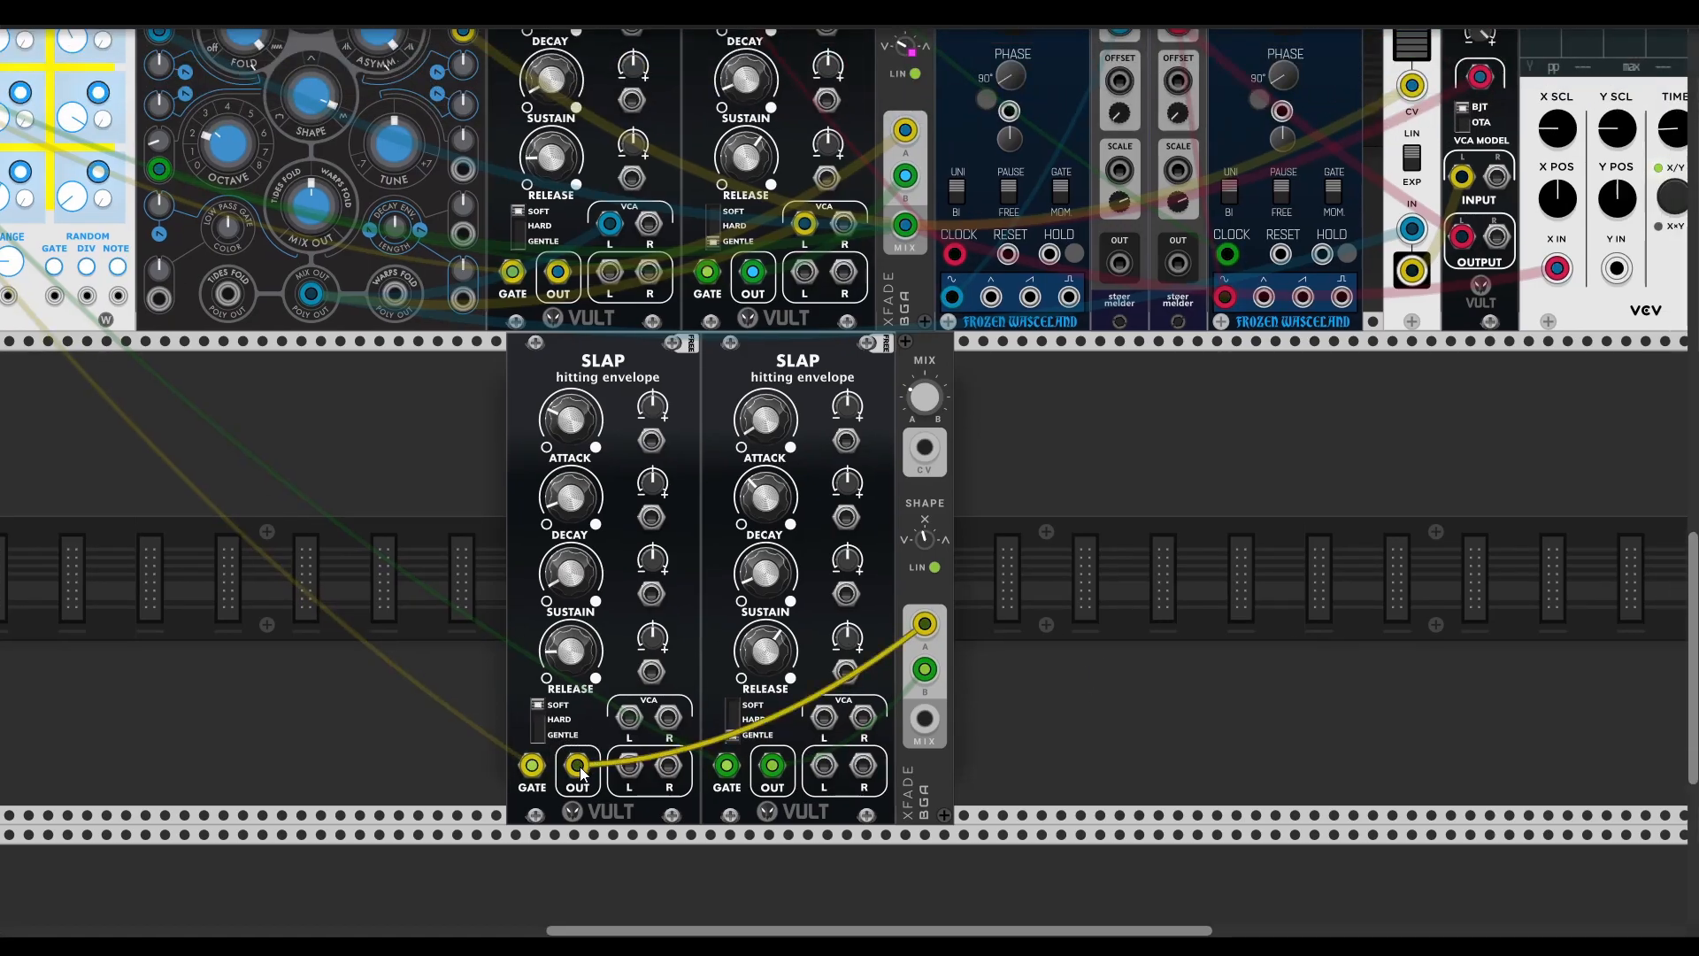
pyautogui.moveTo(922, 395); pyautogui.dragTo(937, 406)
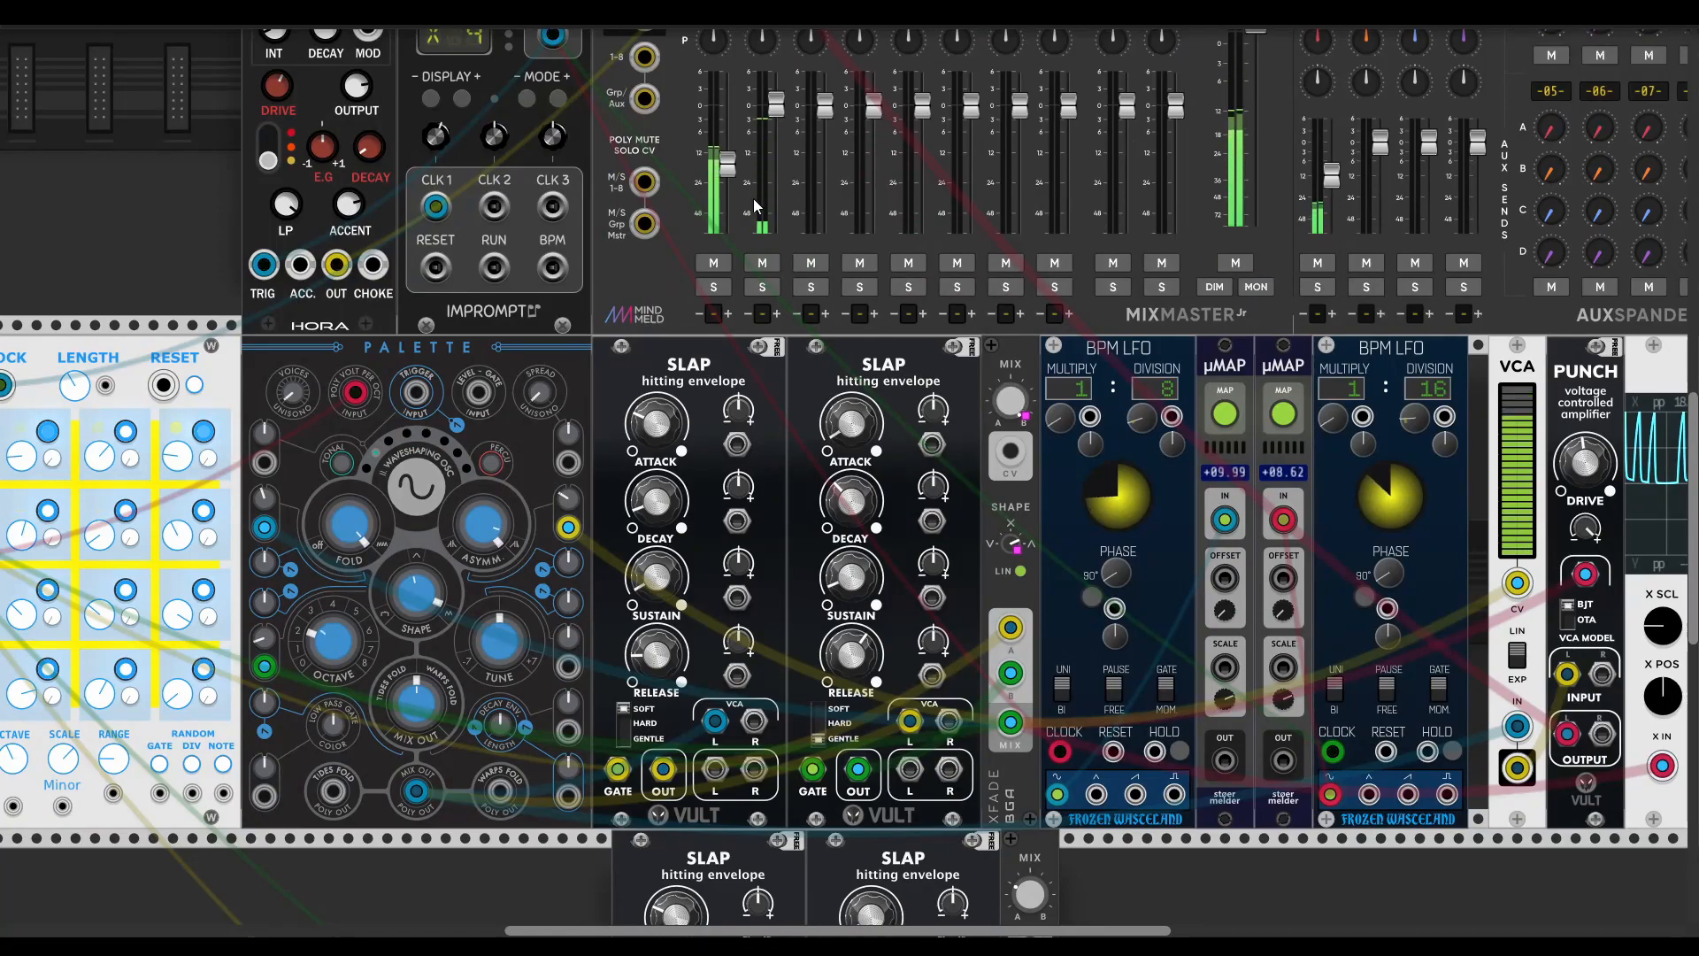
# - Turn the first BPM LFO's DIVISION knob from 8 down to 5
pyautogui.moveTo(728, 146); pyautogui.dragTo(729, 163)
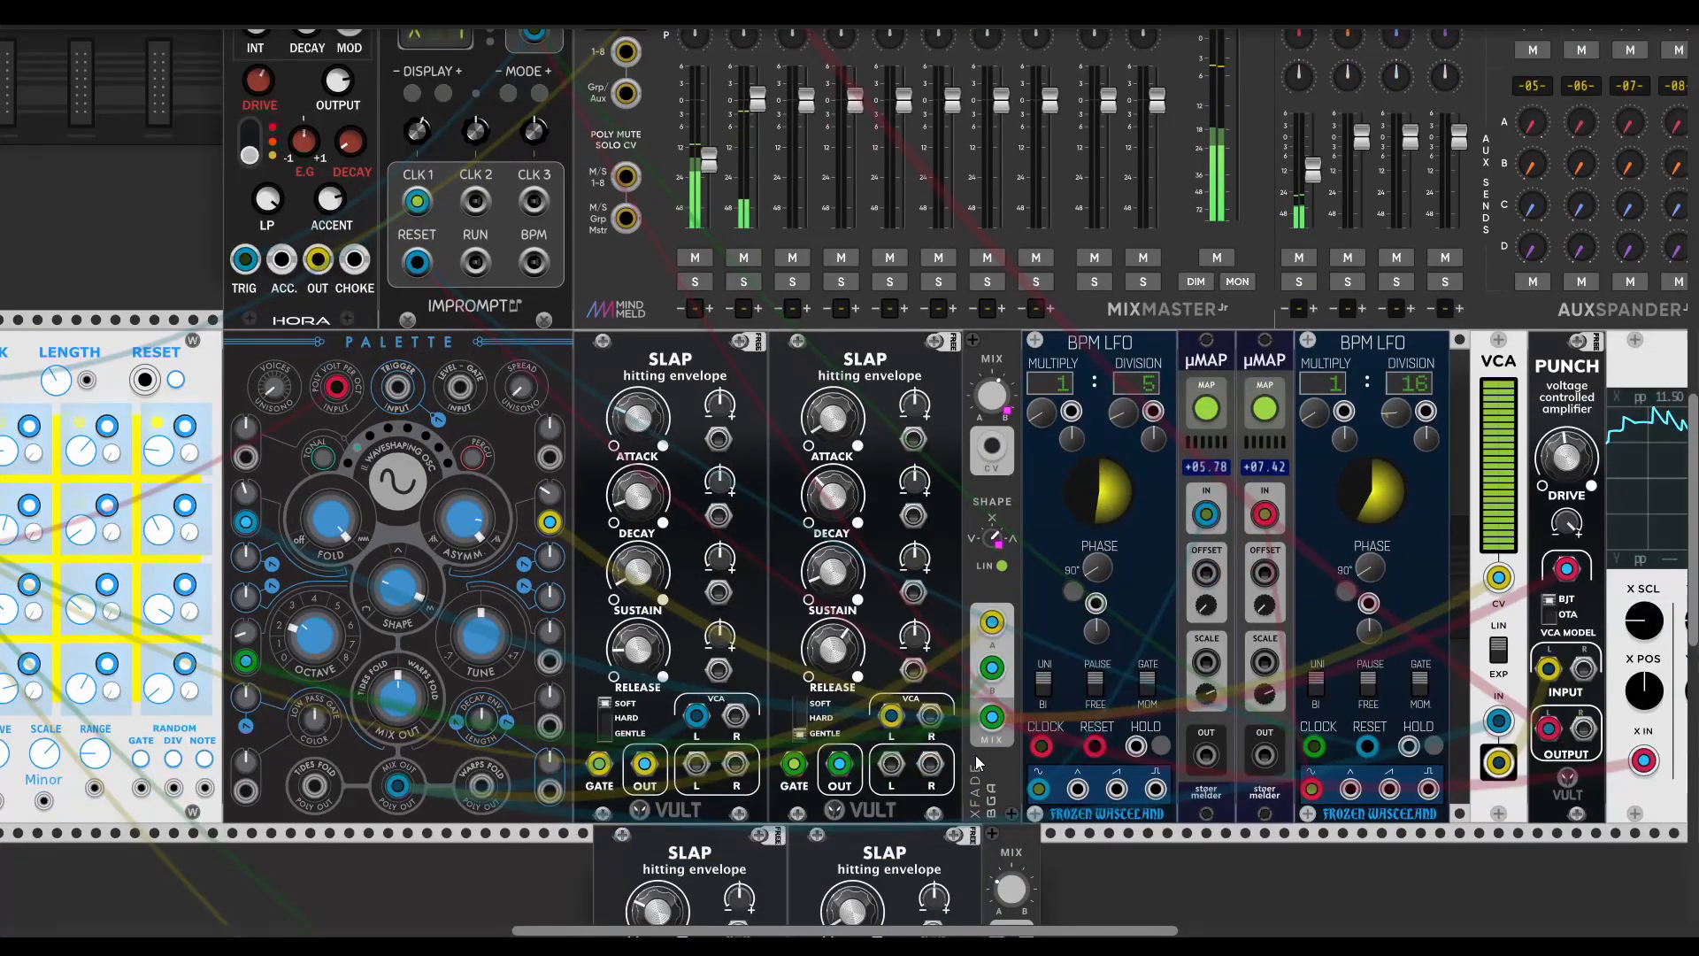
pyautogui.scroll(-3)
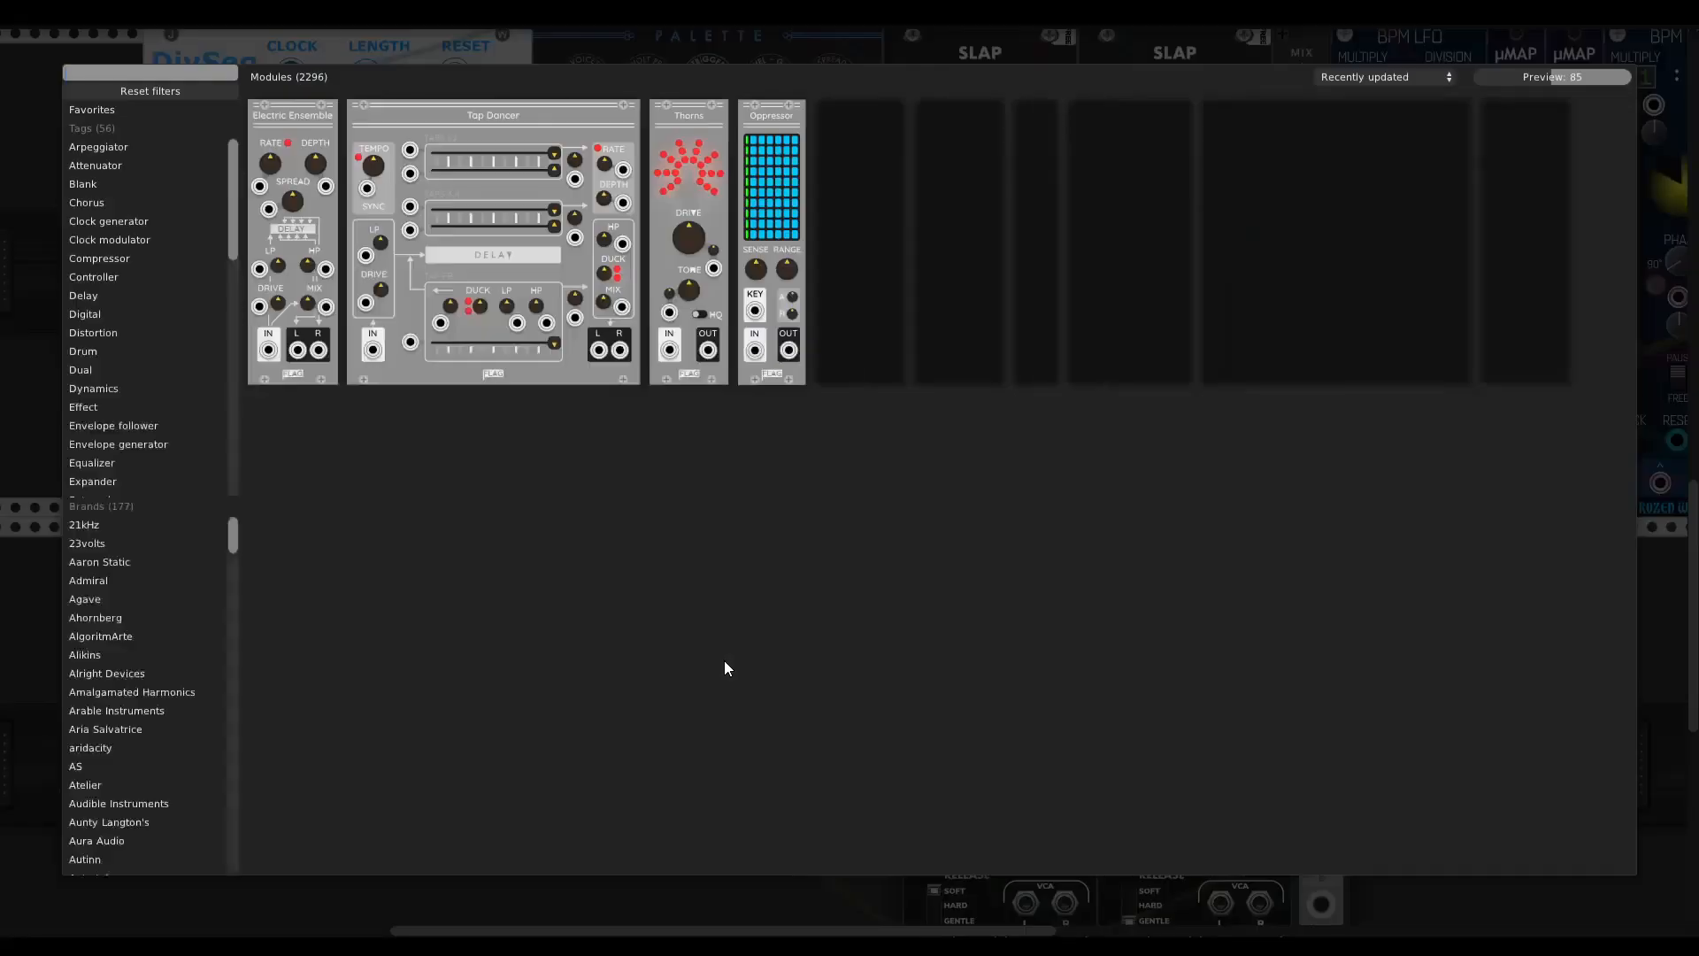
# - Search the module browser for 'shape' to place ShapeMaster in the lower row
pyautogui.write('shape')
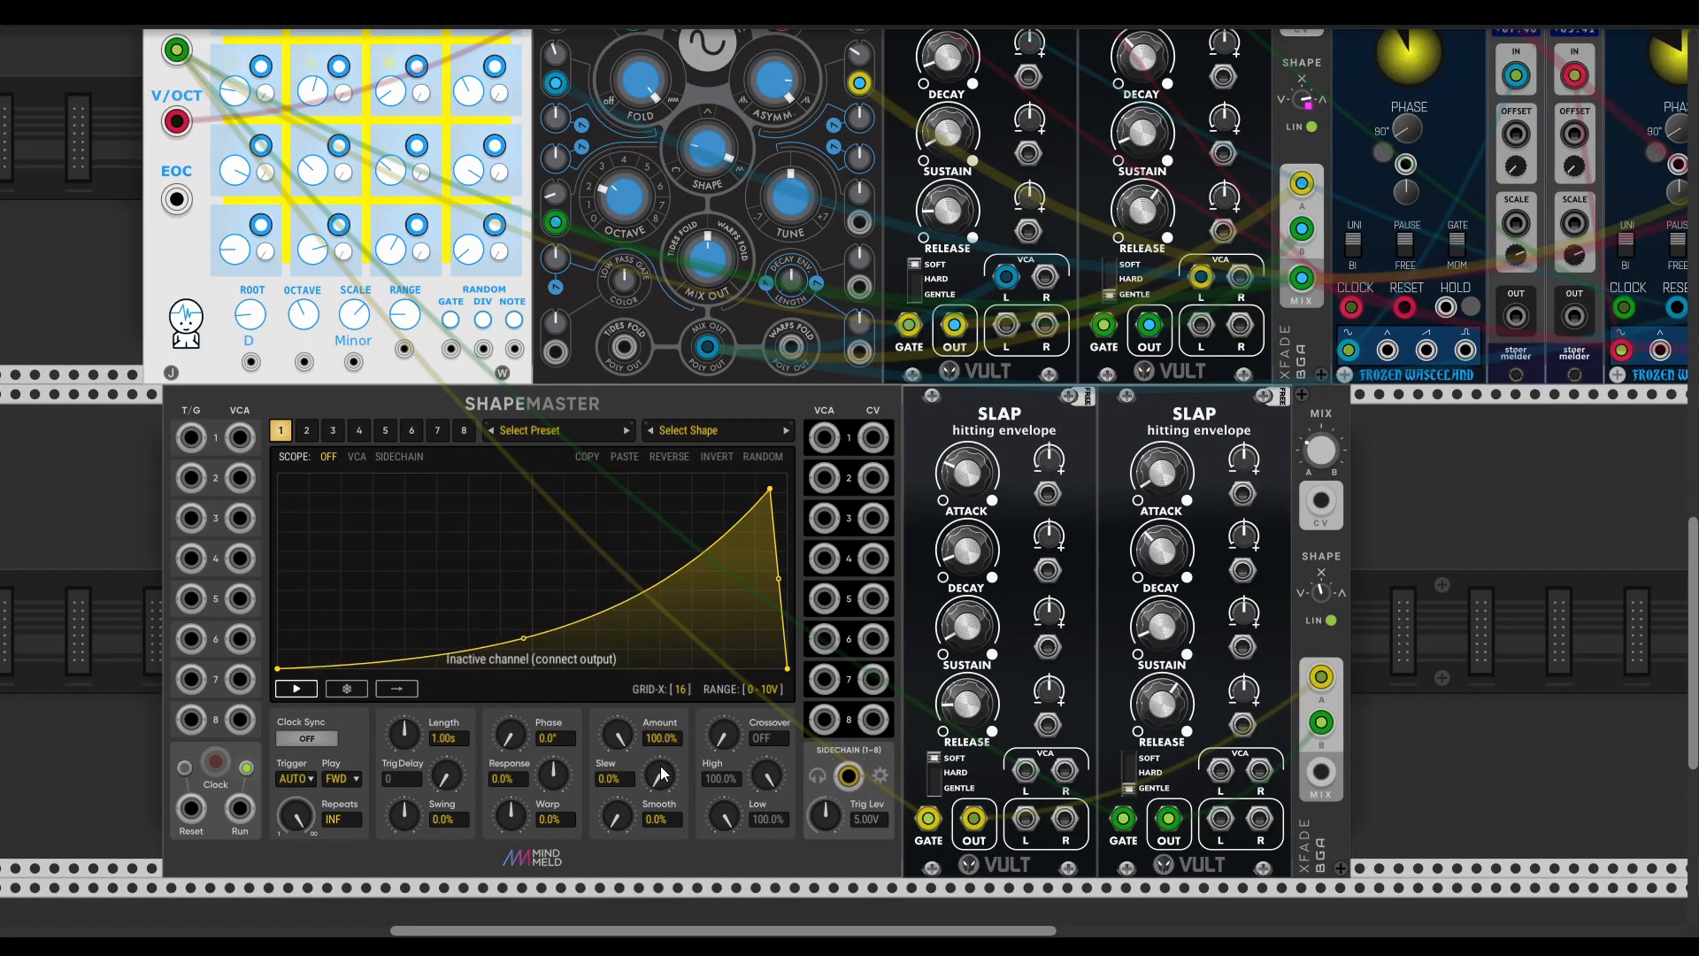
pyautogui.moveTo(681, 683)
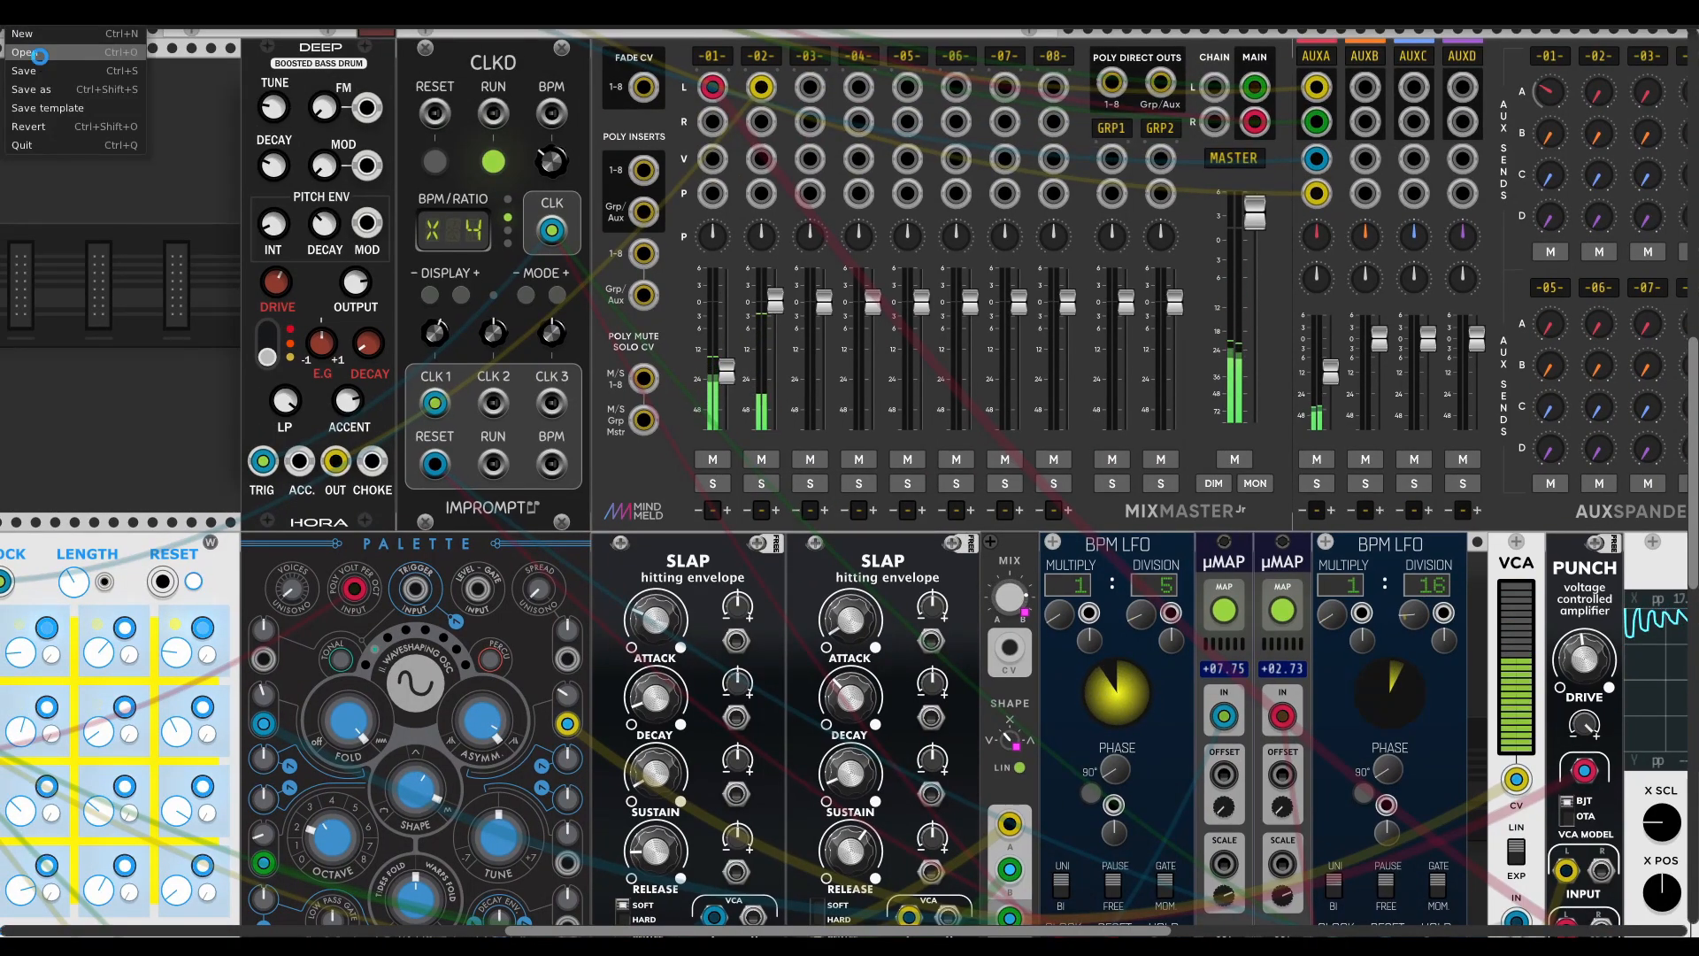
pyautogui.moveTo(251, 192)
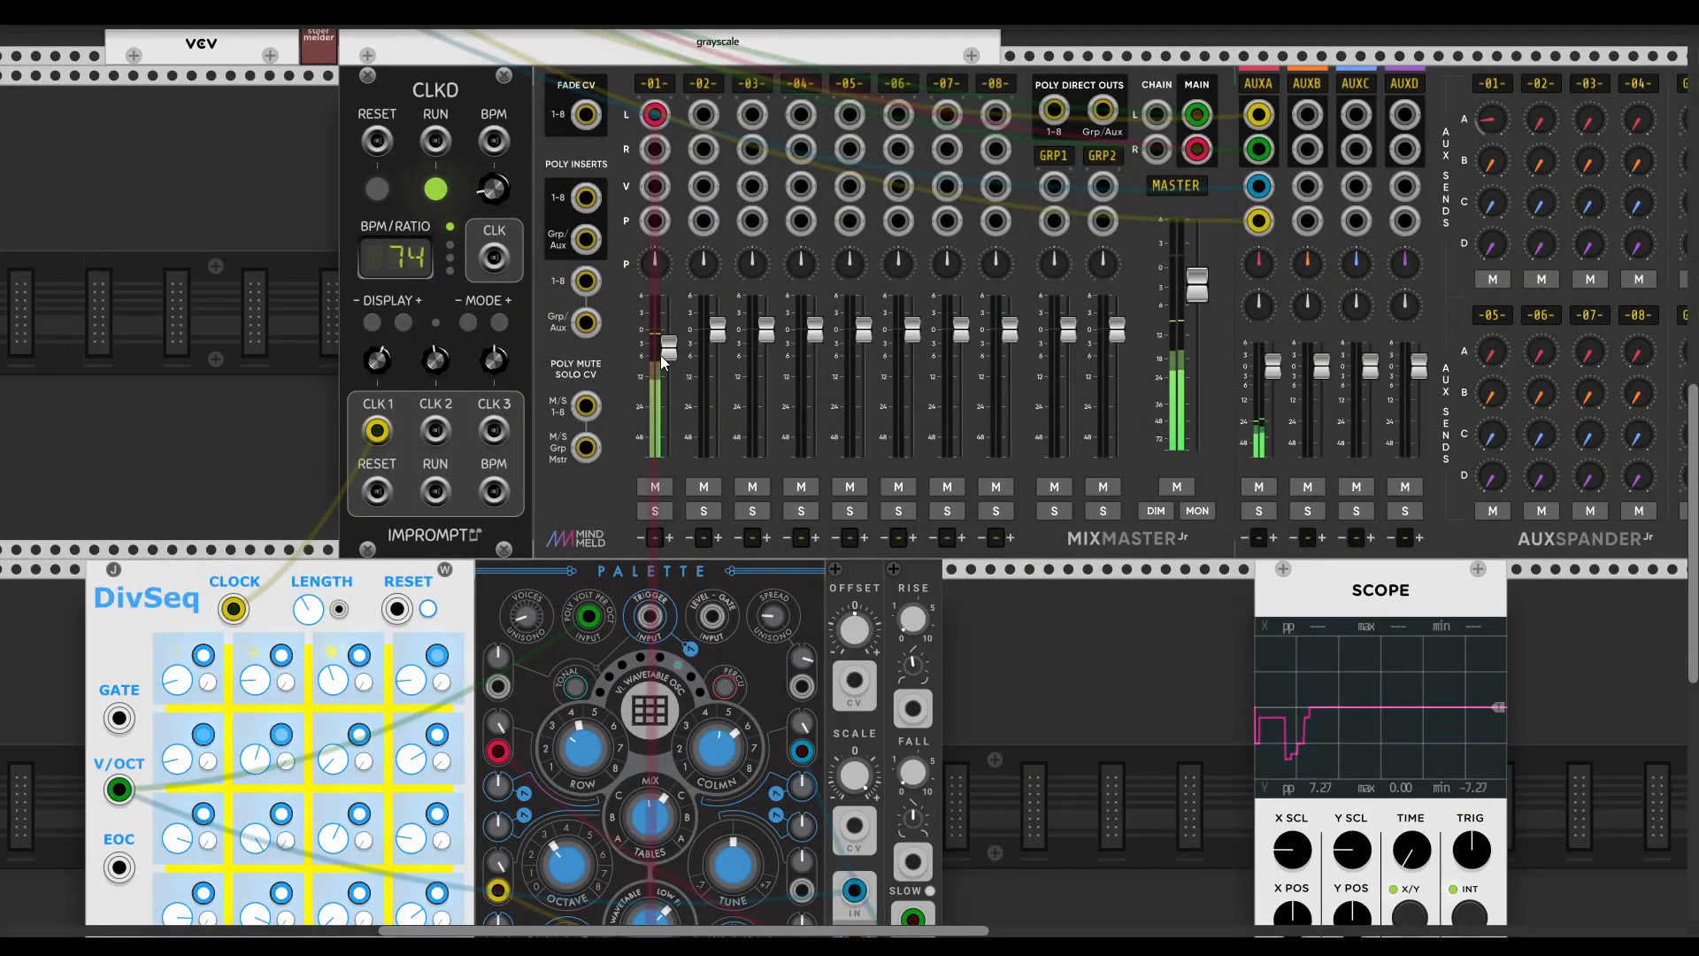
# - Scroll through the loaded DivSeq patch with the Palette oscillator and two scopes
pyautogui.scroll(-3)
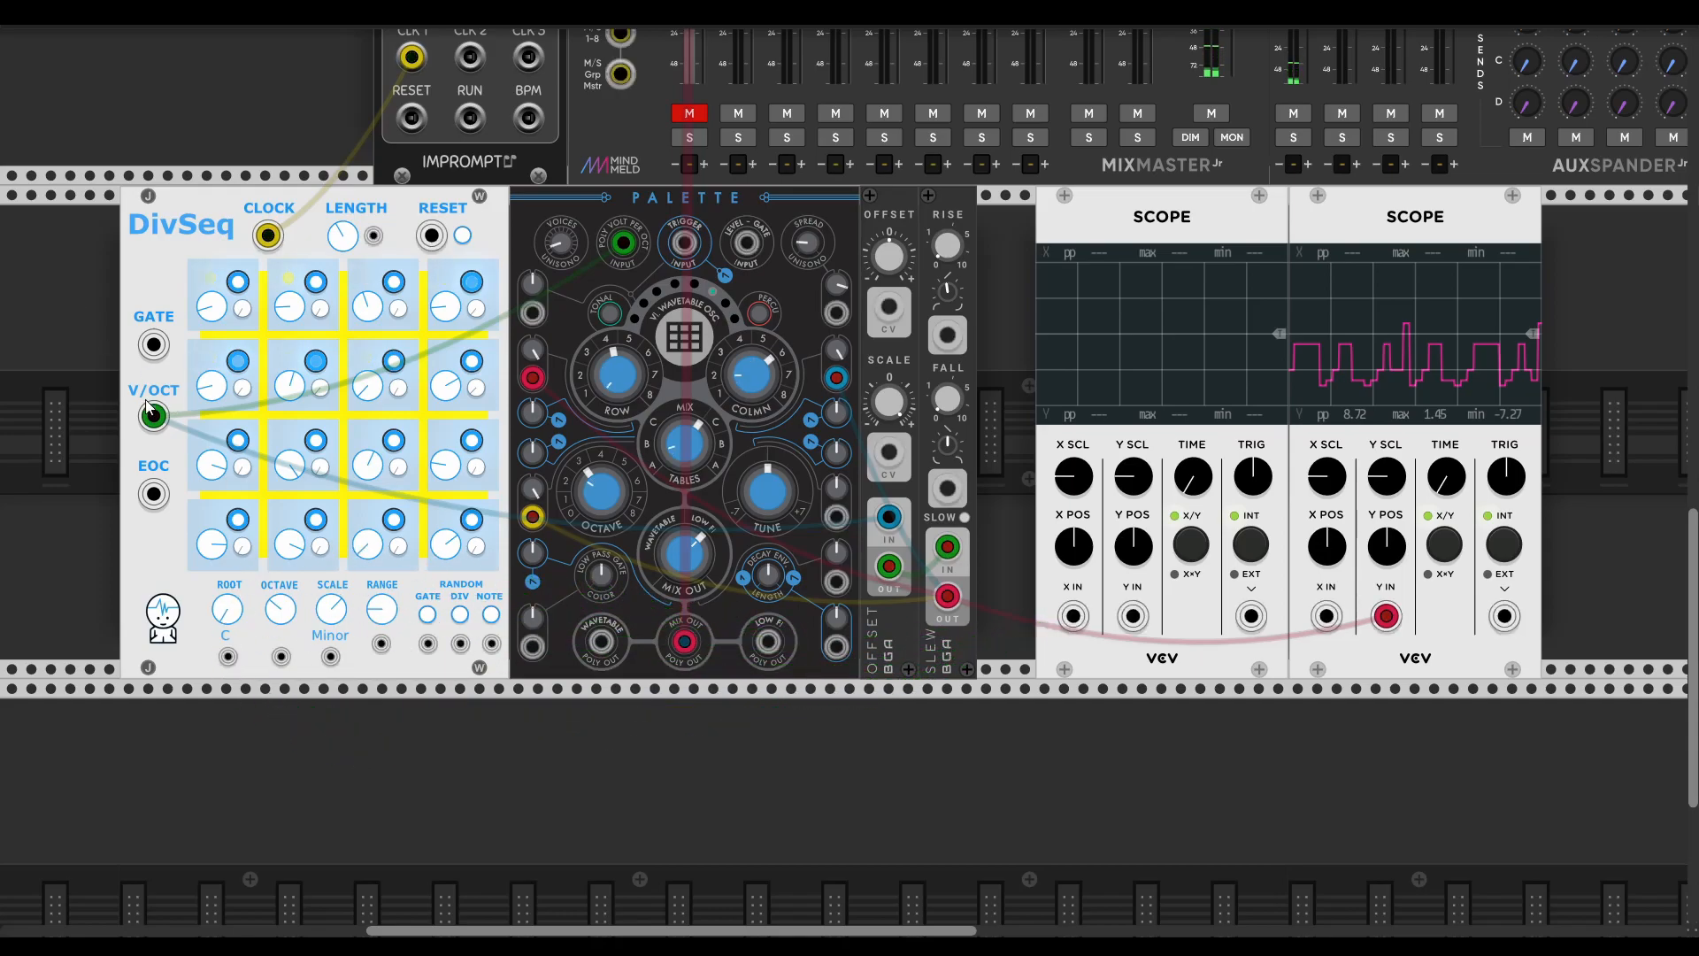
# - Send the DivSeq pitch to the first scope and lower Offset SCALE to about 1.04x
pyautogui.moveTo(153, 415); pyautogui.dragTo(1072, 616)
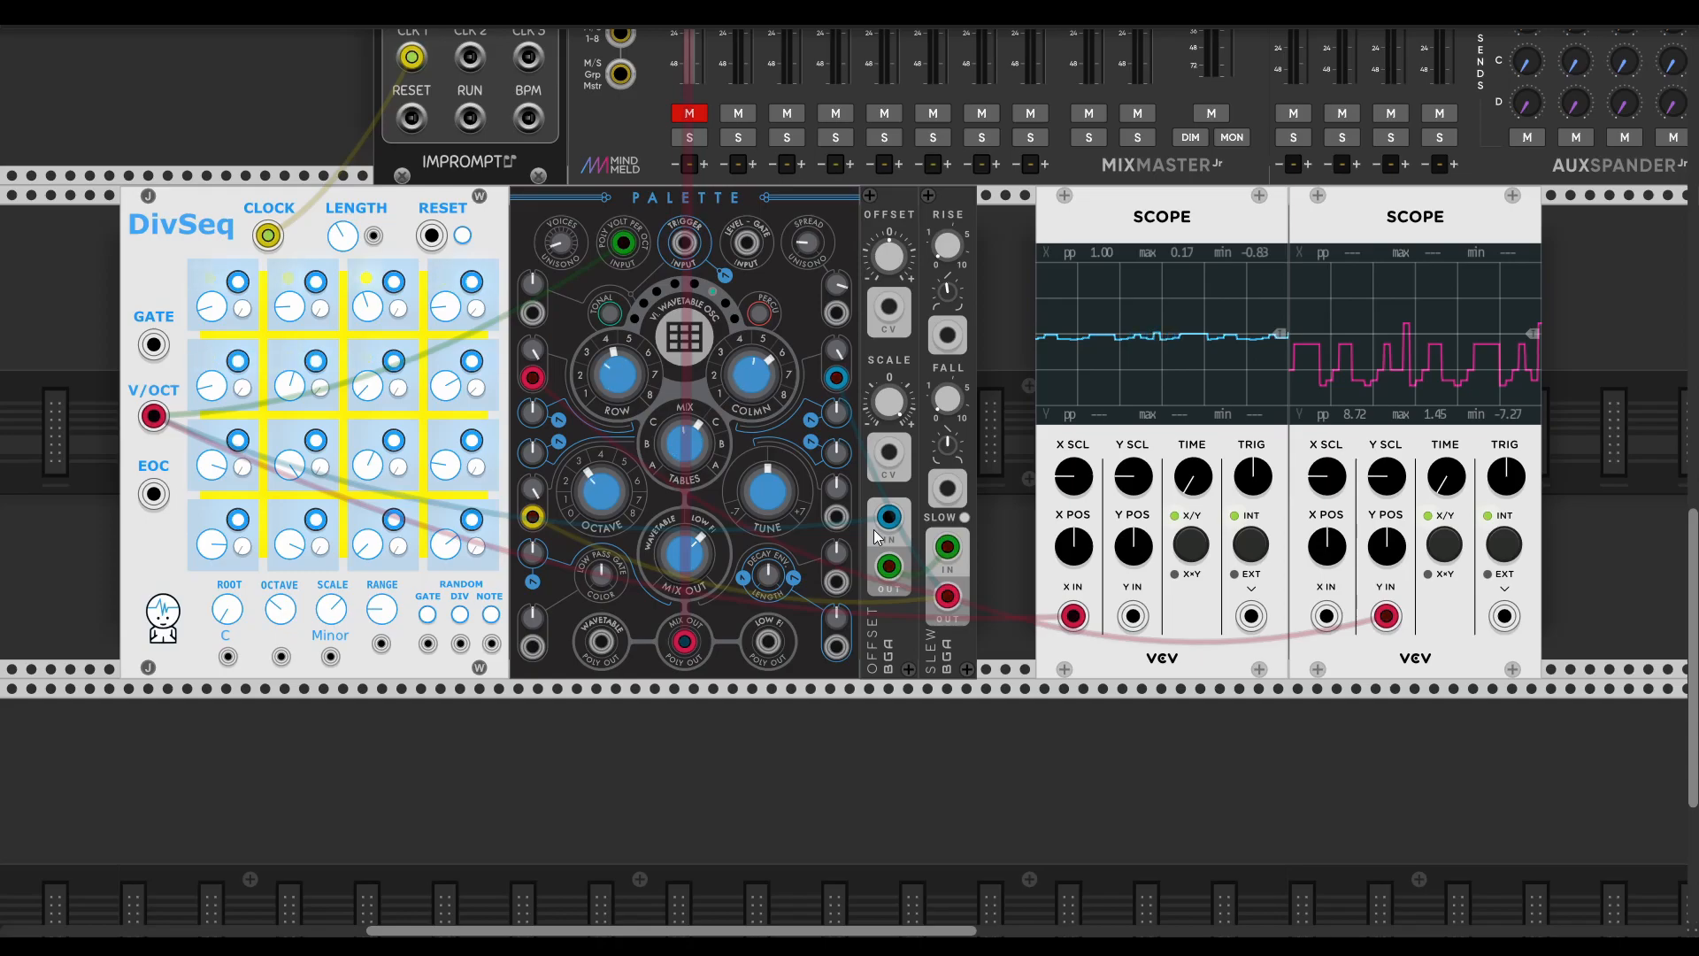
pyautogui.moveTo(614, 373); pyautogui.dragTo(614, 357)
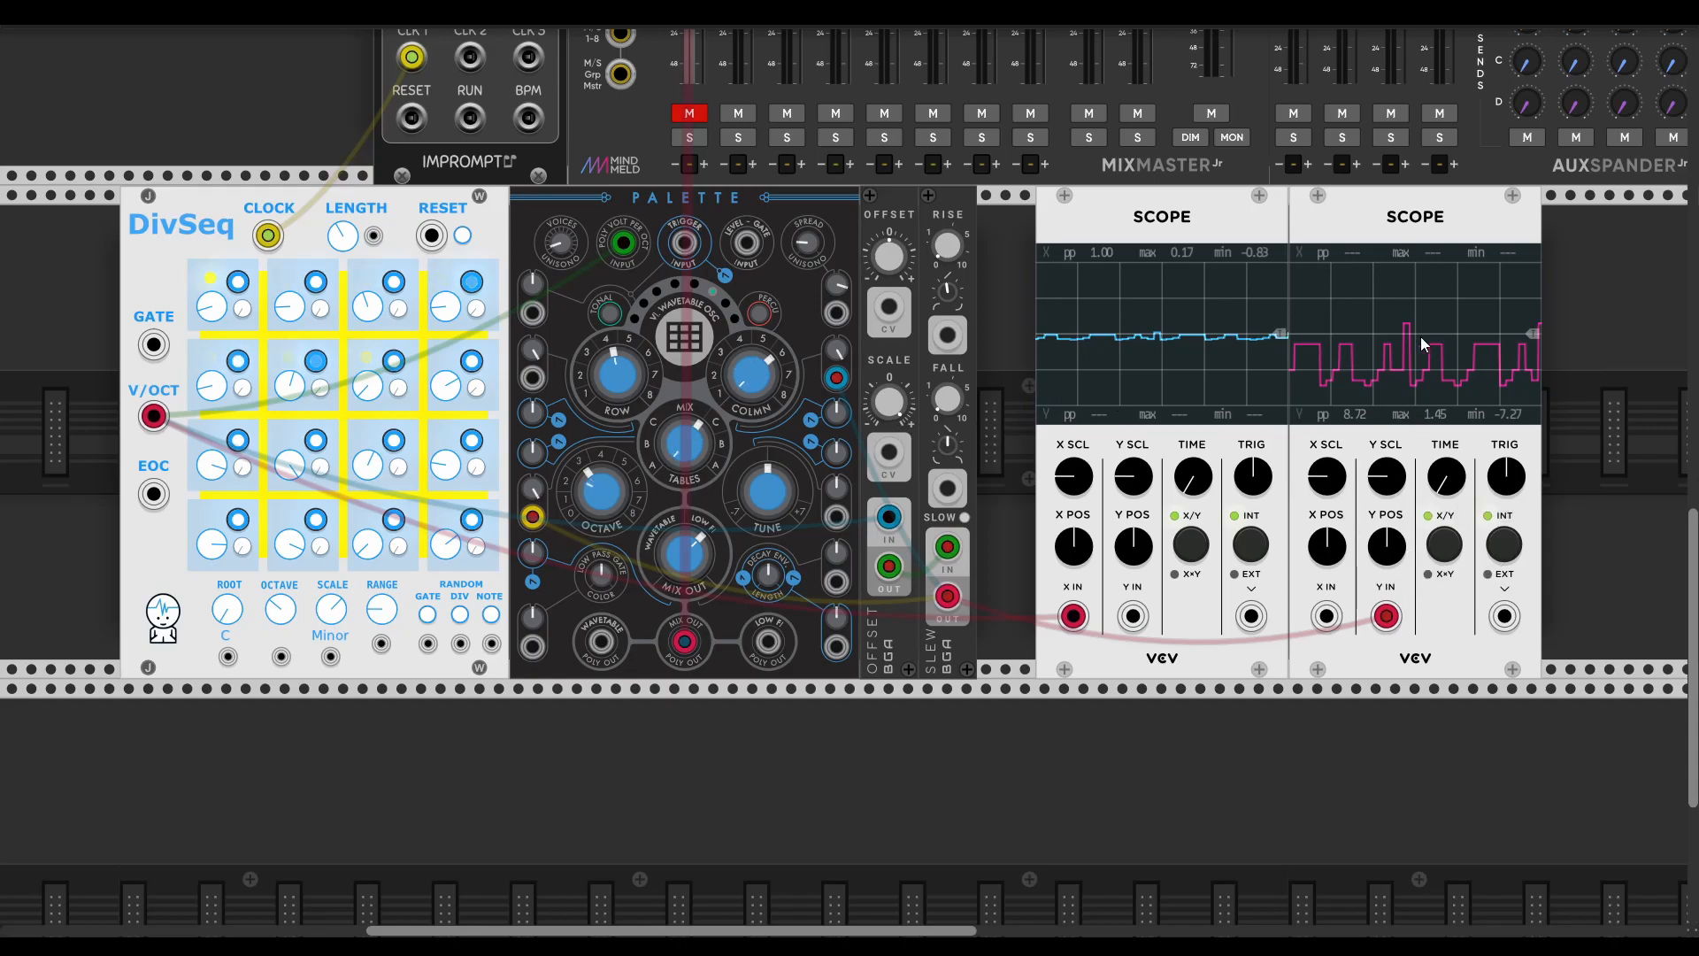
pyautogui.moveTo(1445, 476)
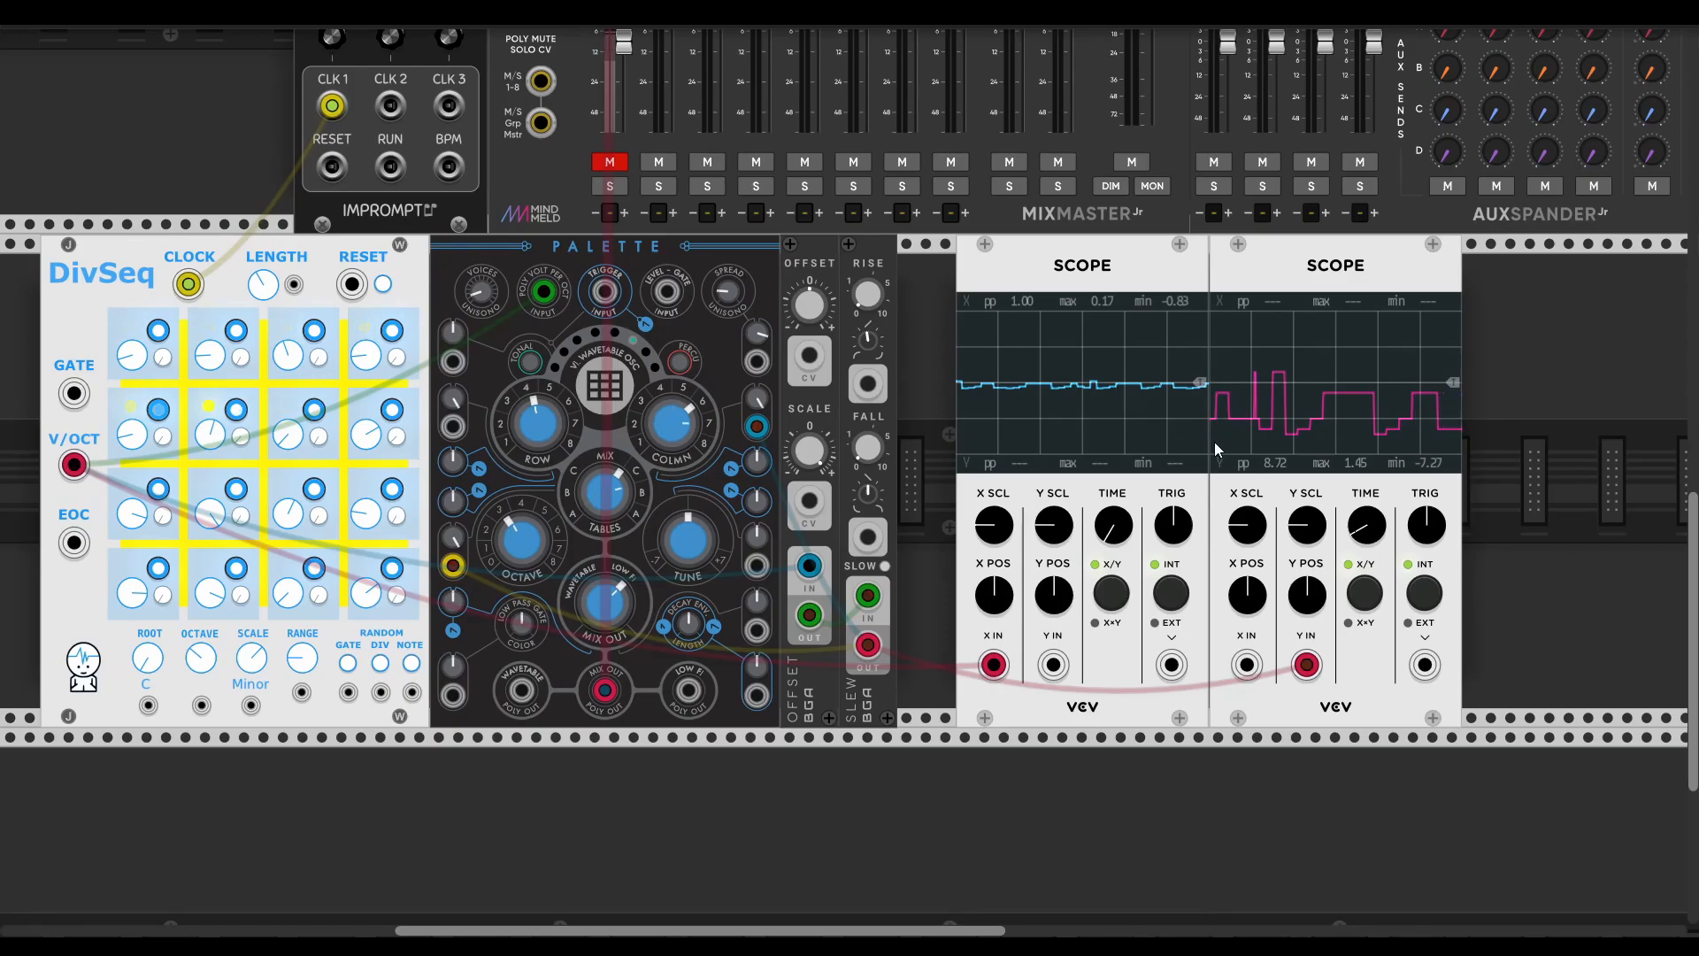
pyautogui.moveTo(807, 452); pyautogui.dragTo(807, 444)
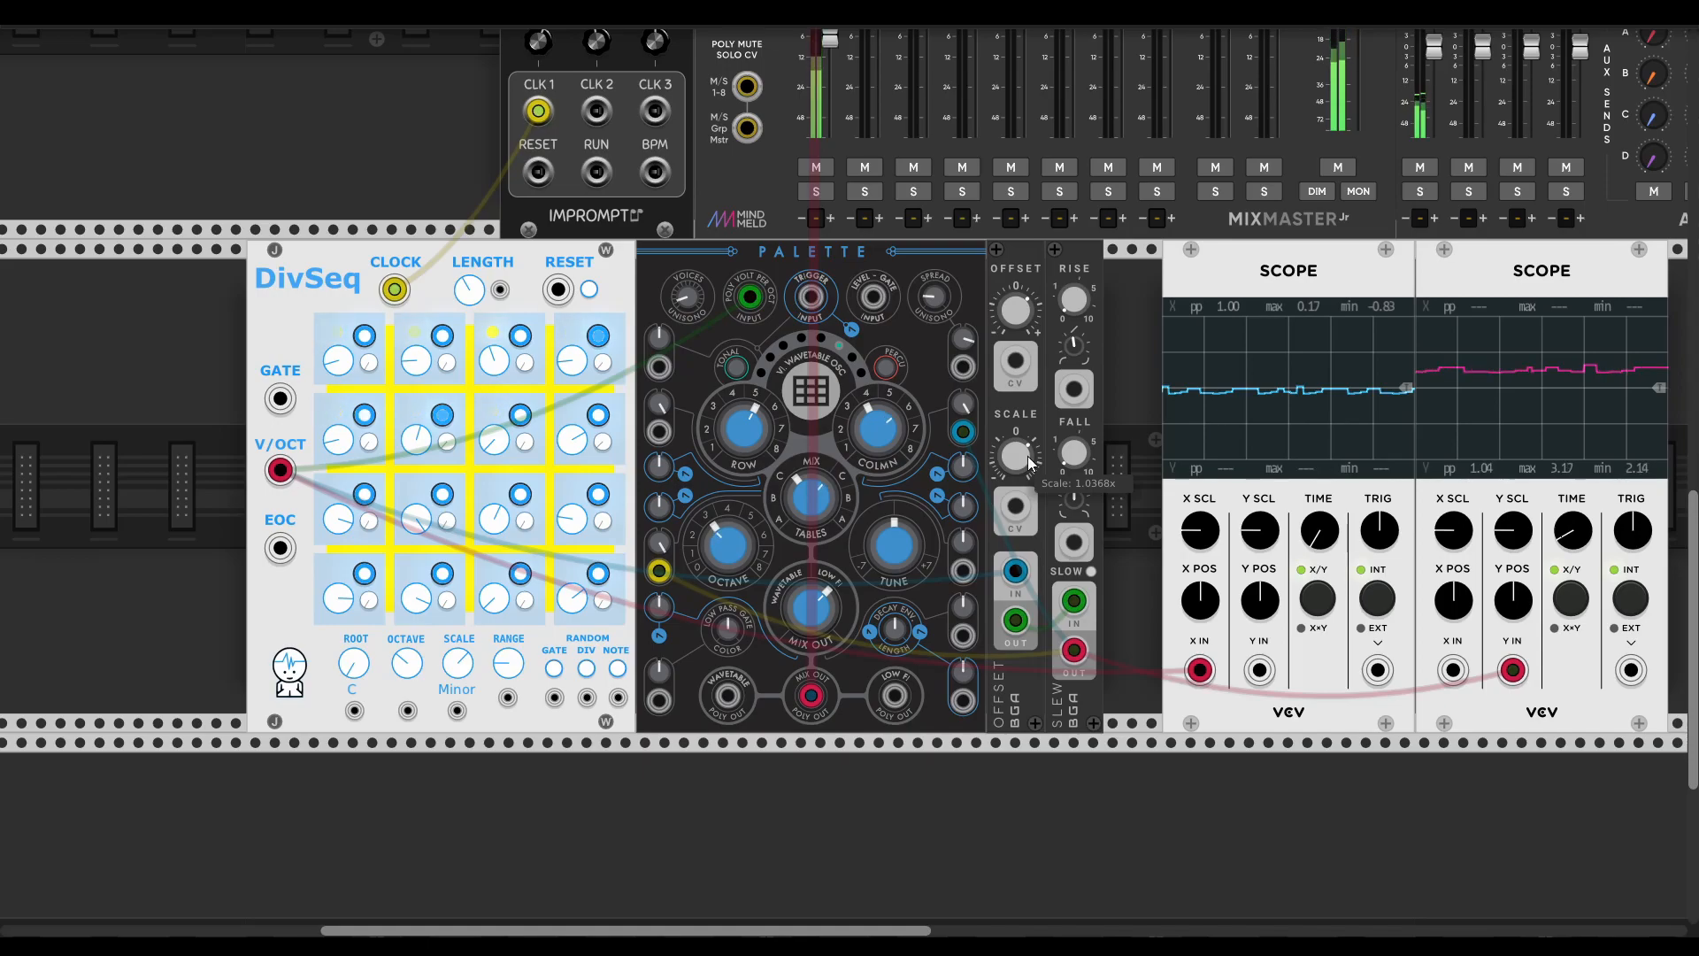
# - Turn the Offset SCALE knob back up so the second scope shows a wide stepped trace
pyautogui.moveTo(1014, 453); pyautogui.dragTo(1014, 423)
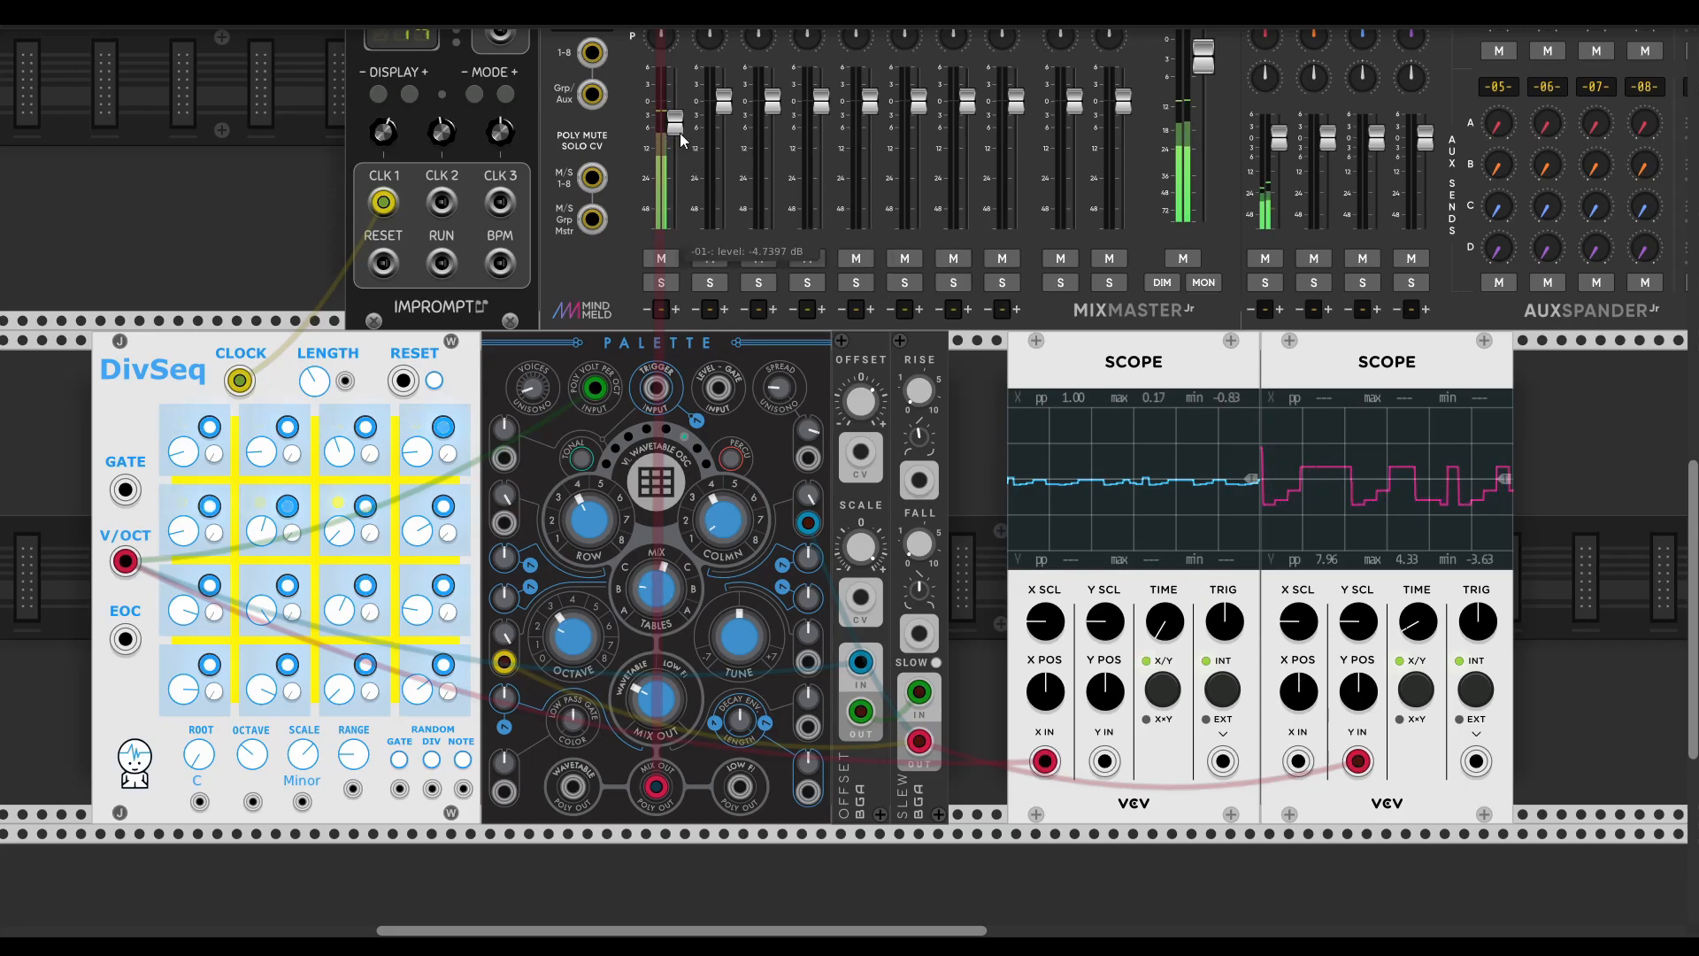
pyautogui.scroll(-3)
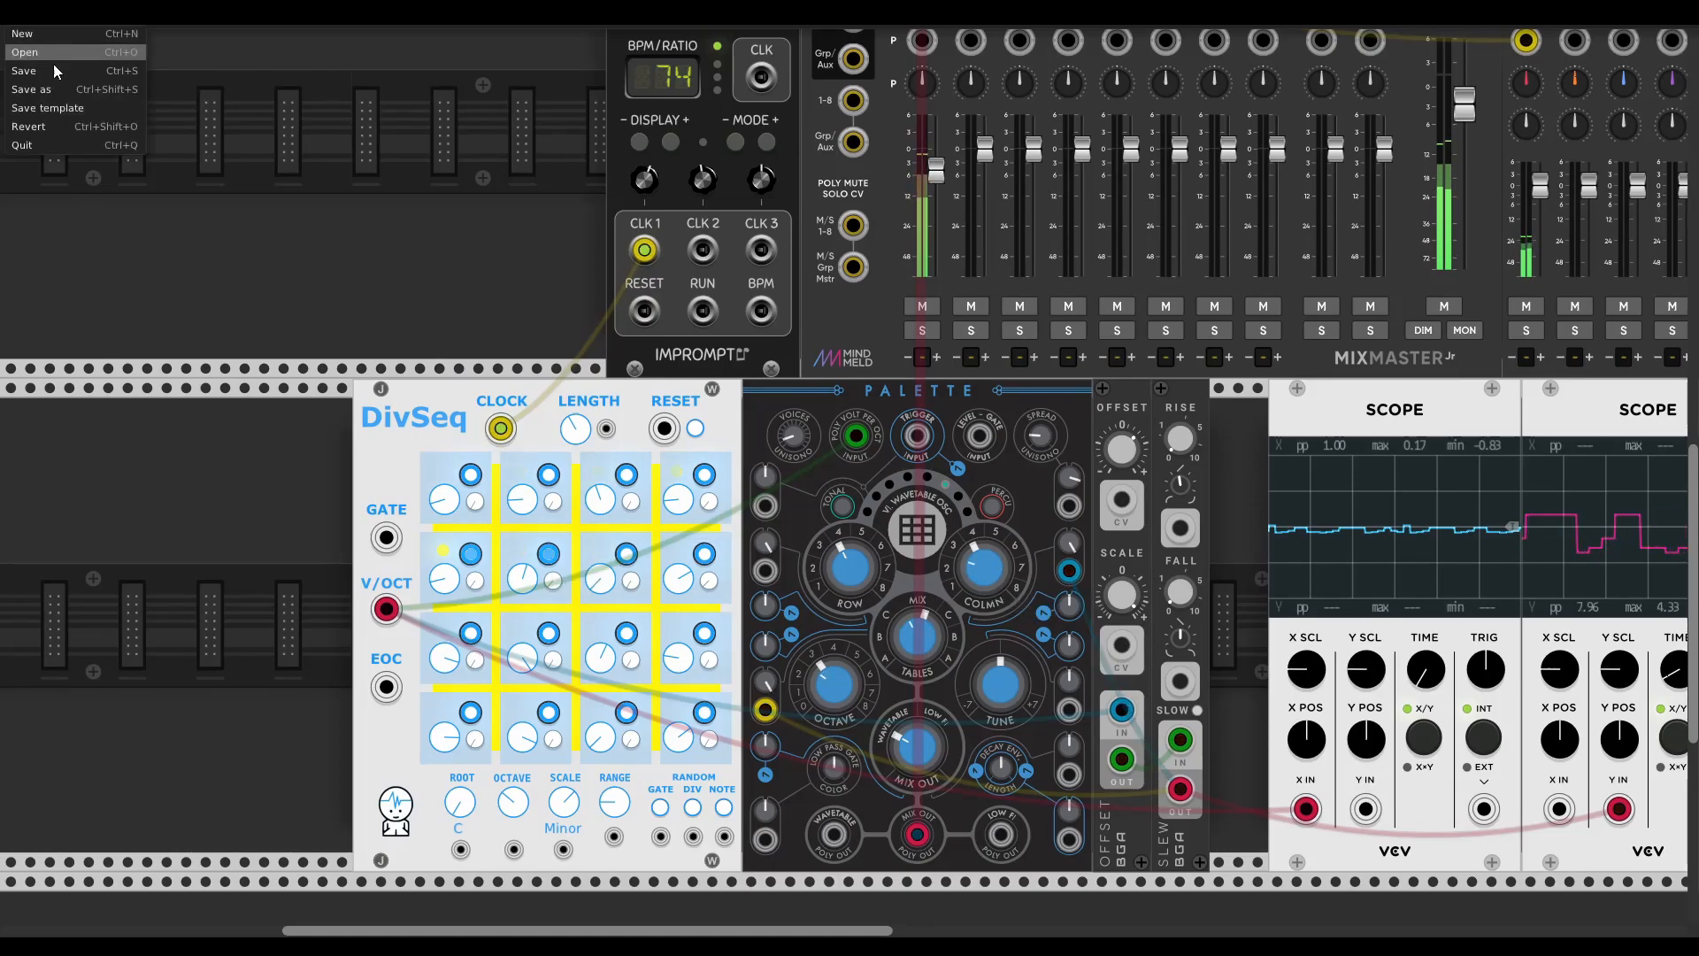
pyautogui.moveTo(288, 153)
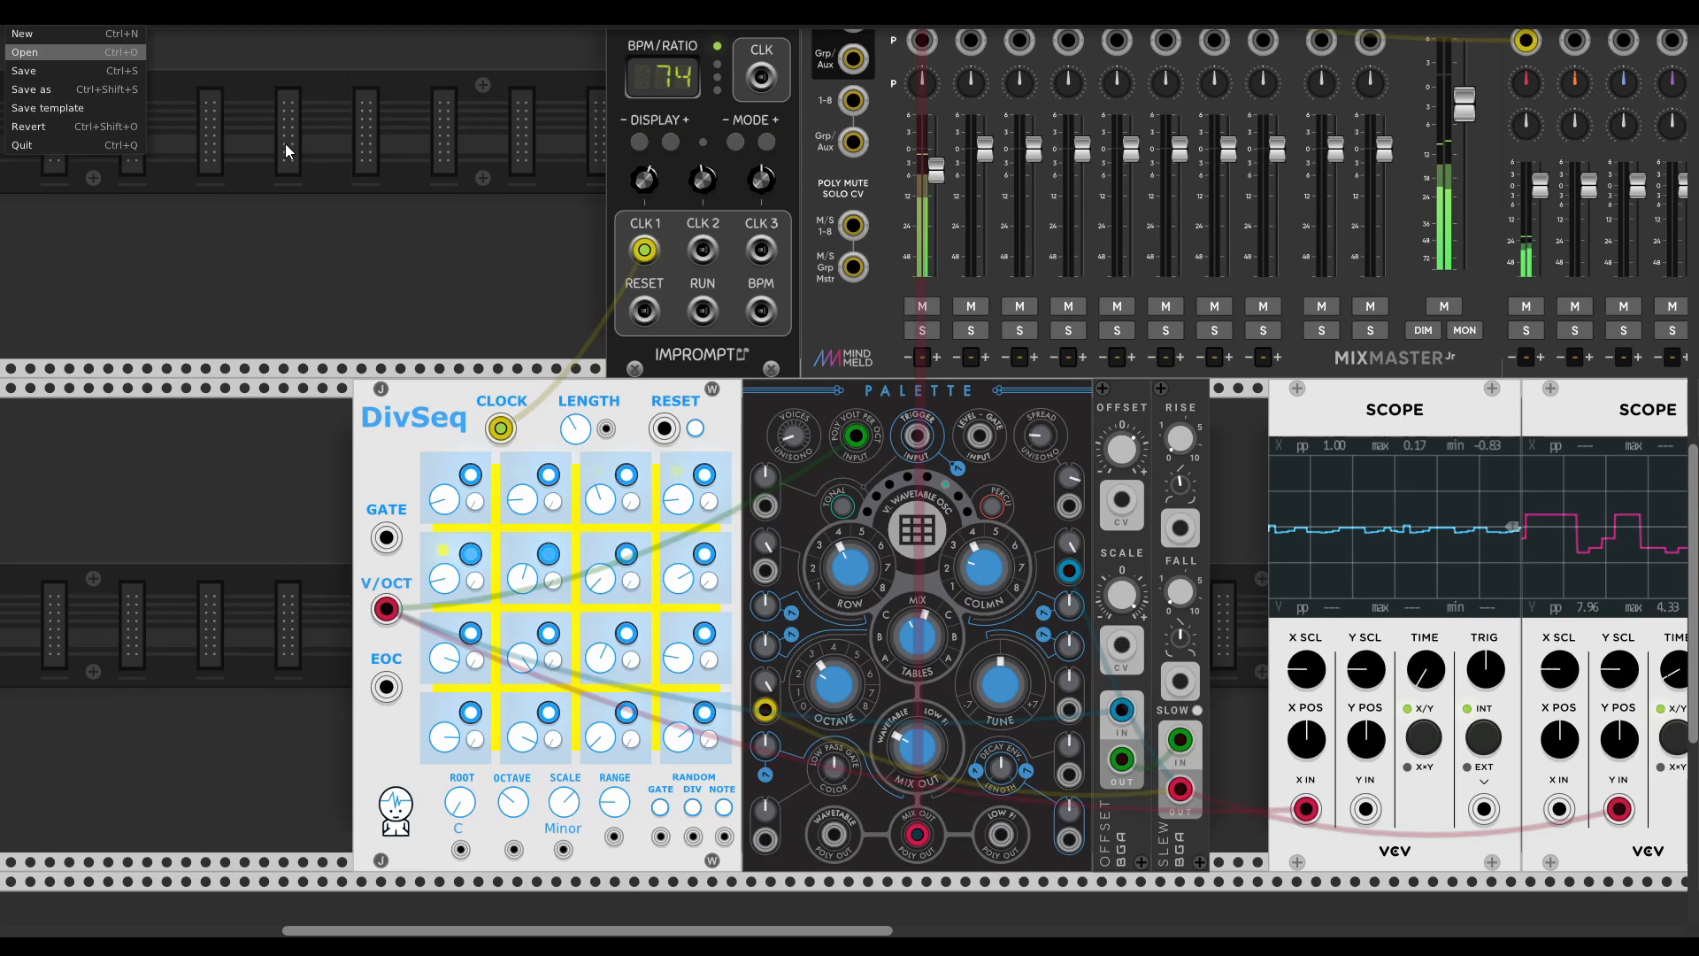
pyautogui.moveTo(694, 456)
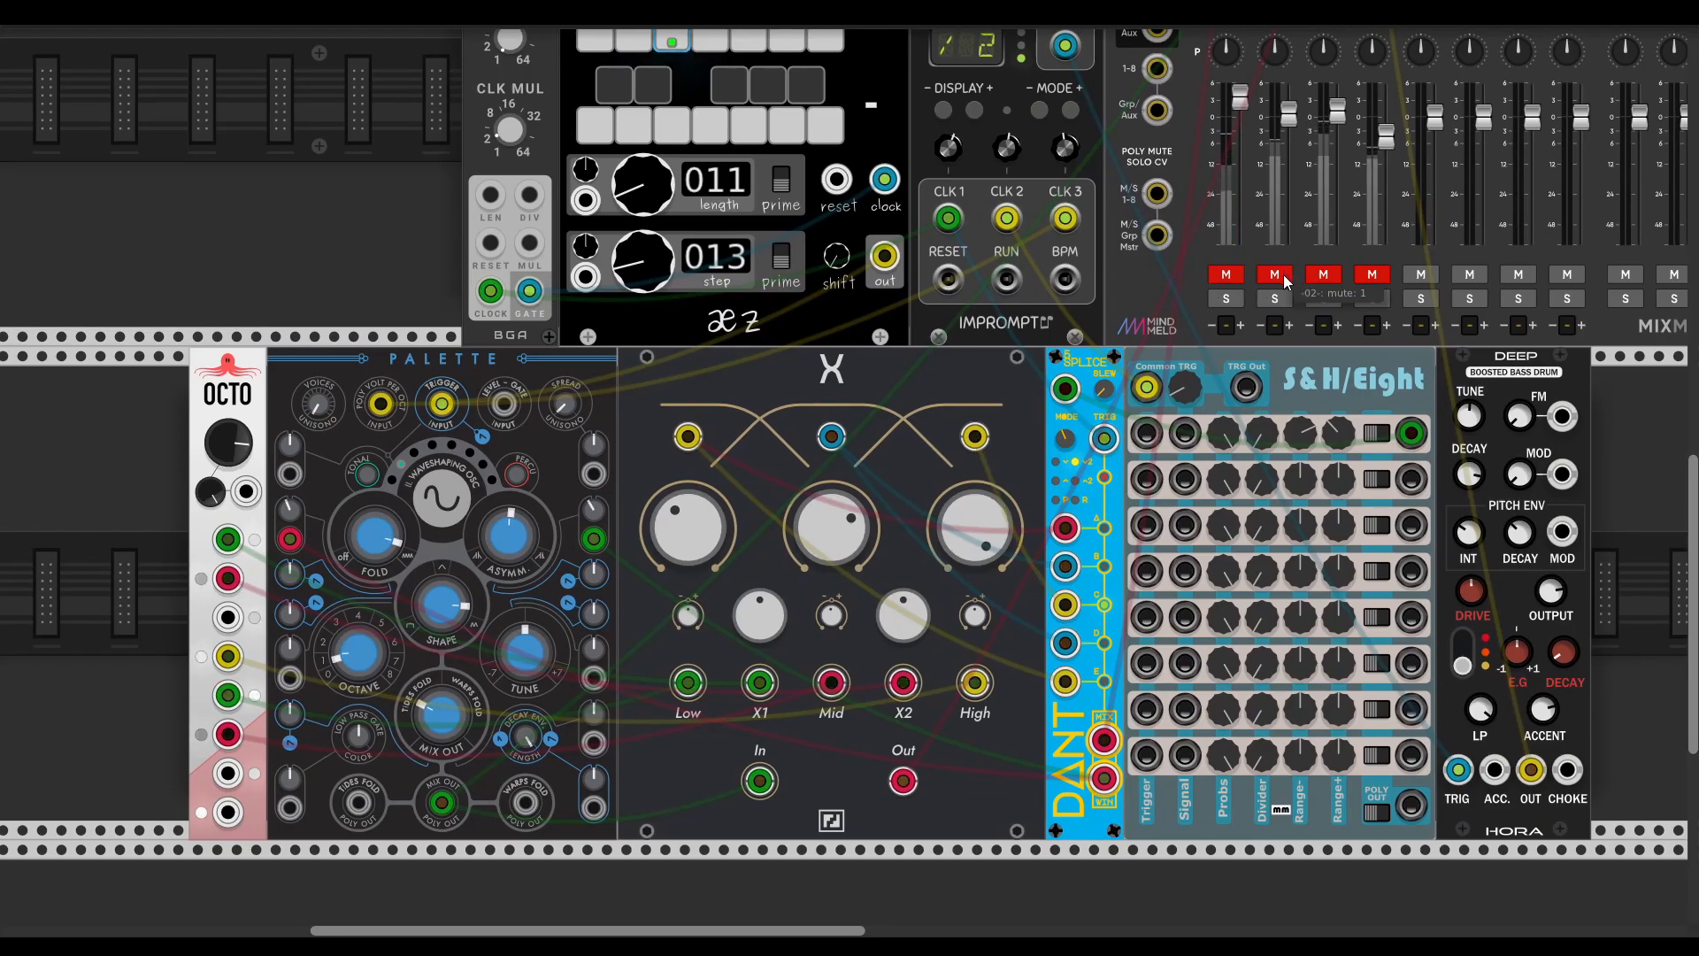
# - Toggle the MixMaster channel mutes and open the module browser over the rack
pyautogui.scroll(-3)
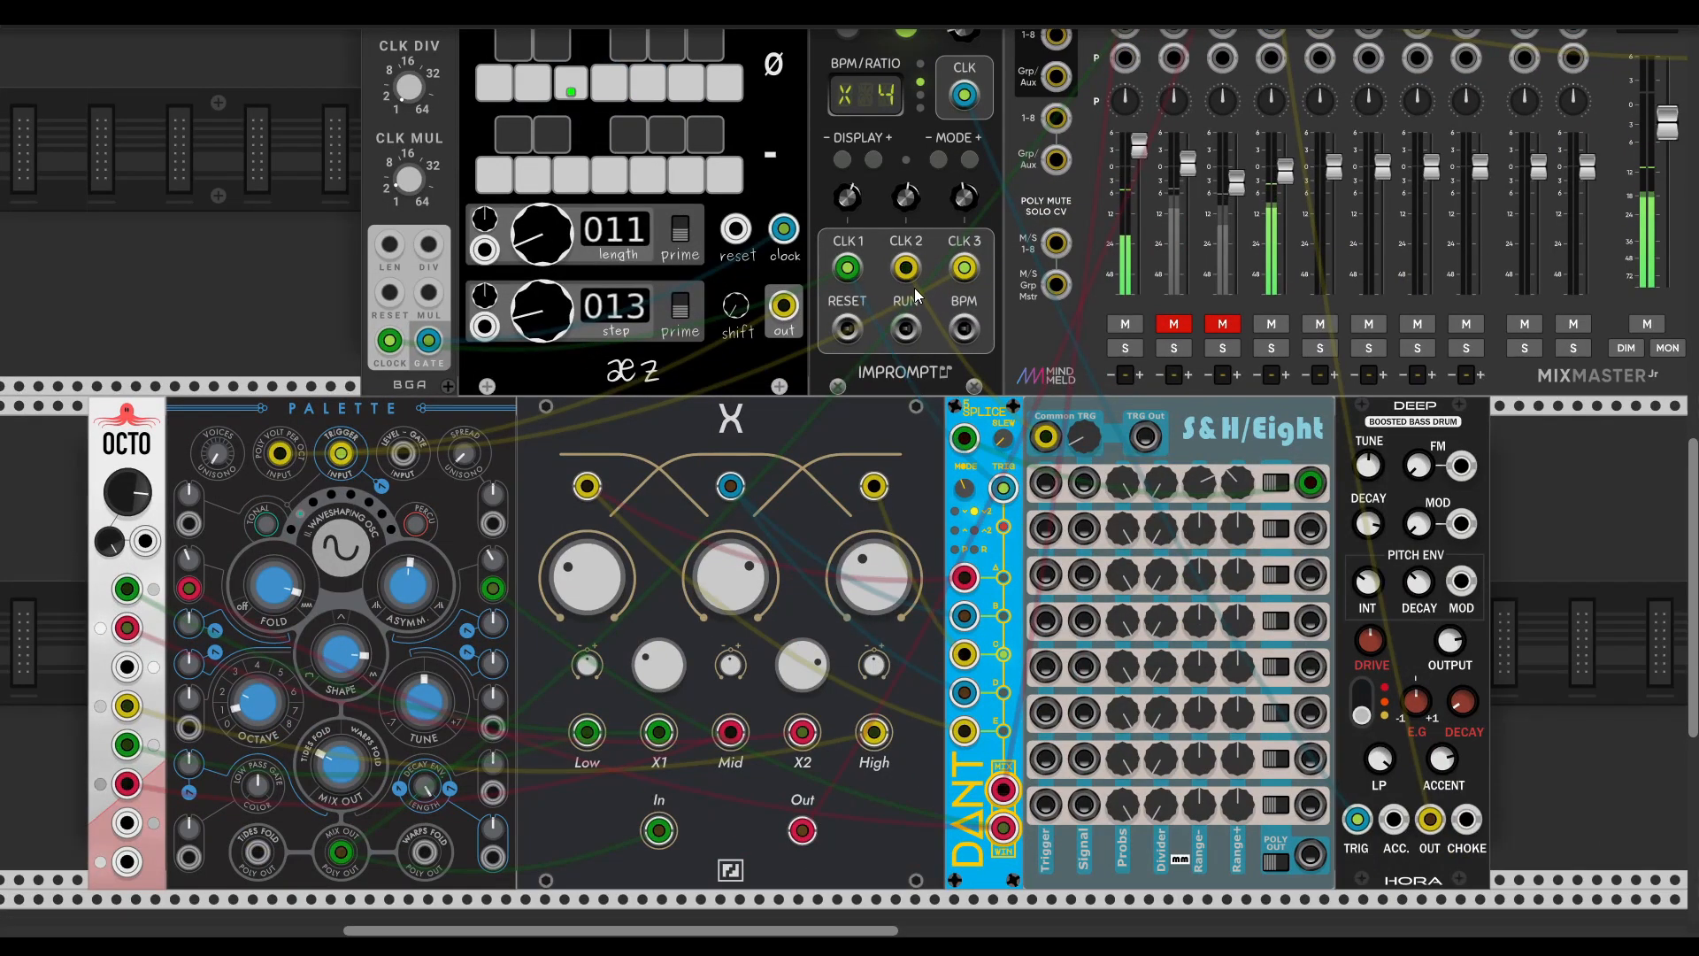
pyautogui.moveTo(964, 267); pyautogui.dragTo(330, 448)
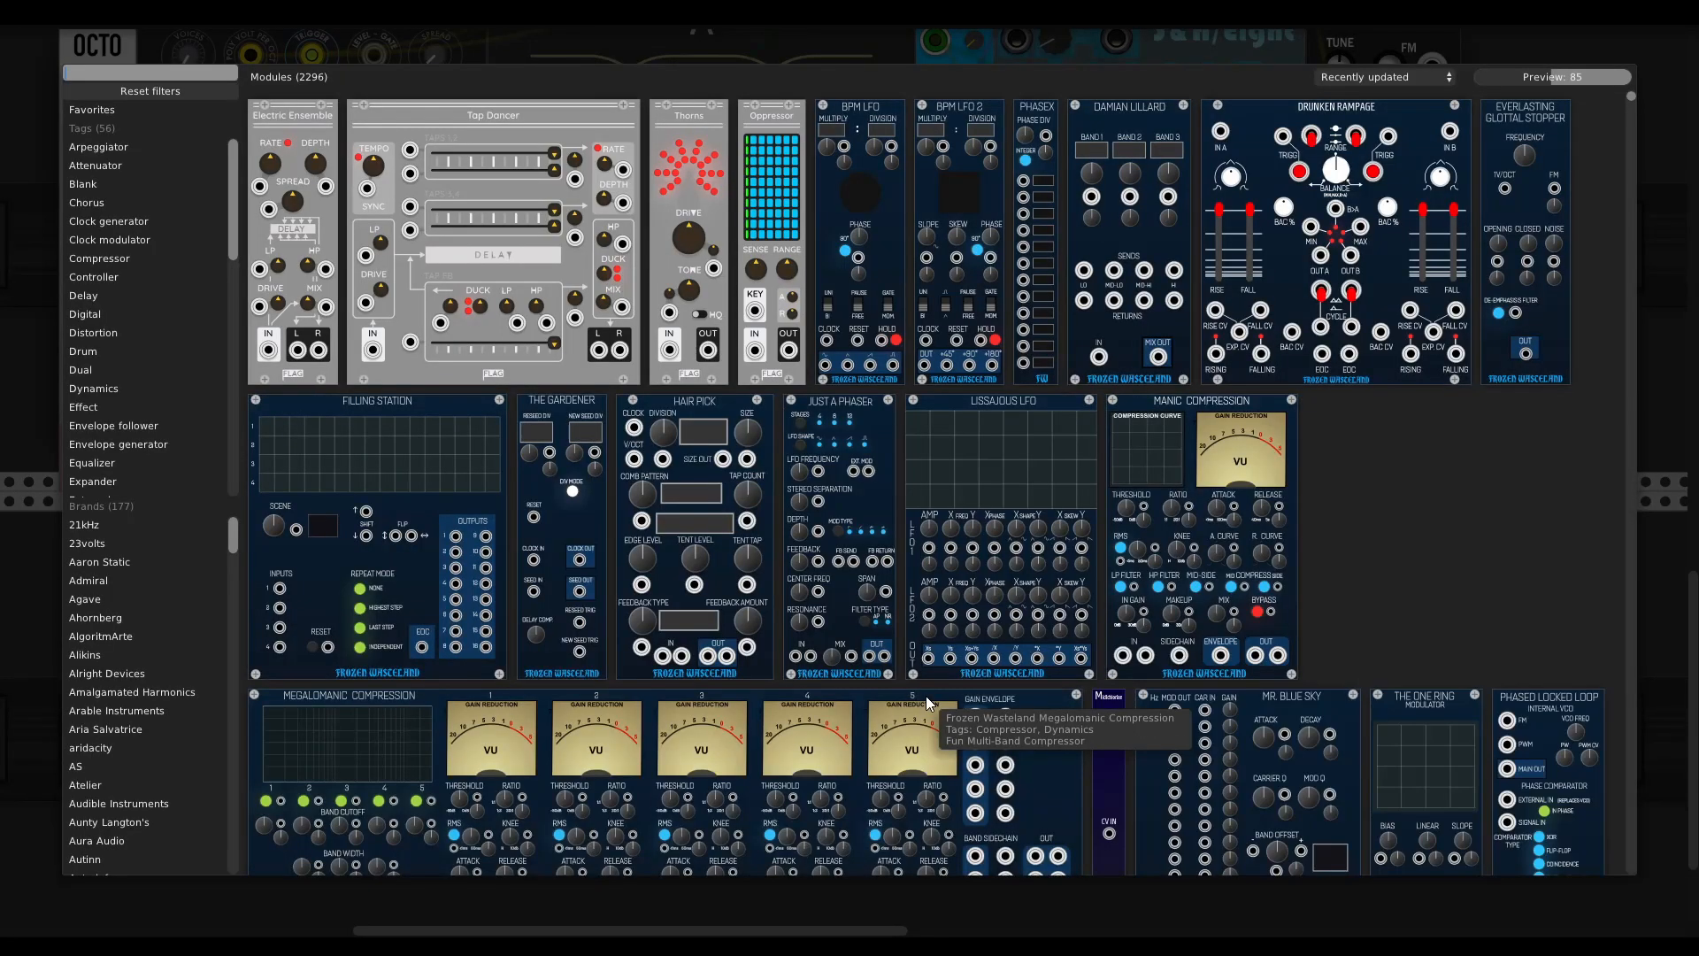
# - Search 'peq' to add the Bogaudio PEQ6 below the crossover and patch it
pyautogui.write('peq')
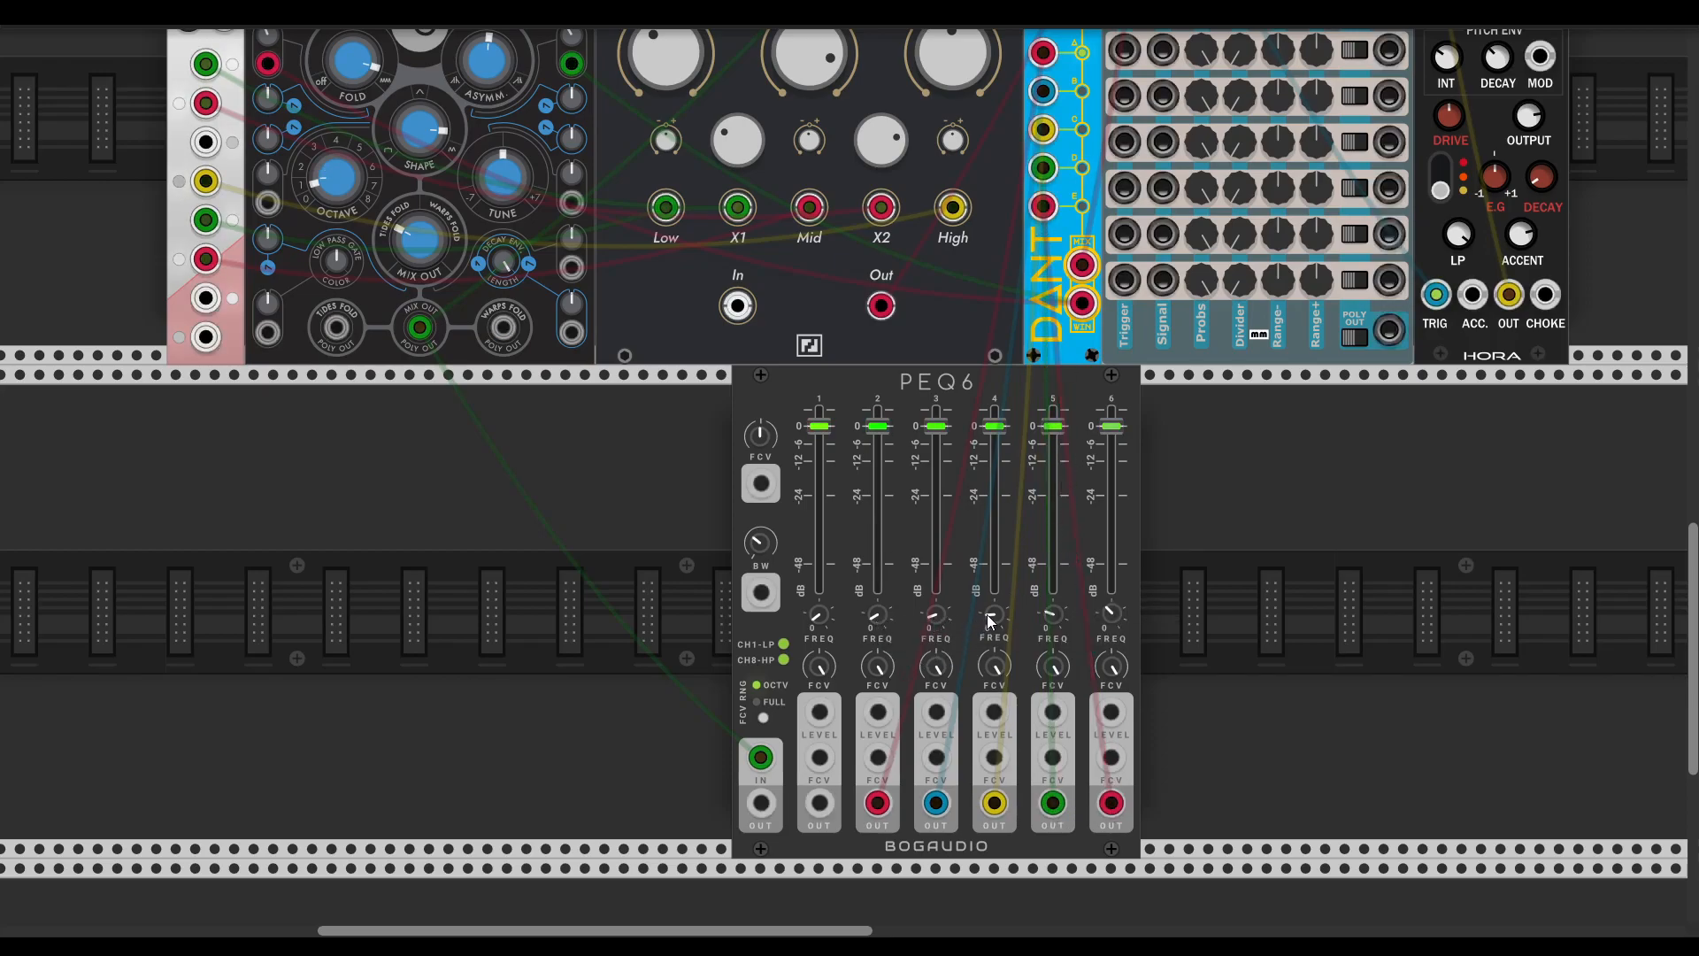
# - Scroll down to the PEQ6 and set its BW knob to 12.3% bandwidth
pyautogui.scroll(-3)
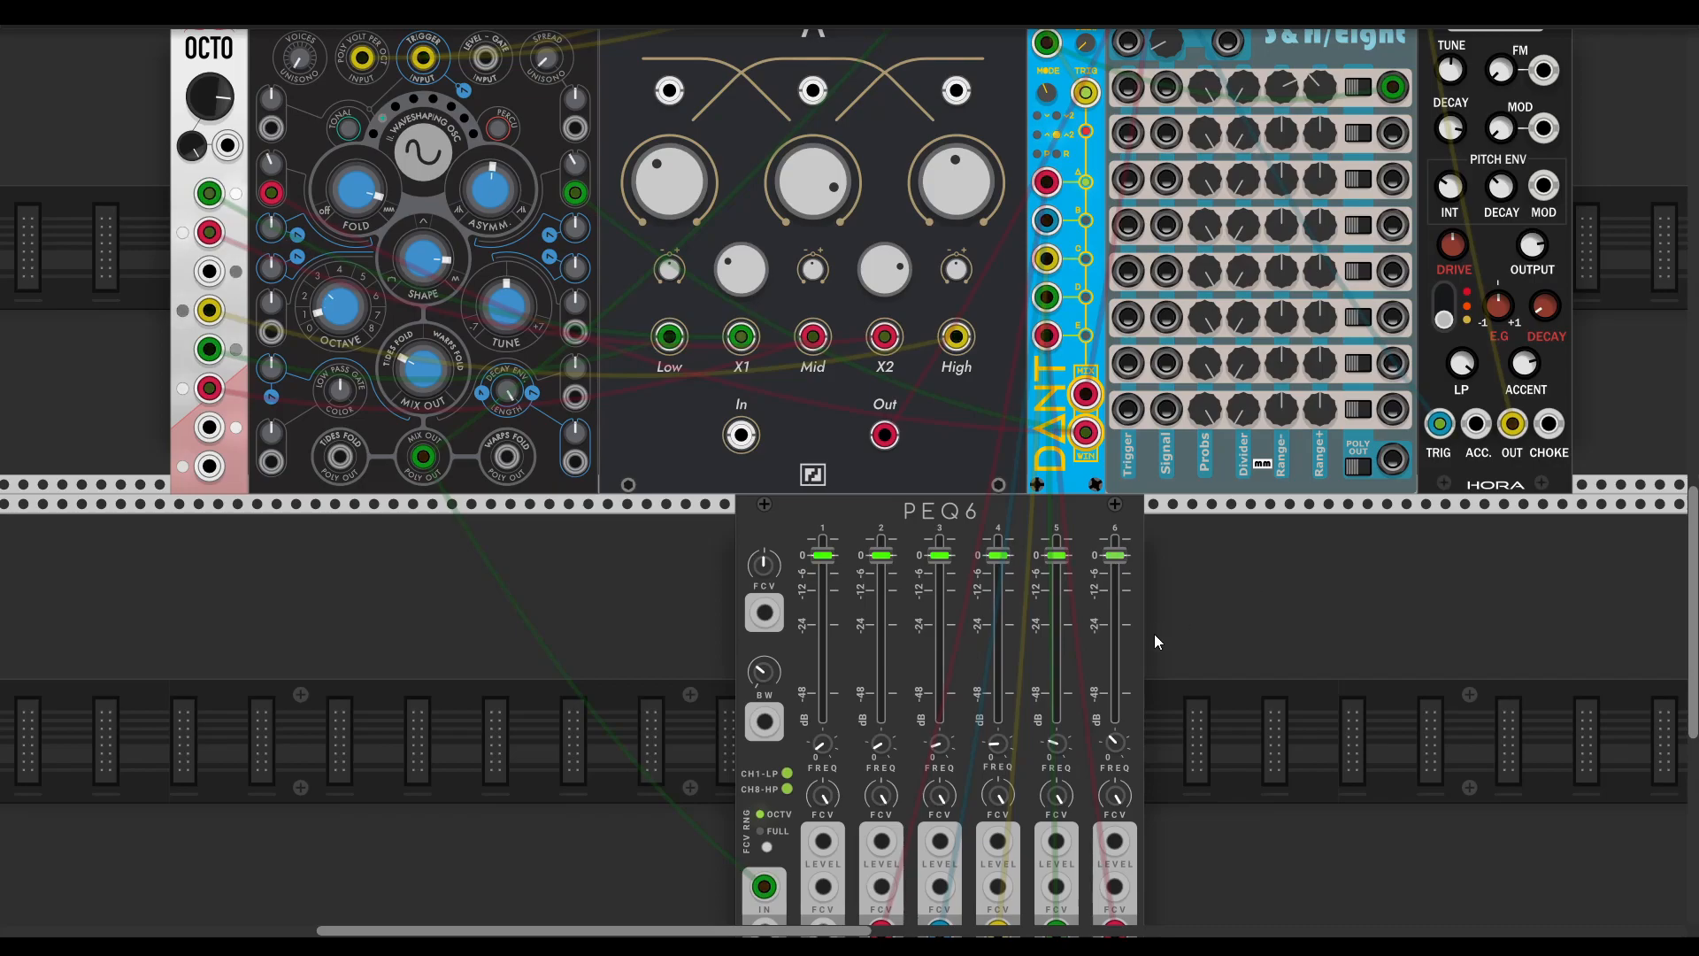
pyautogui.moveTo(999, 747)
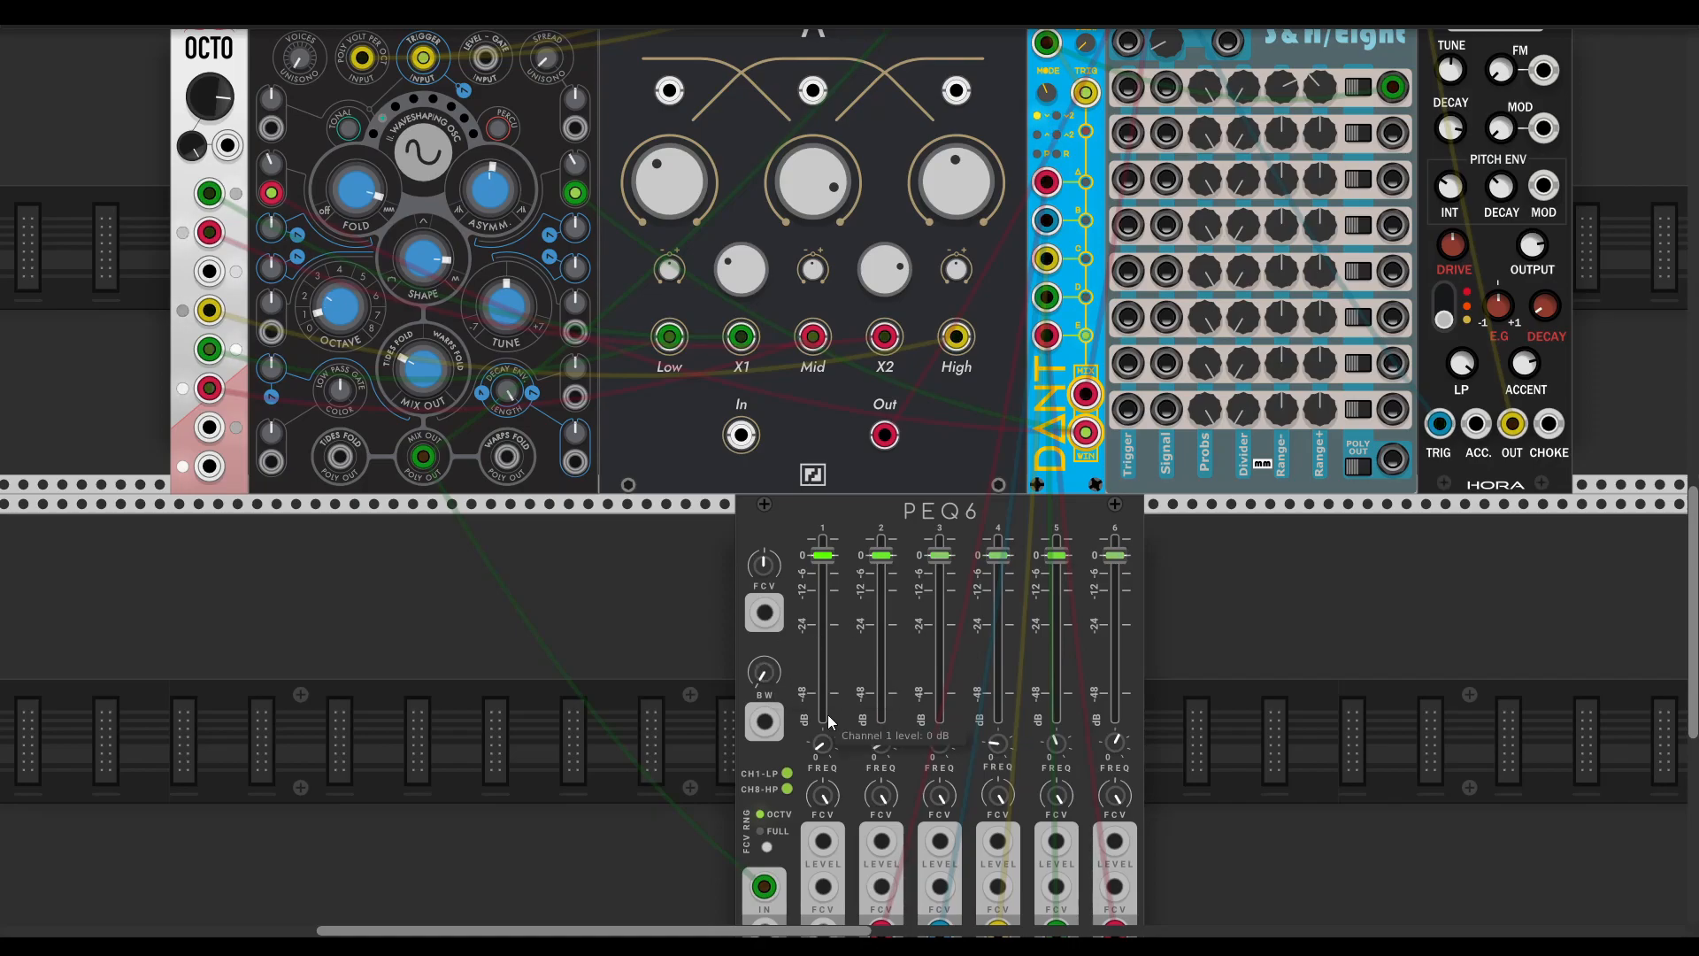
pyautogui.moveTo(980, 544)
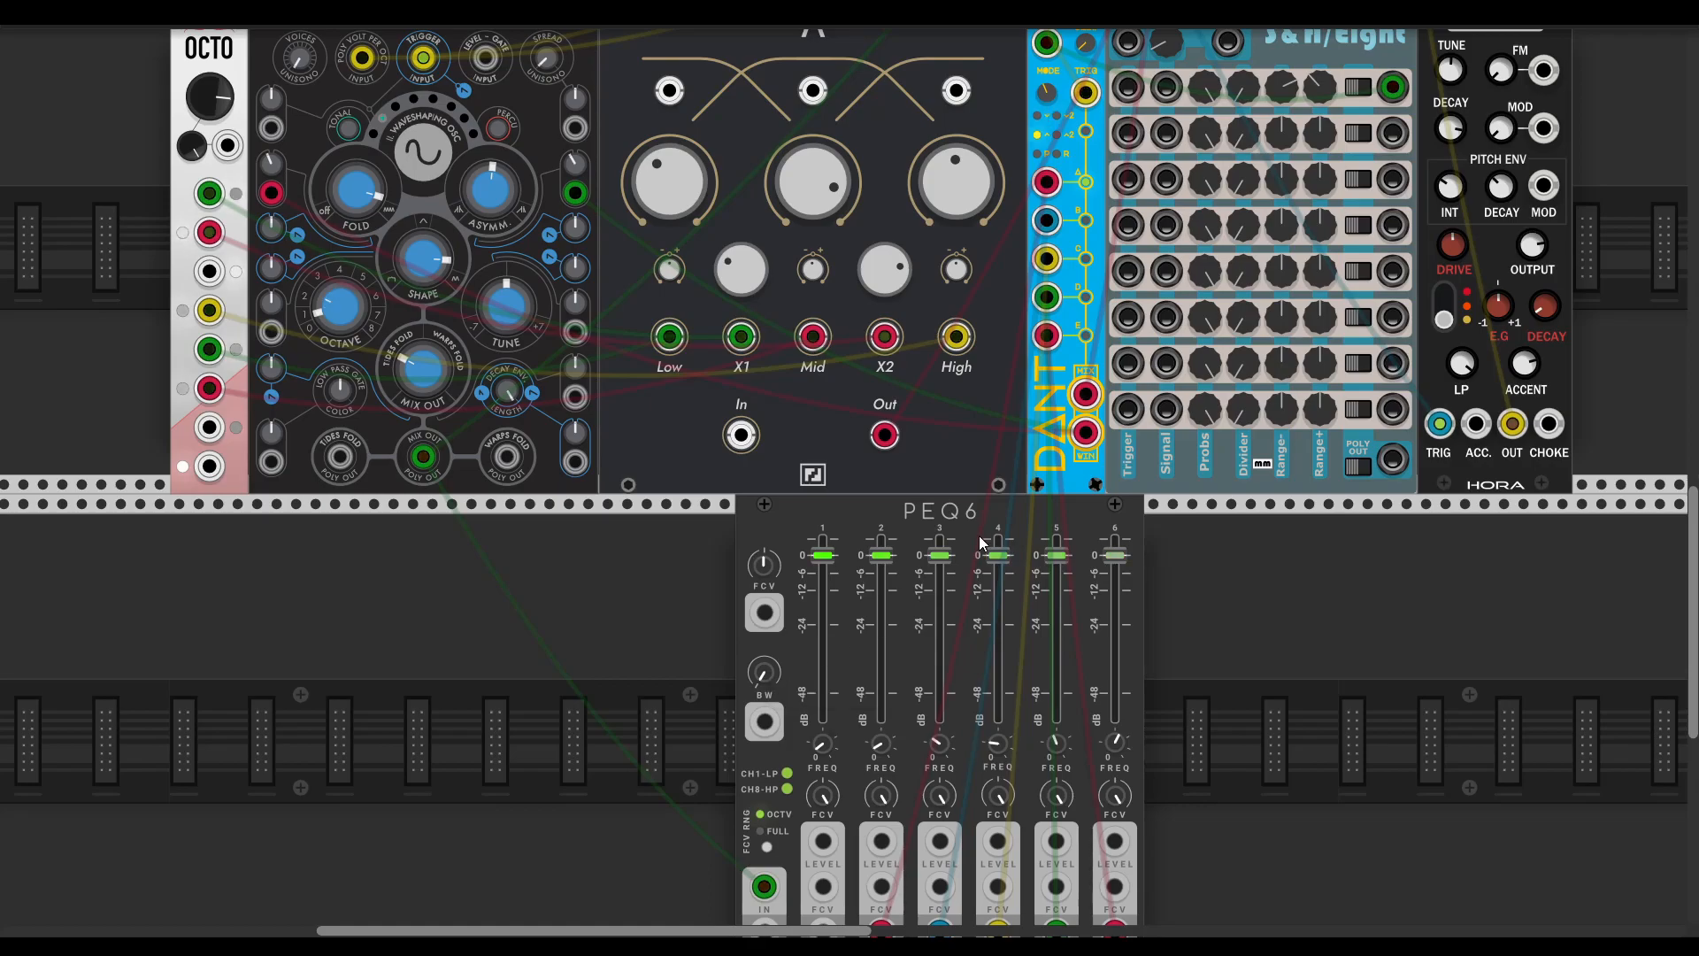
pyautogui.scroll(-3)
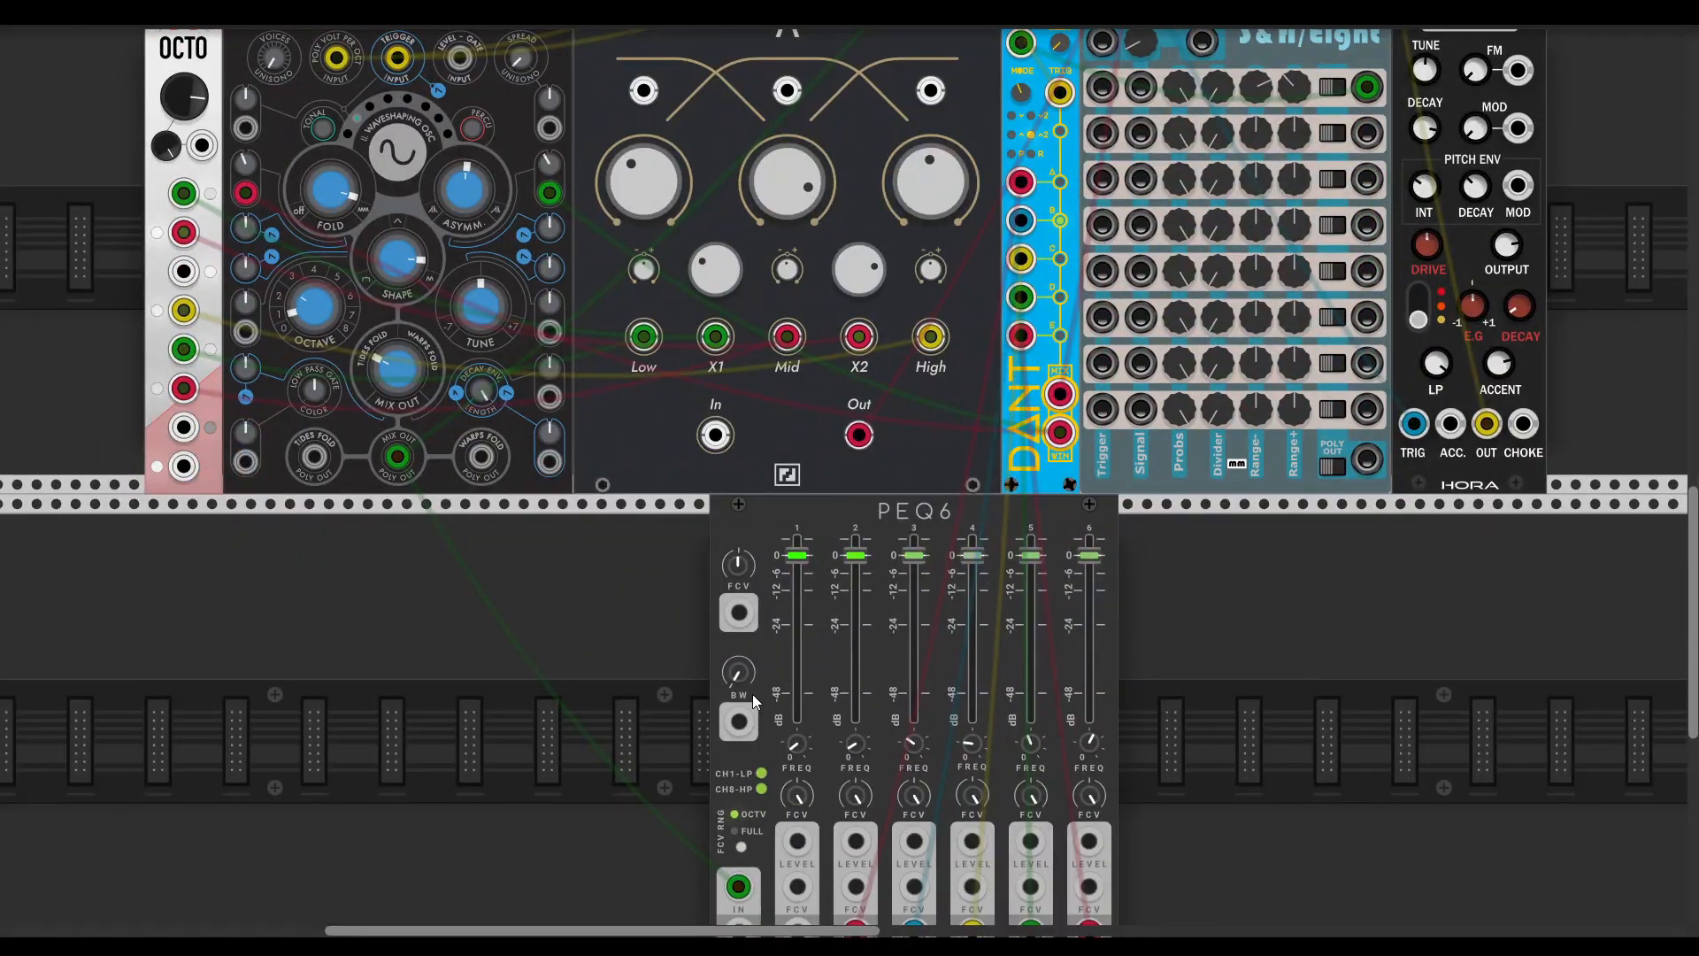
pyautogui.scroll(-3)
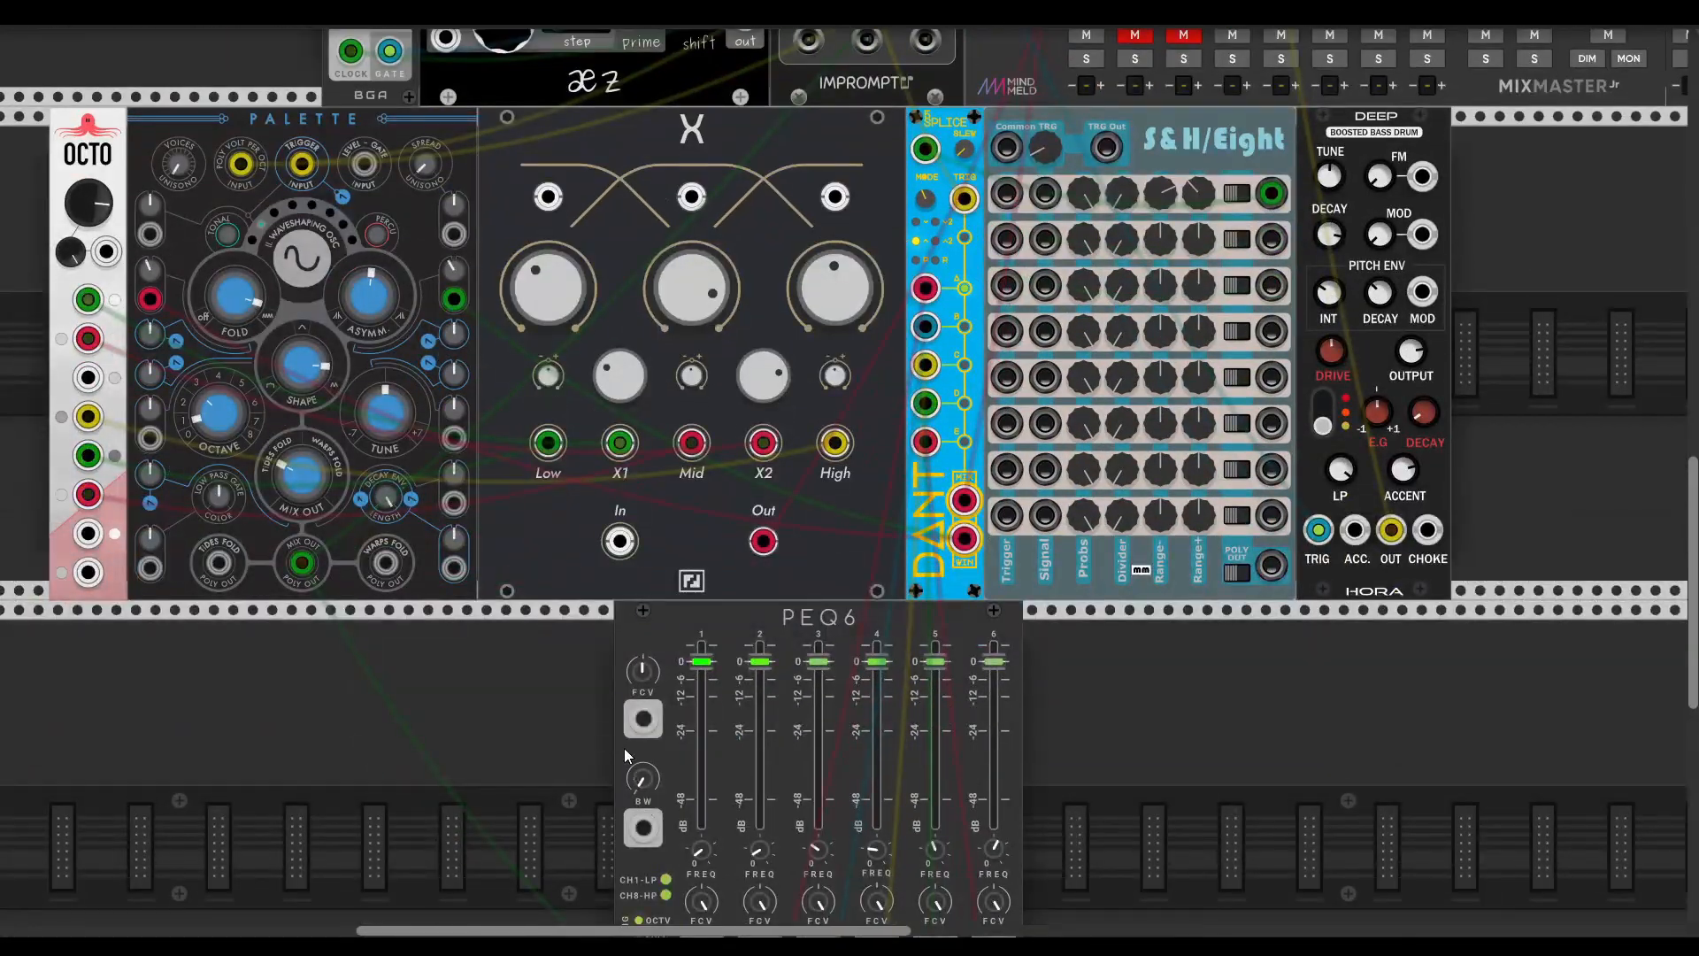
pyautogui.moveTo(643, 780)
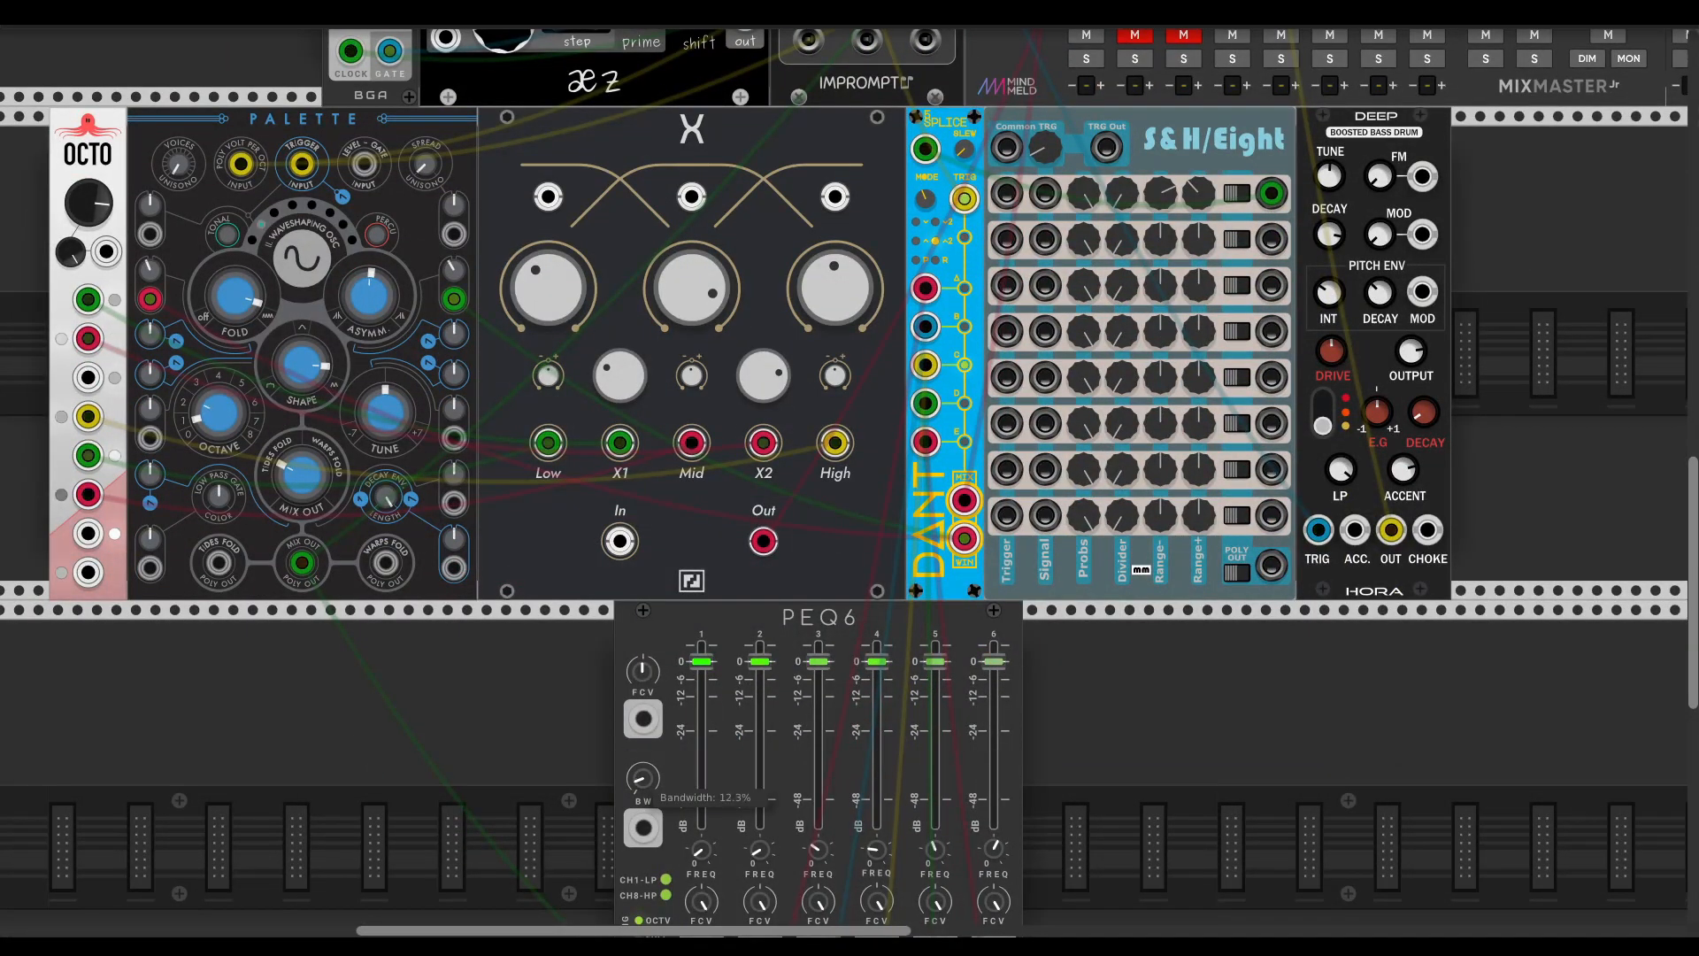